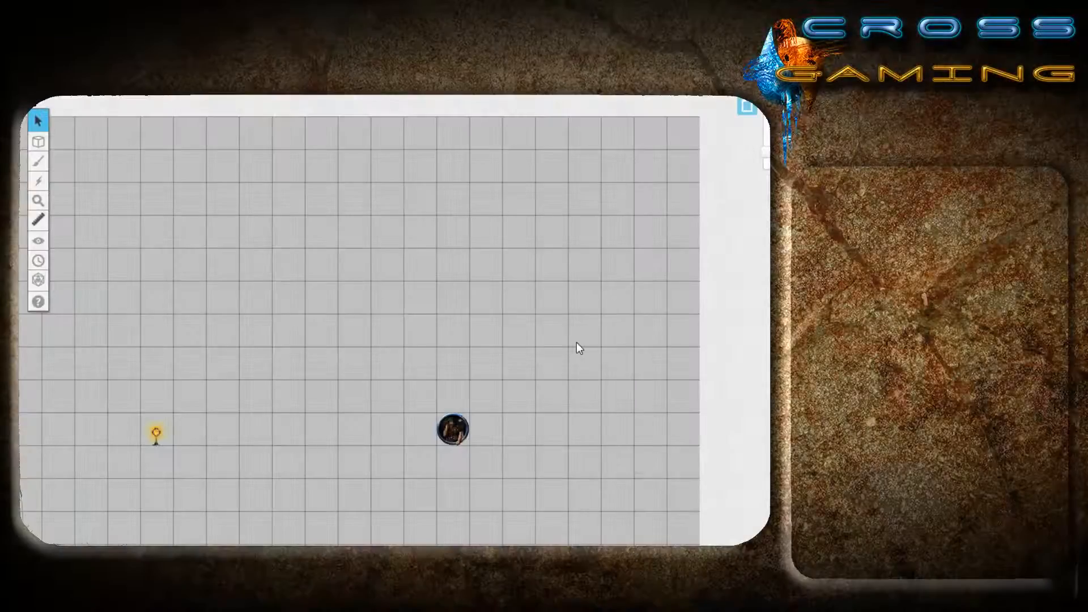
mouse_move(746, 110)
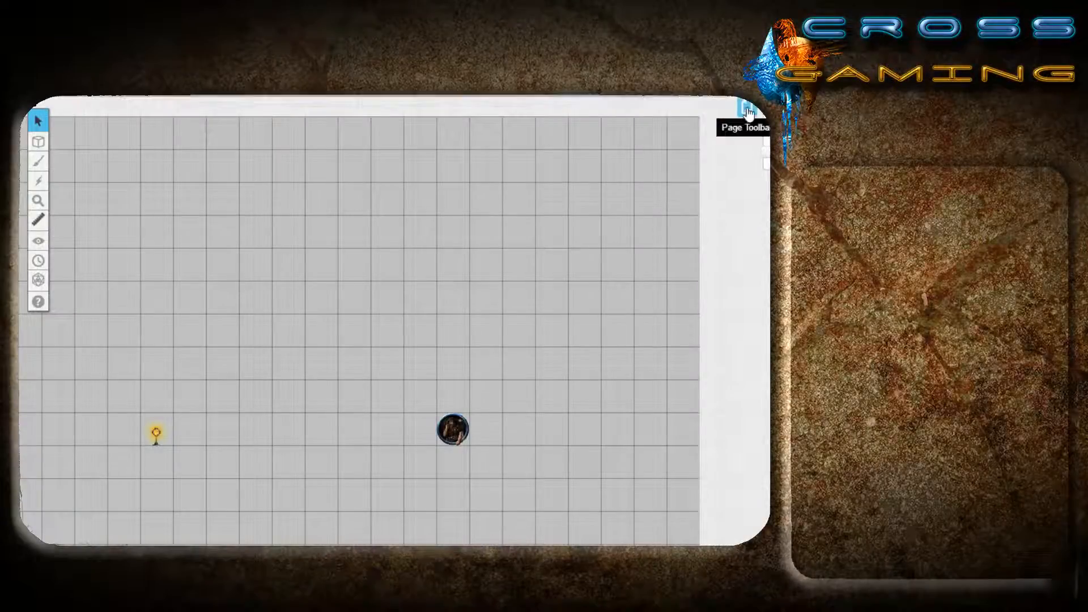
Review the page's grid settings, trying a grid line colour and setting it back to black.
left_click(746, 112)
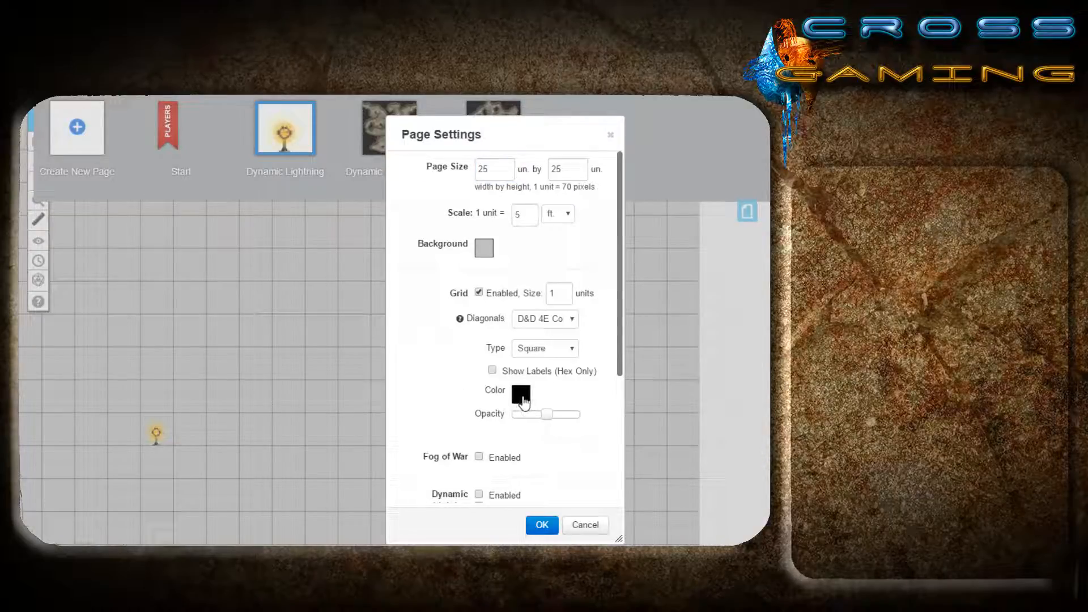
left_click(520, 393)
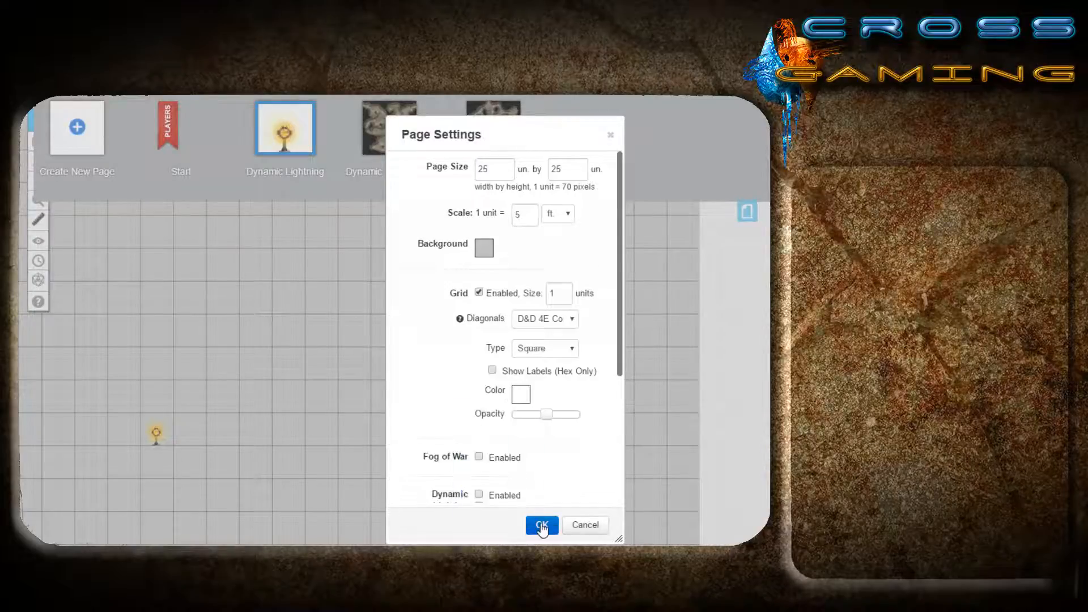
left_click(541, 525)
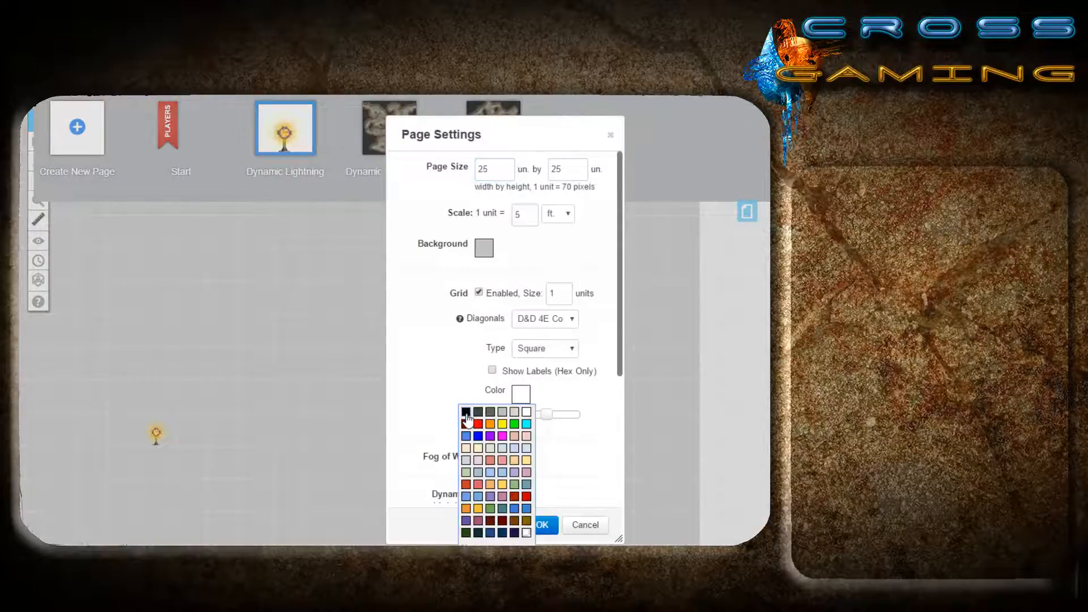
left_click(540, 525)
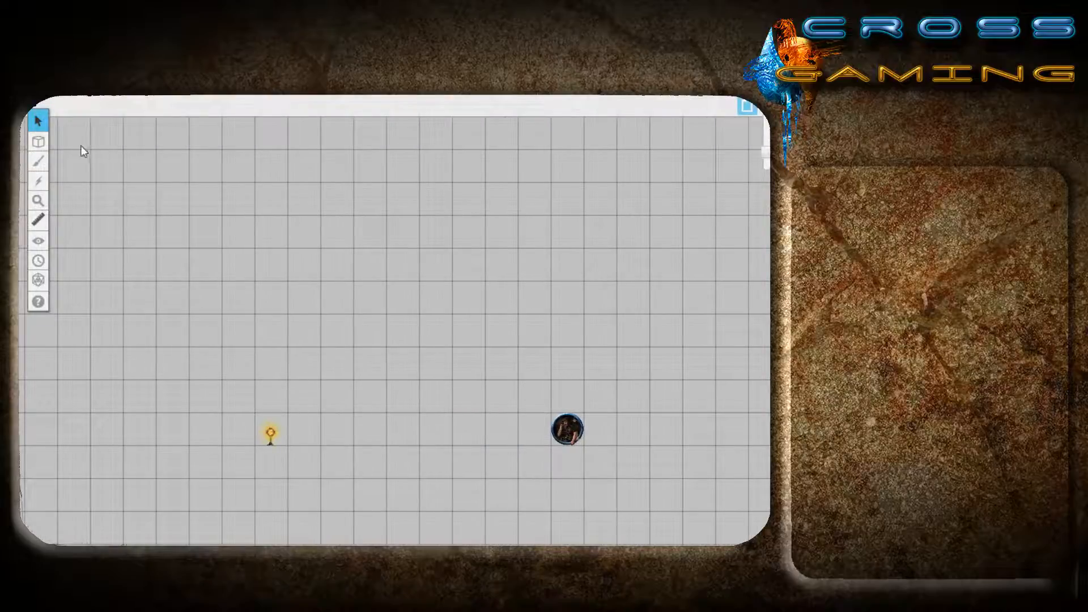
mouse_move(408, 470)
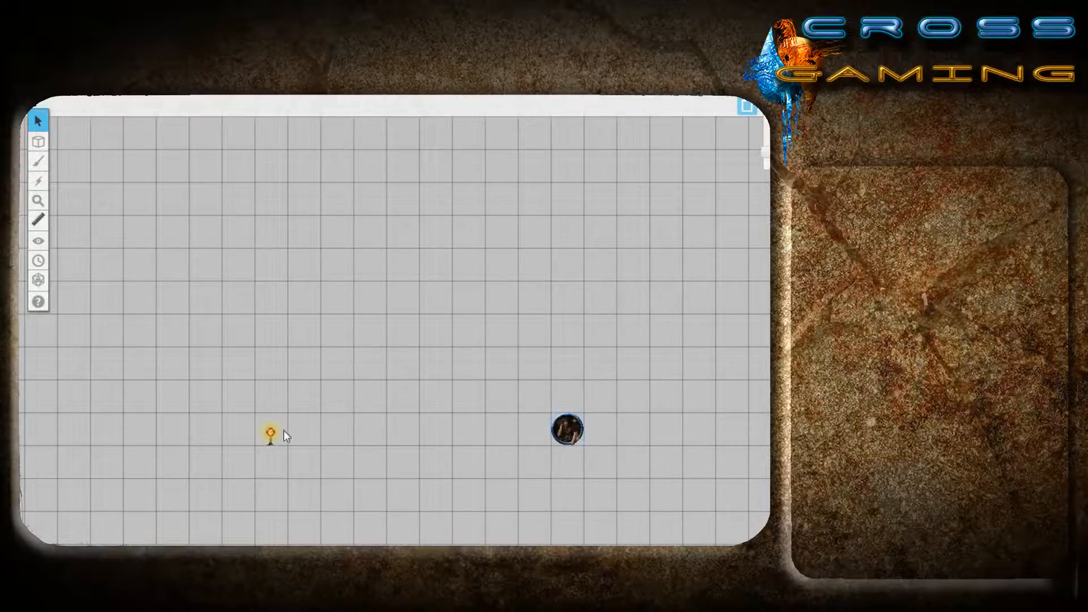
Switch to the Dynamic Lighting layer and choose the Polygon/Line drawing tool.
left_click(39, 142)
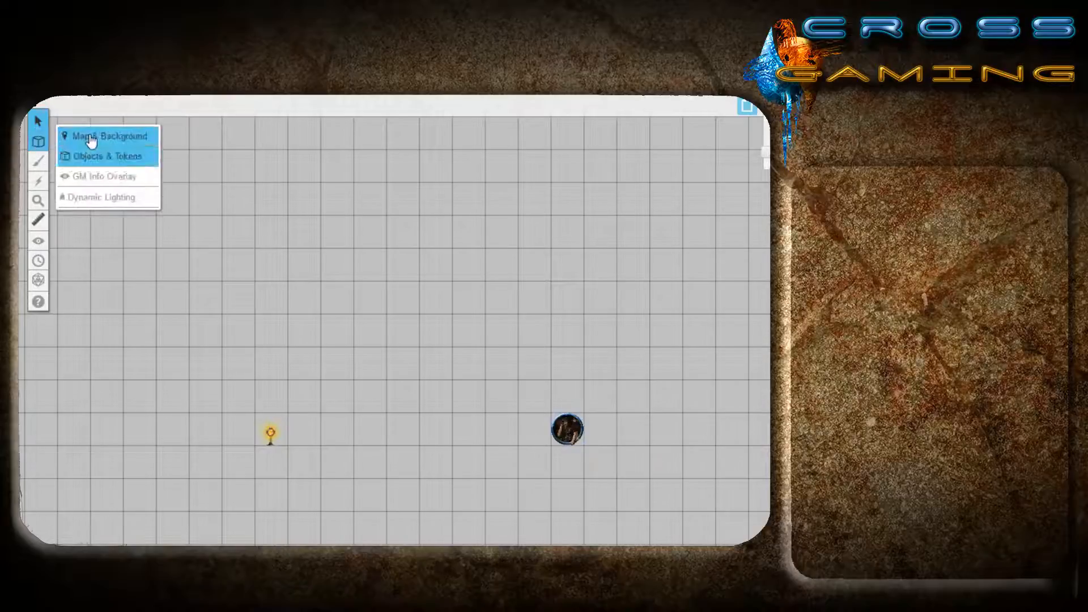
left_click(108, 136)
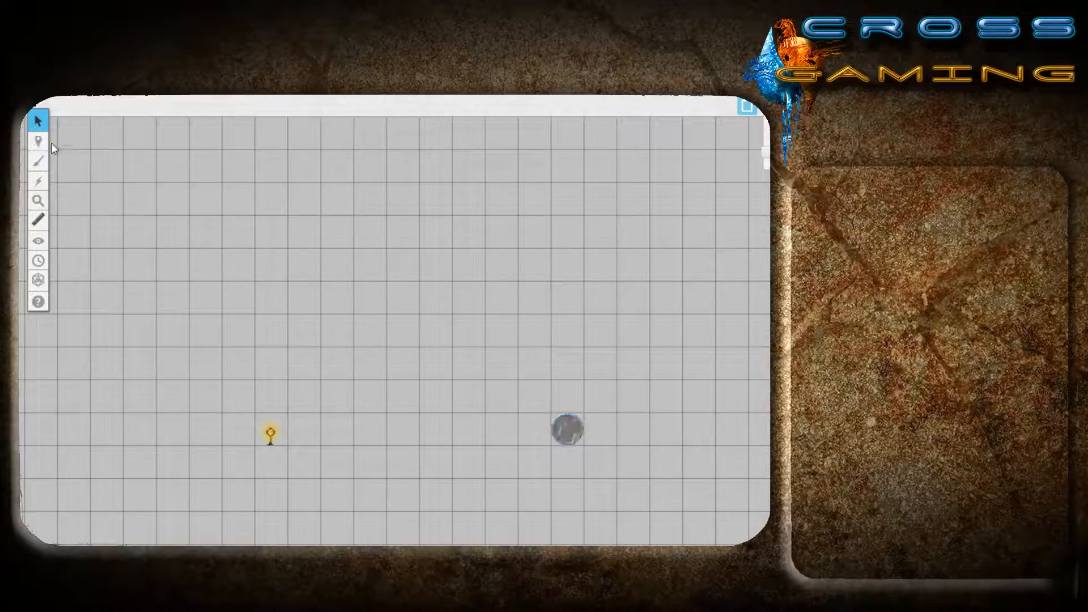
left_click(39, 142)
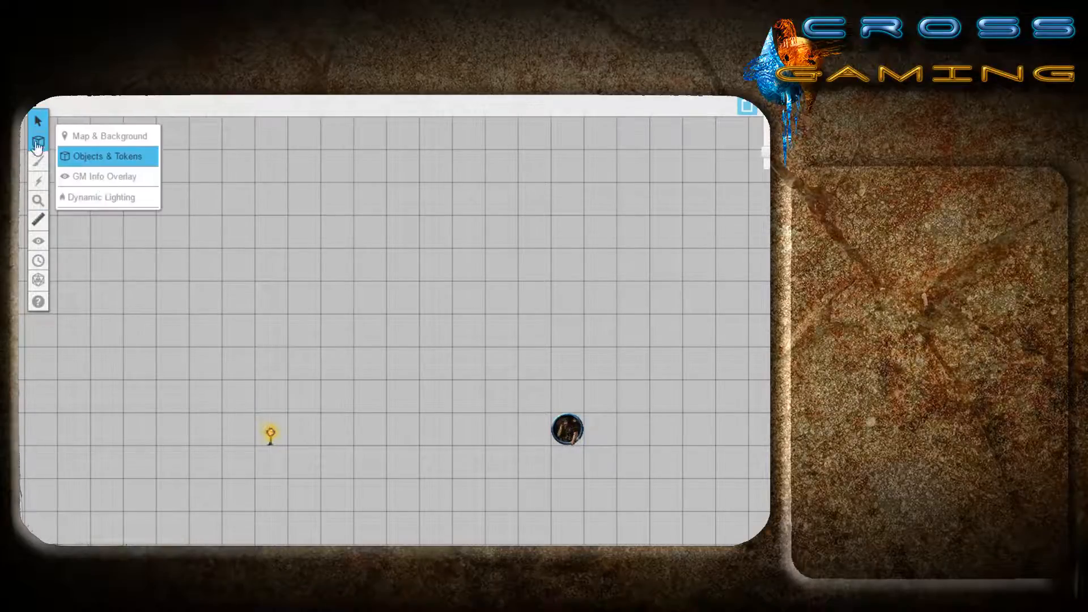
left_click(37, 156)
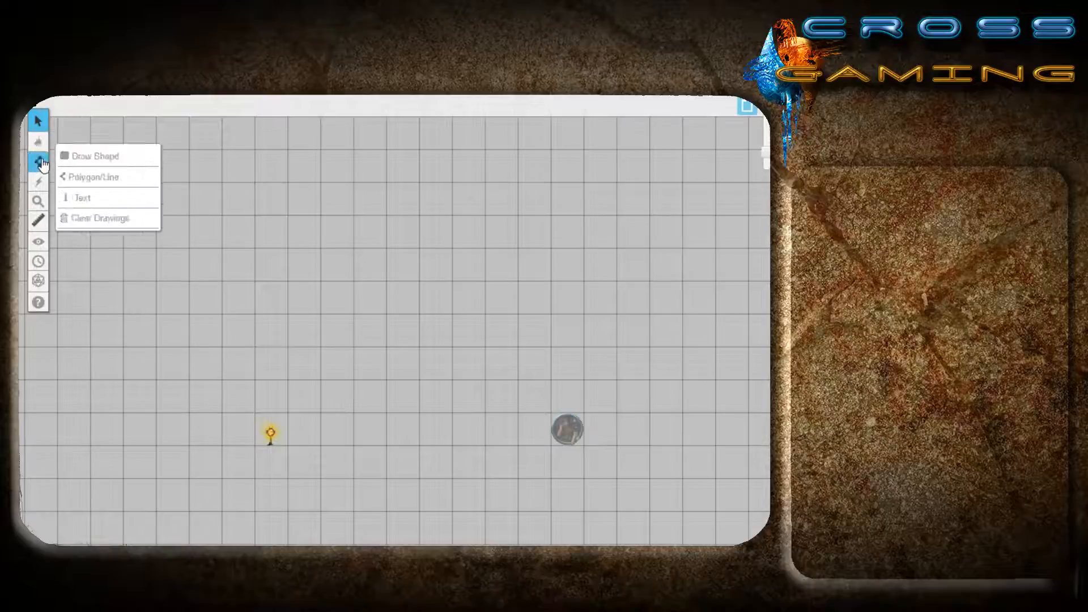
left_click(91, 177)
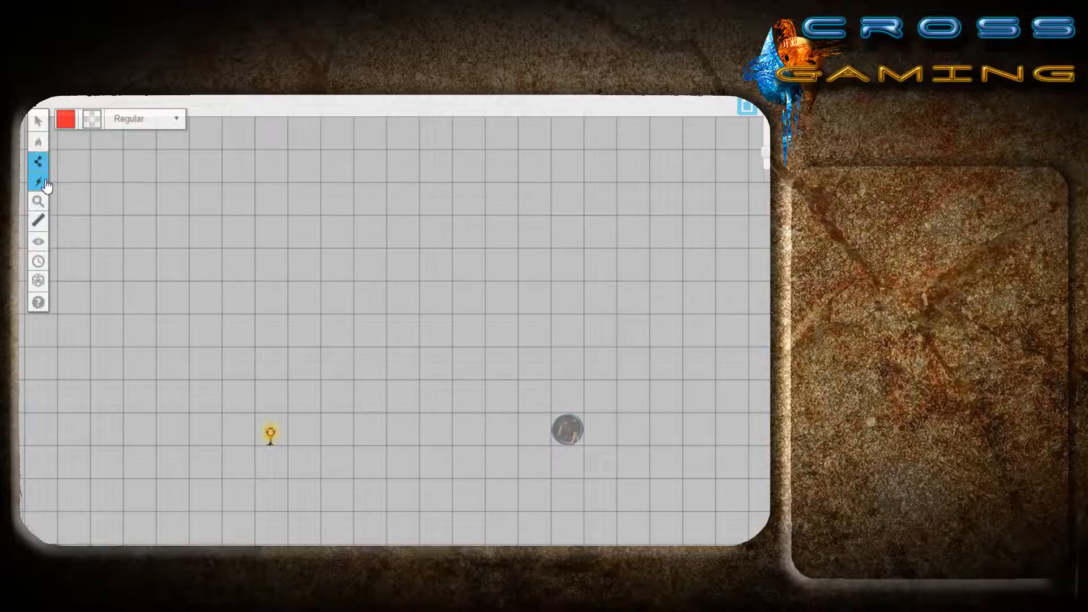
Draw a wall line right of the torch running down to the map's bottom, then return to selecting.
left_click_drag(291, 310, 347, 441)
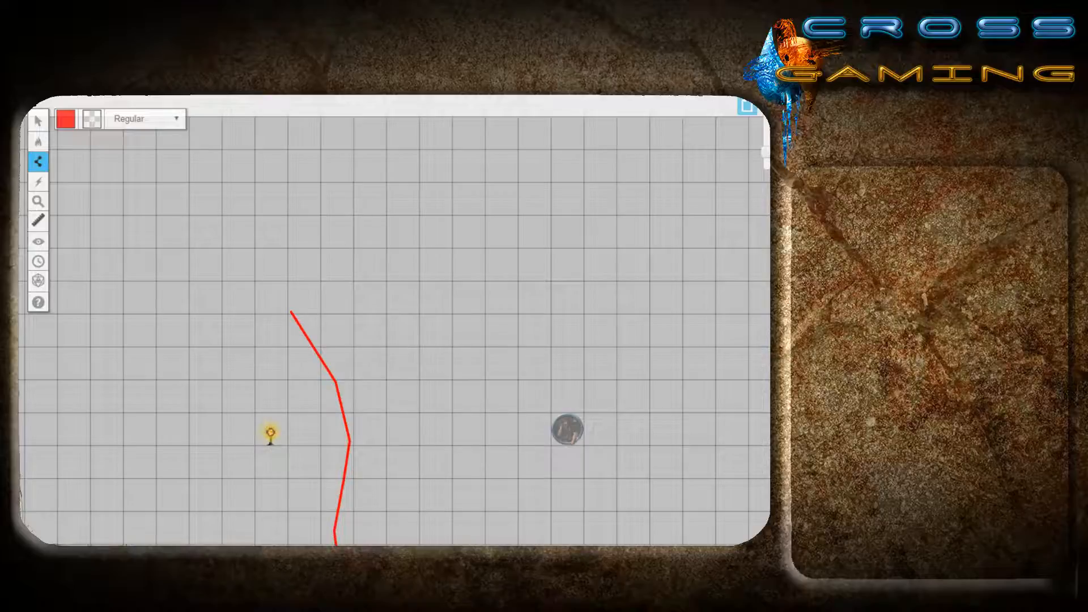
left_click_drag(412, 284, 434, 458)
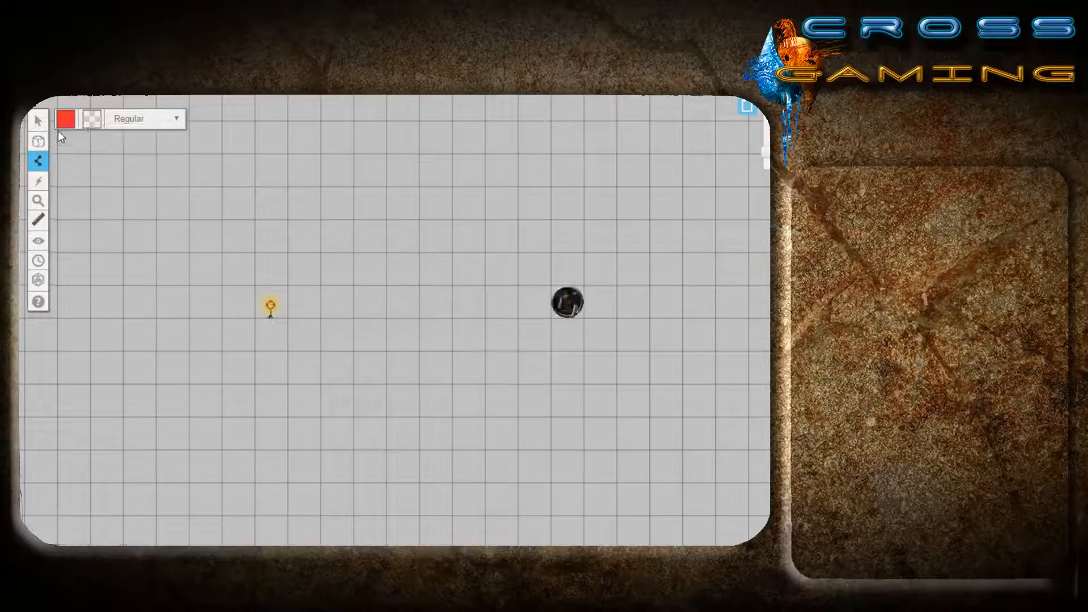
left_click(567, 304)
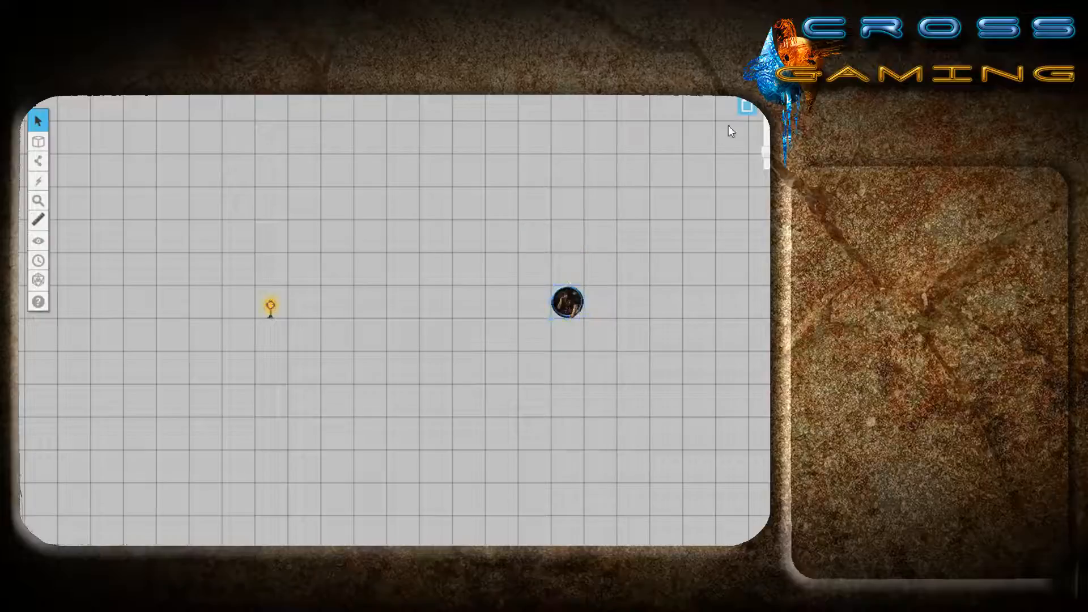
Enable dynamic lighting and enforce line of sight in the Dynamic Lightning page settings.
left_click(746, 115)
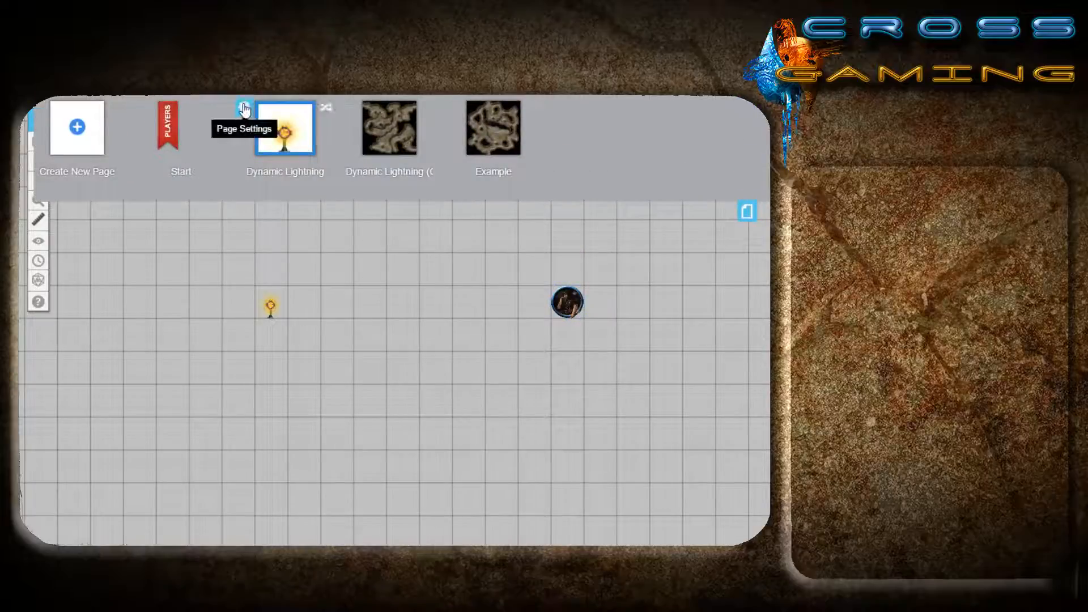
left_click(243, 108)
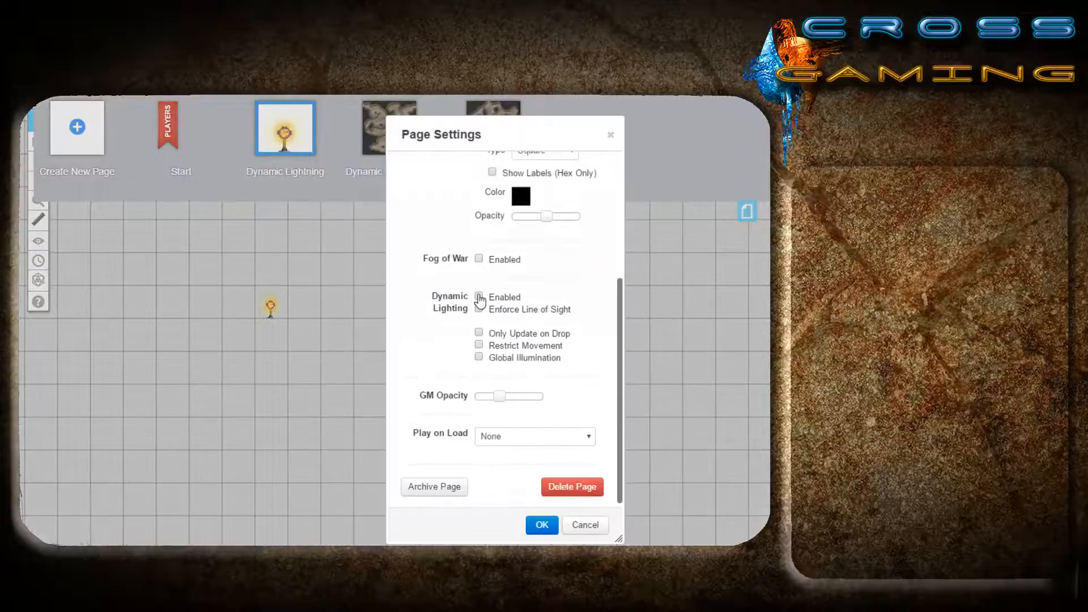
left_click(478, 296)
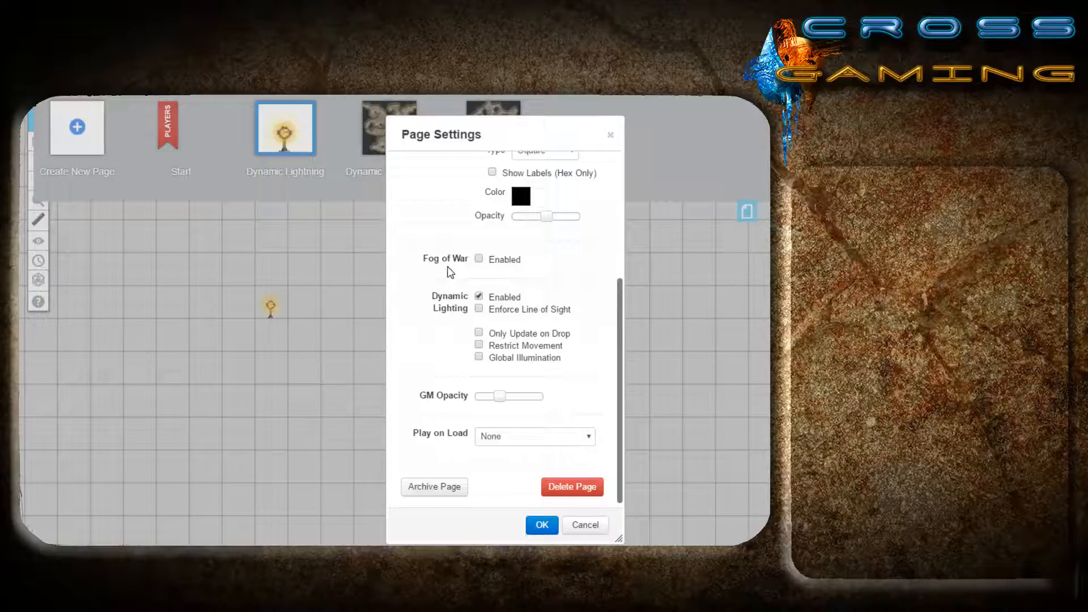
mouse_move(478, 313)
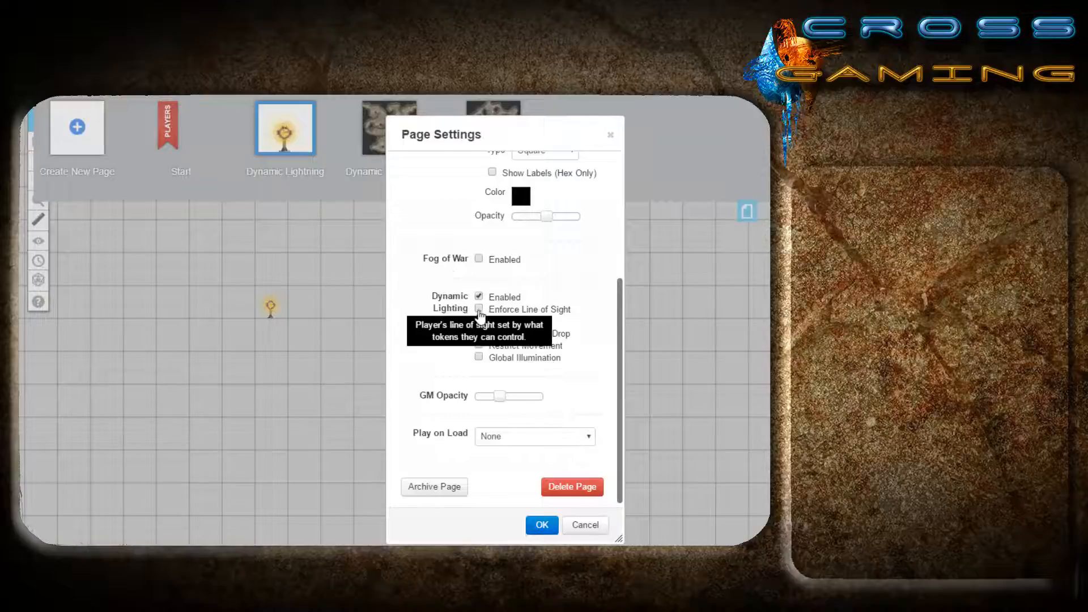
left_click(478, 308)
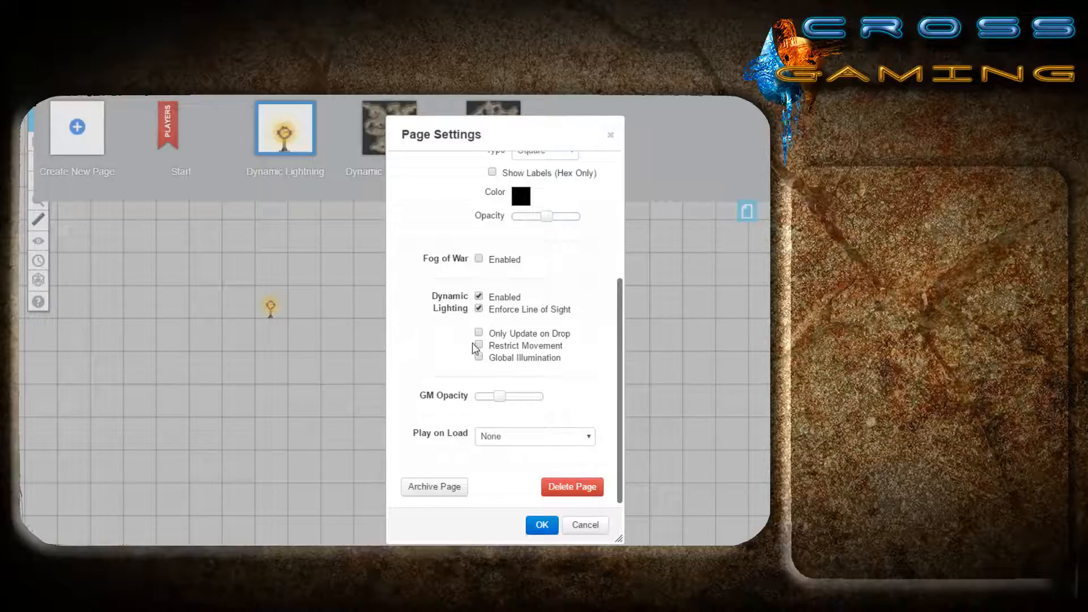
Restrict token movement through walls, leave global illumination off, and confirm the settings.
left_click(478, 344)
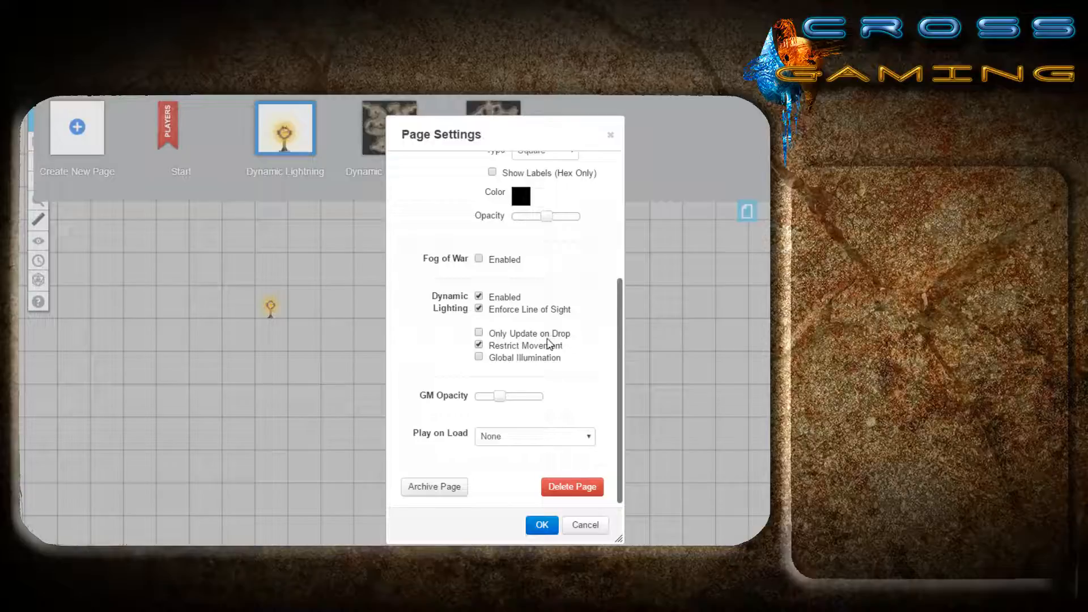
left_click(478, 344)
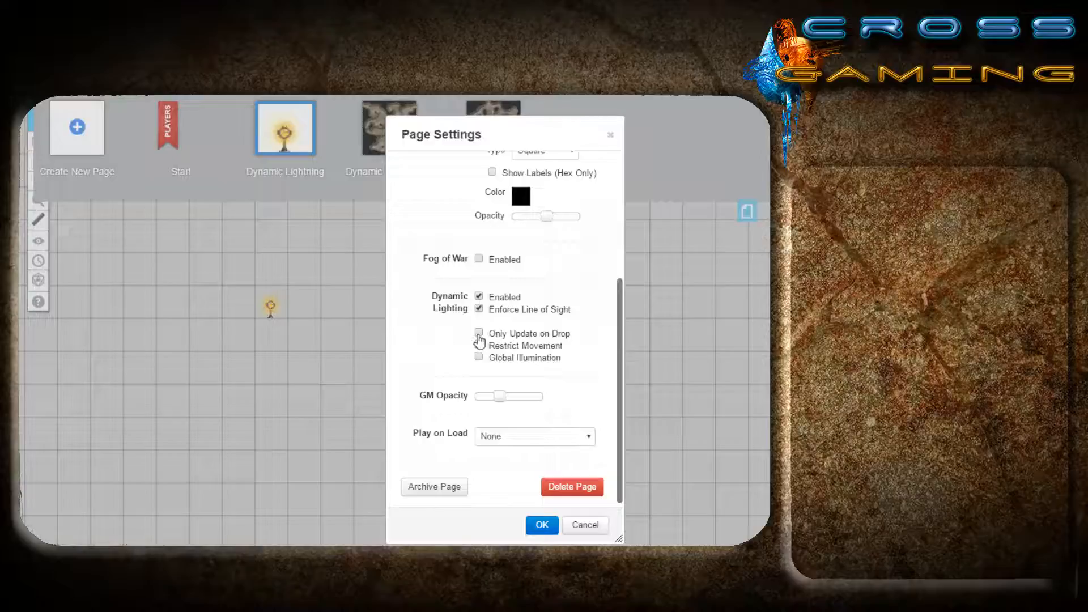
left_click(478, 344)
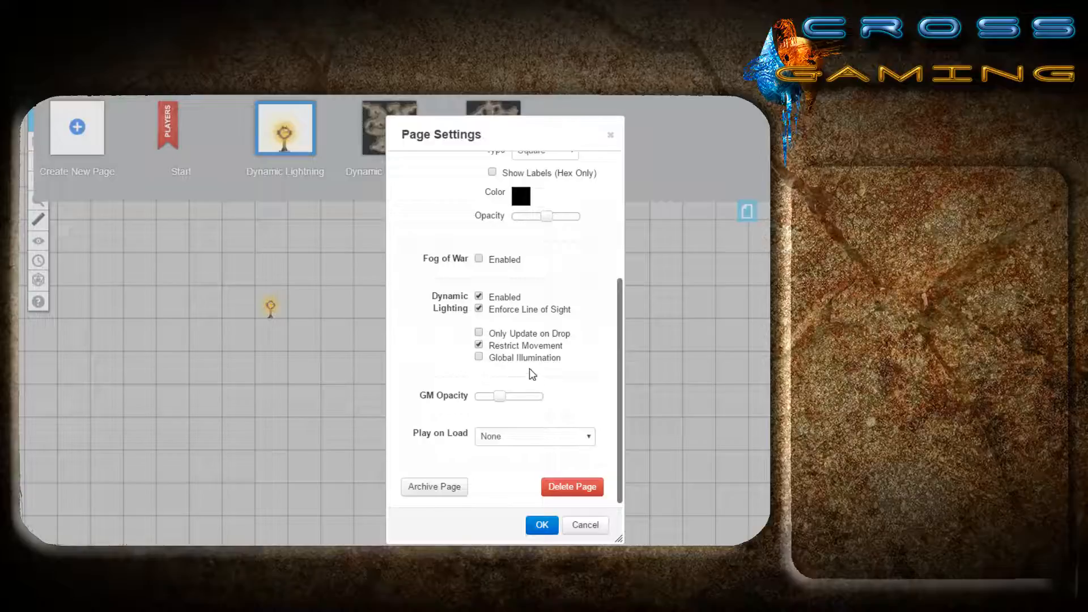
mouse_move(513, 367)
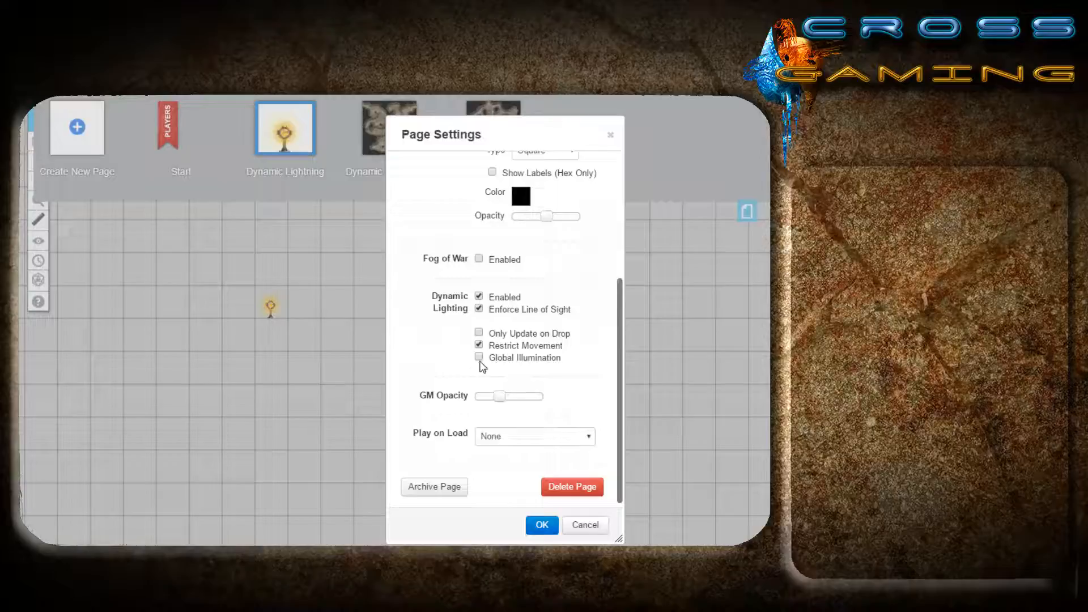
left_click(479, 357)
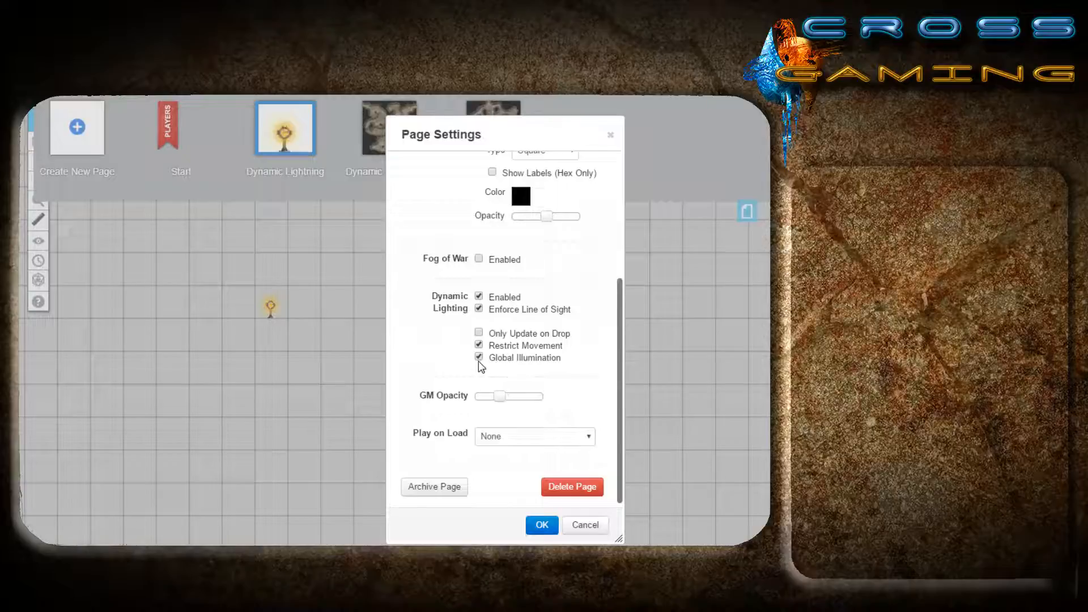
left_click(478, 357)
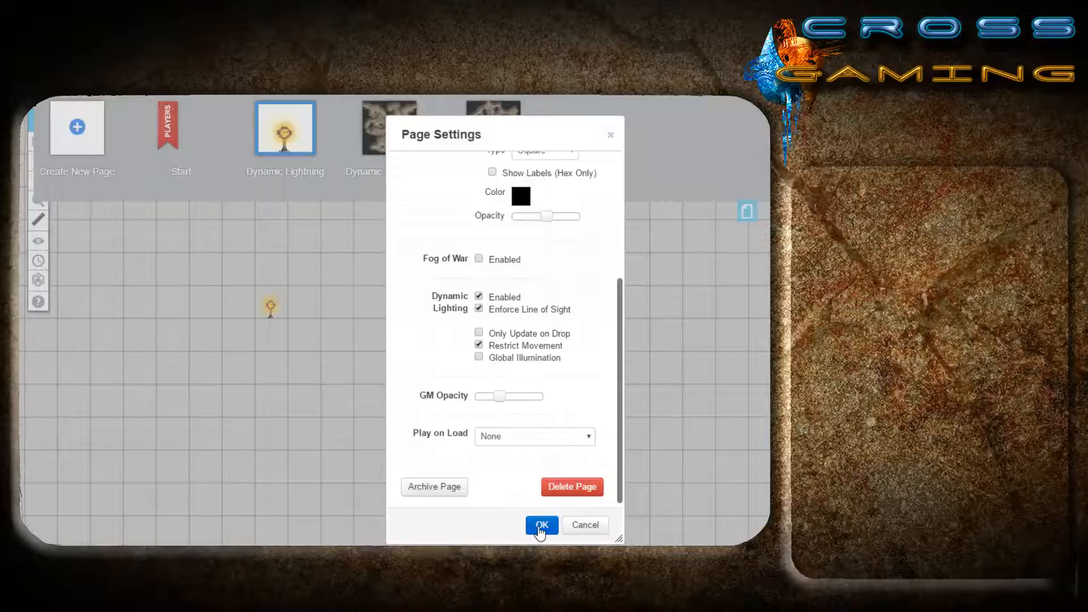
left_click(541, 524)
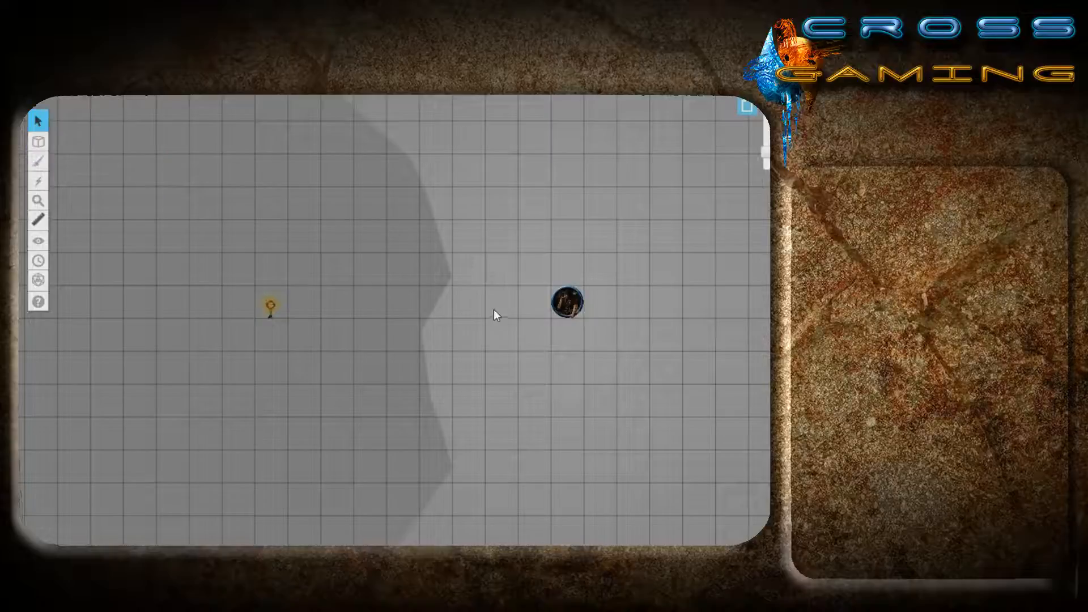
left_click(565, 302)
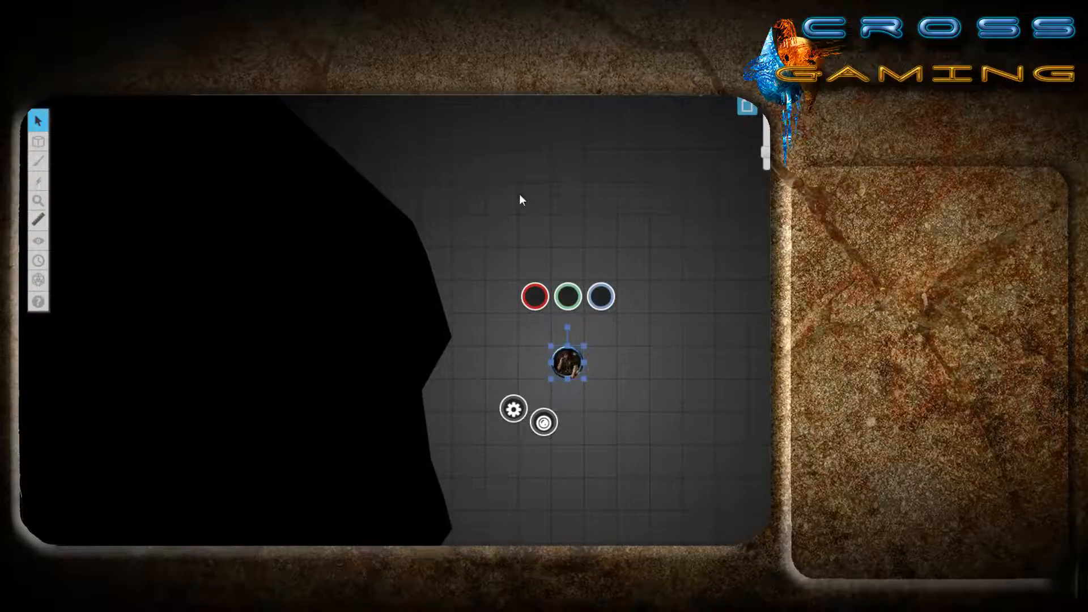
mouse_move(609, 169)
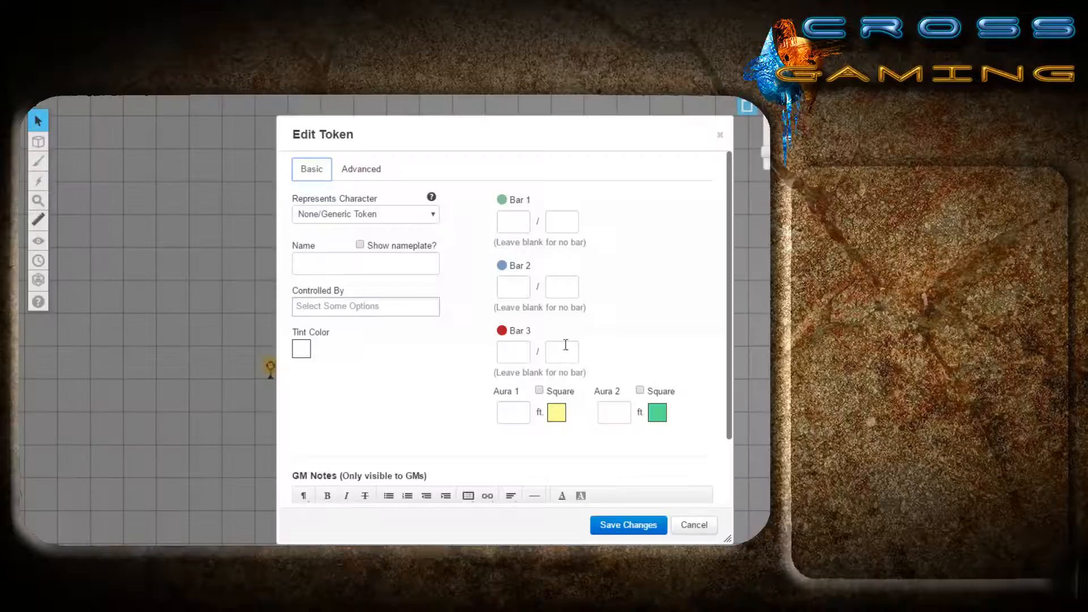
Toggle the token's Has Sight off and on to compare the map, leaving sight enabled.
left_click(360, 168)
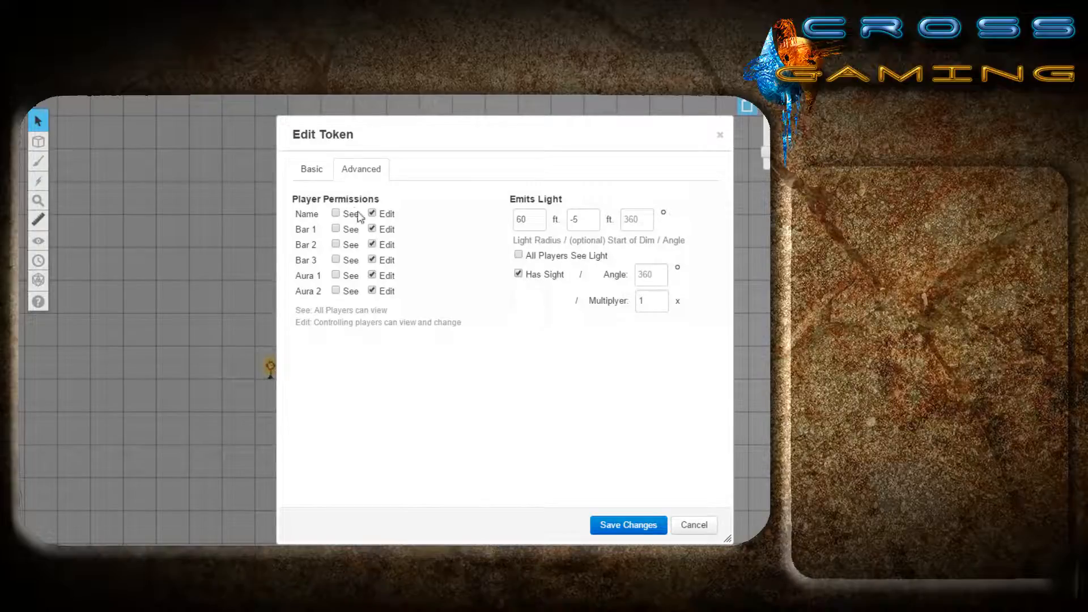
left_click(627, 524)
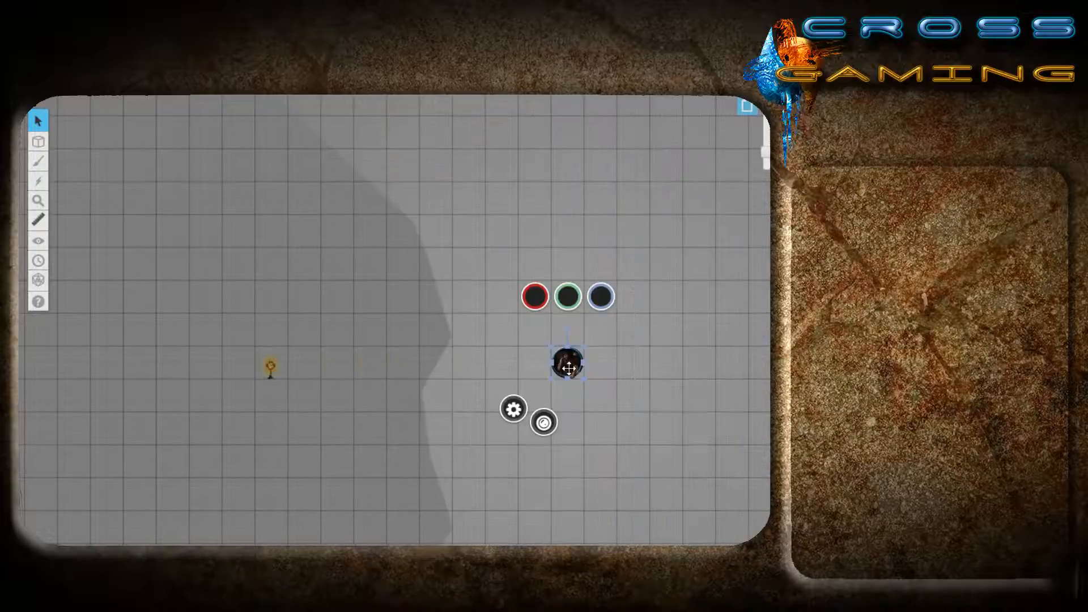
left_click(512, 408)
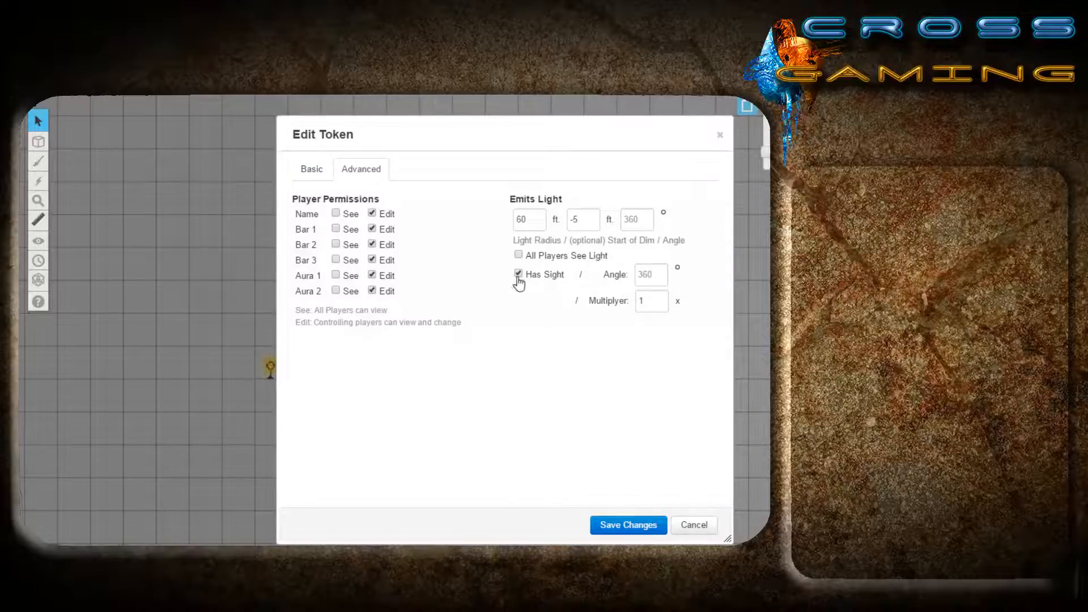
left_click(517, 274)
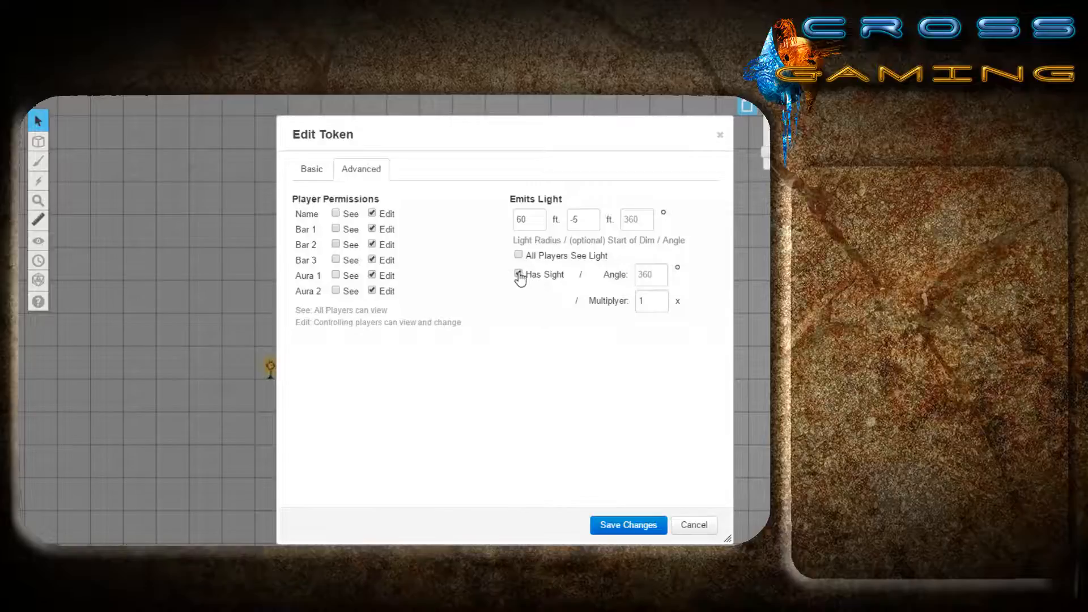
left_click(626, 523)
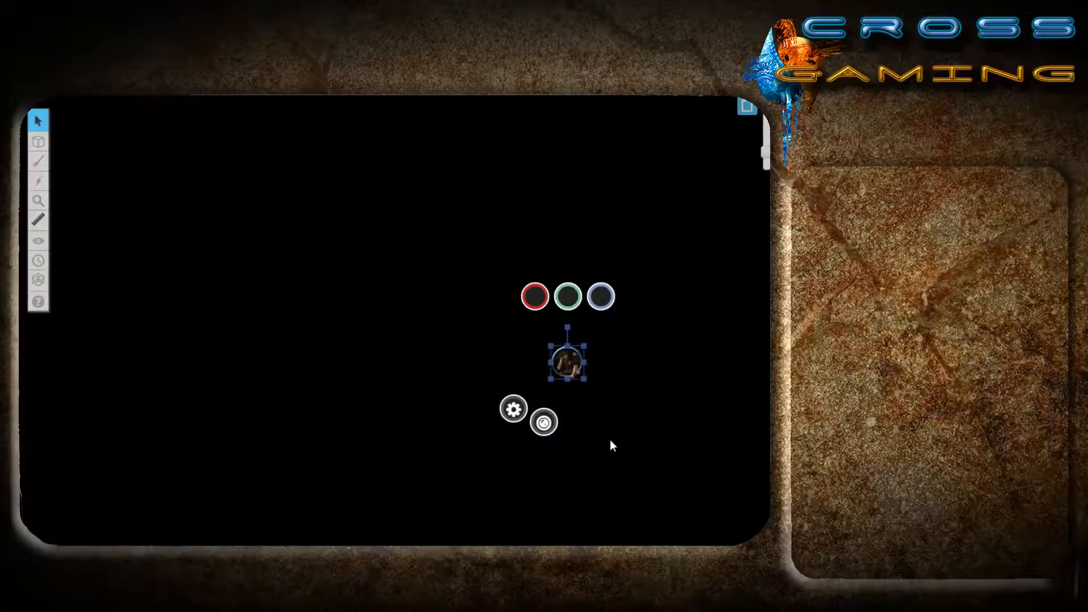
left_click(512, 408)
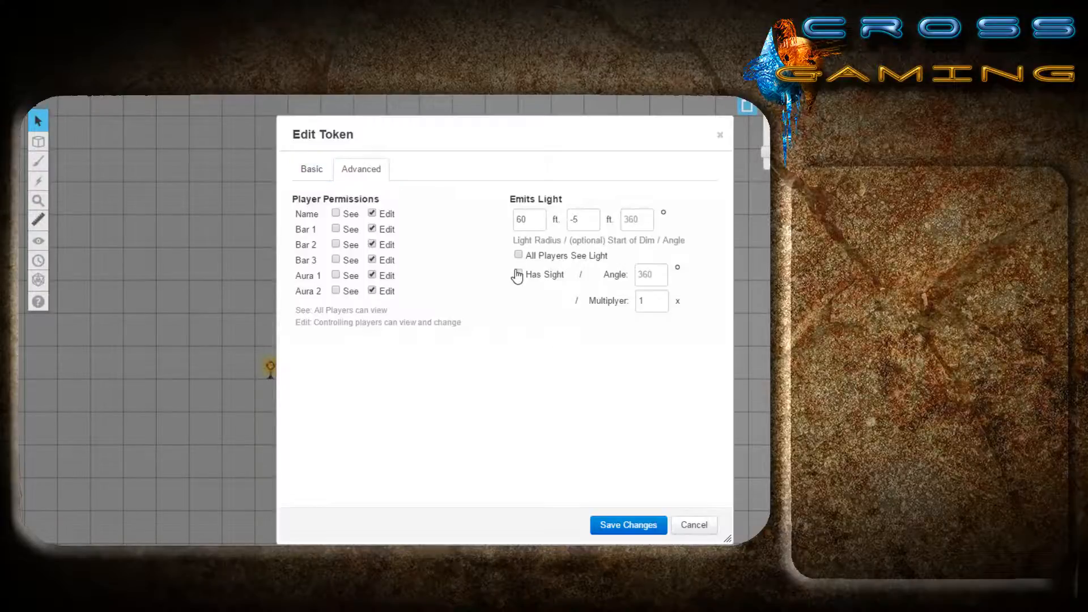
left_click(518, 273)
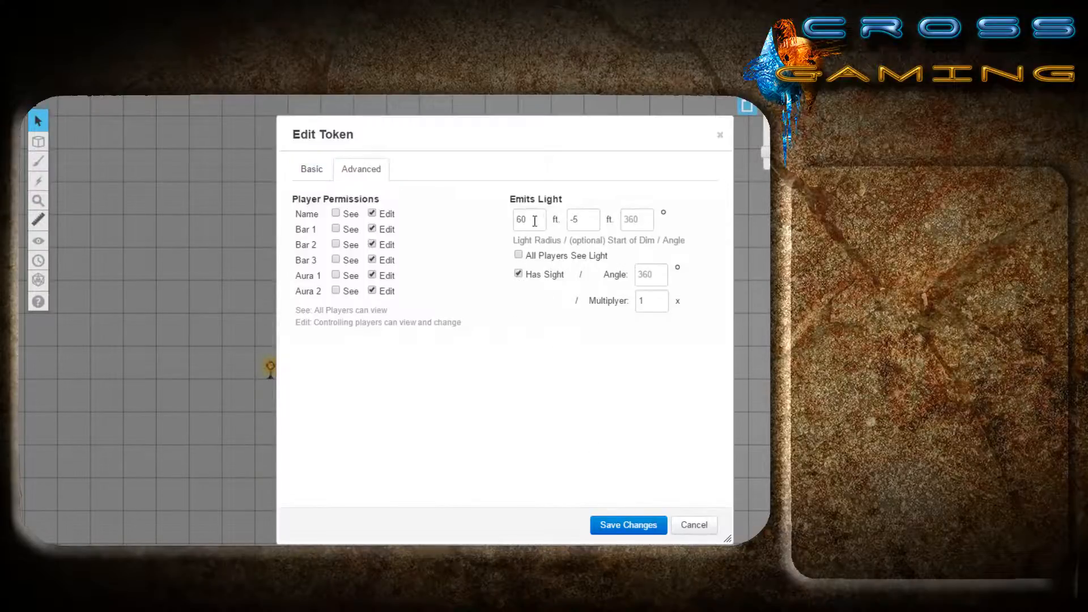
Keep the 60 ft light radius and set dim light to start at -5 ft, then save the token.
triple_click(529, 219)
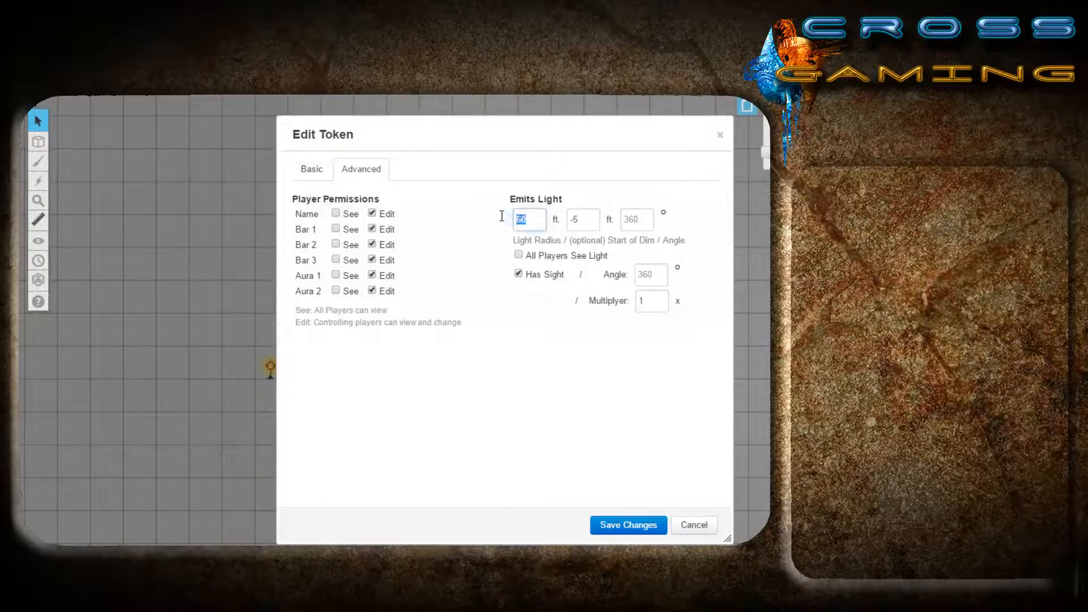
left_click(582, 219)
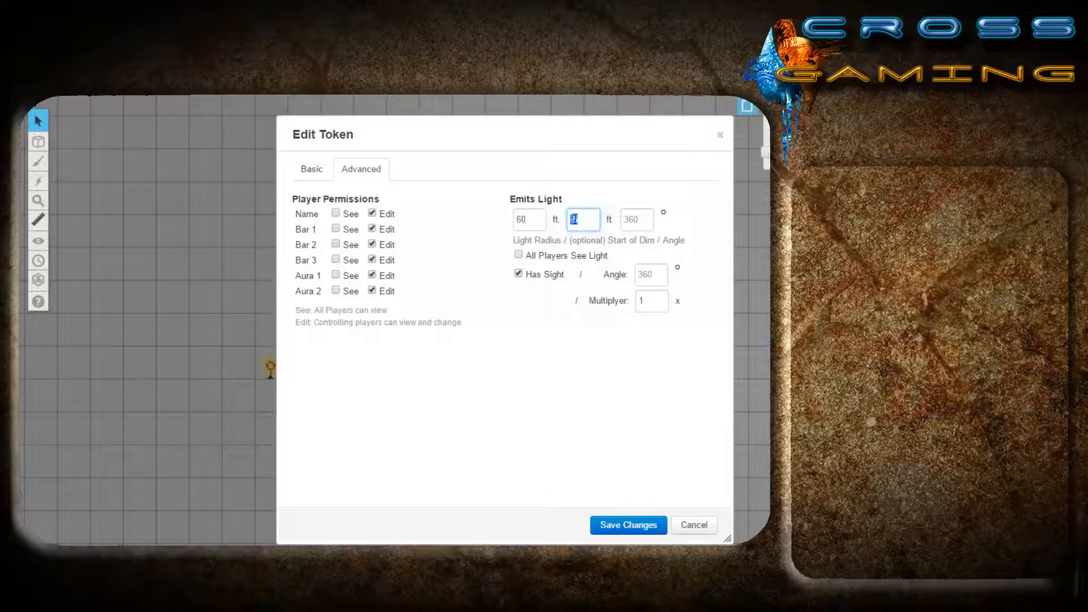
type("-5")
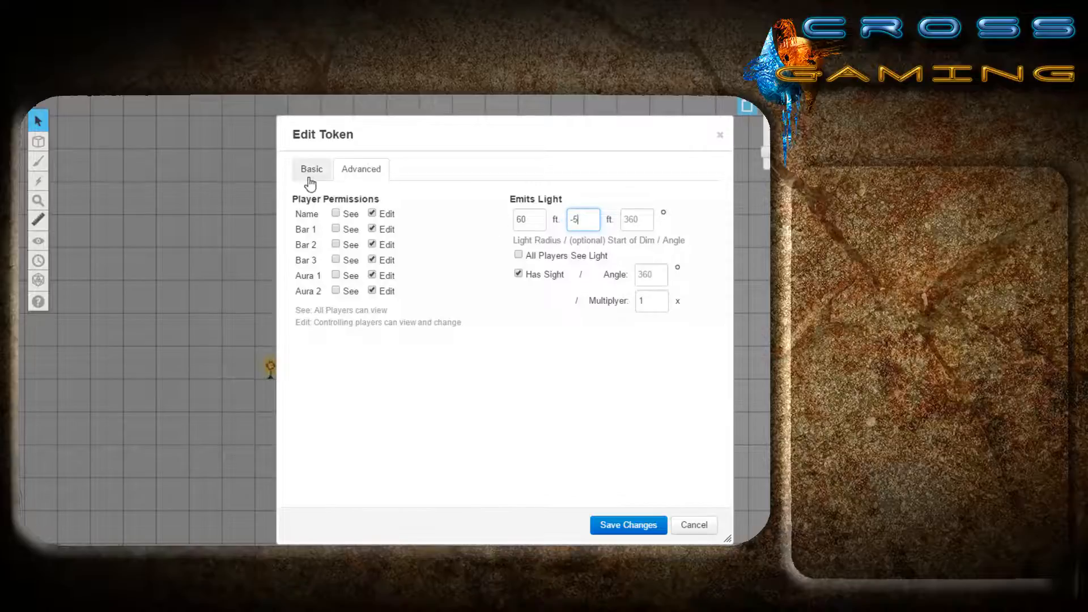
left_click(627, 524)
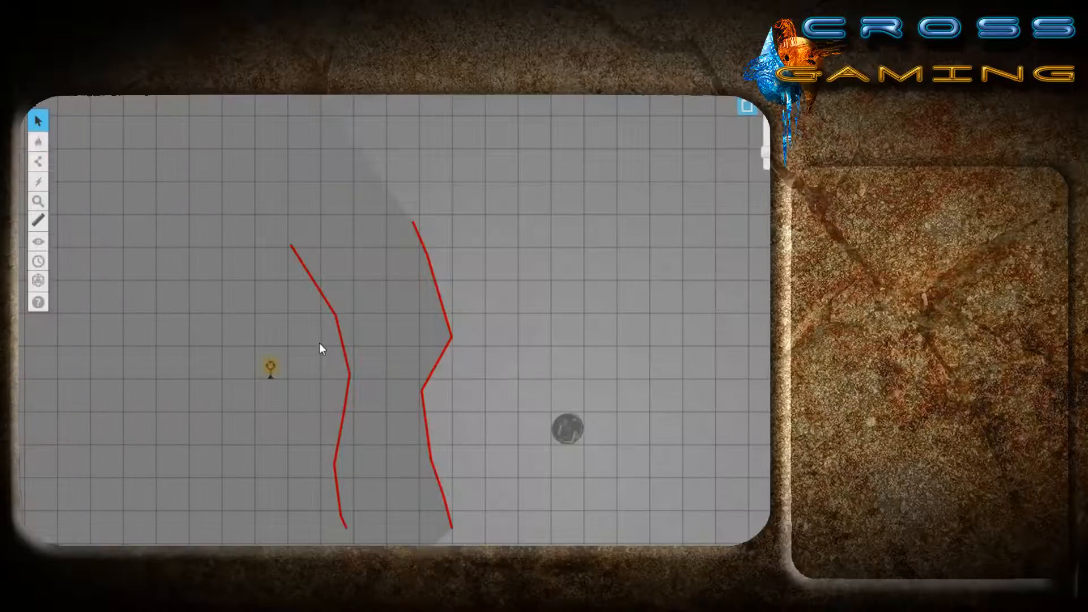
Draw a new red rectangular room outline as the wall on the lighting layer.
left_click(38, 142)
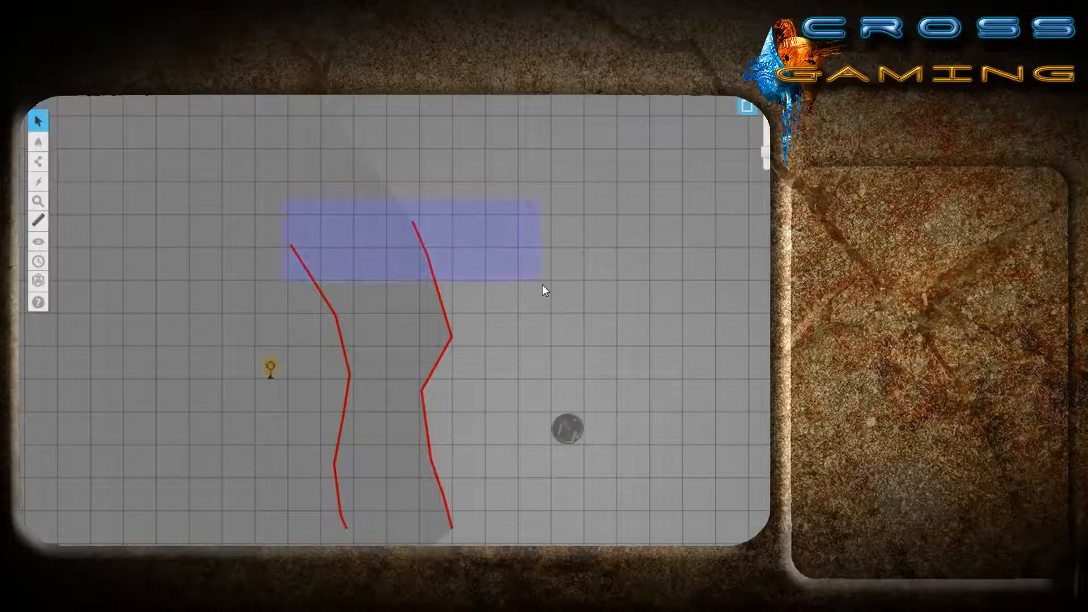
left_click(39, 141)
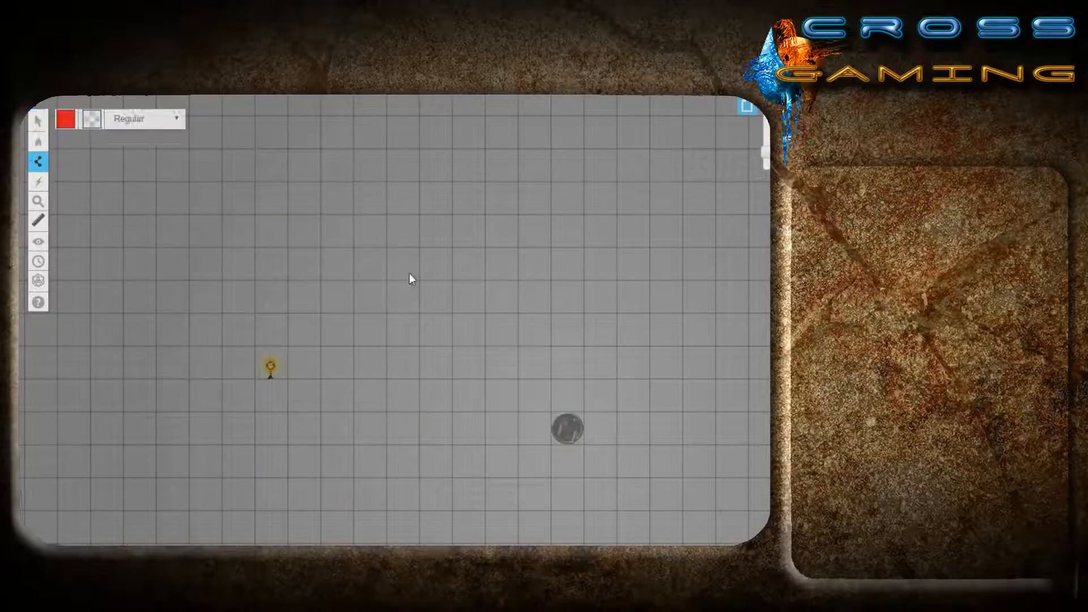
mouse_move(321, 227)
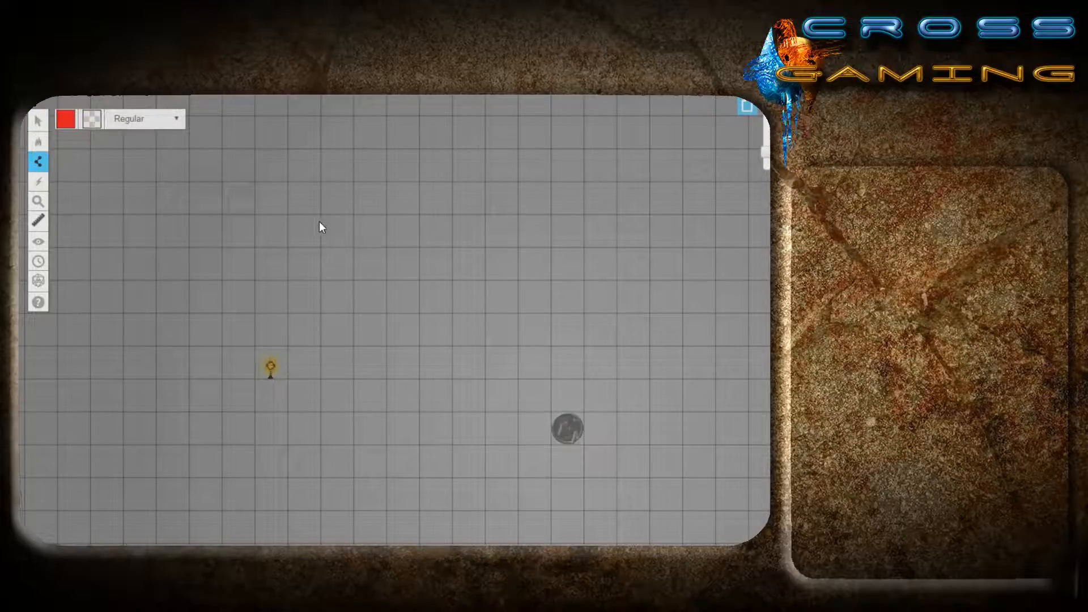
mouse_move(331, 270)
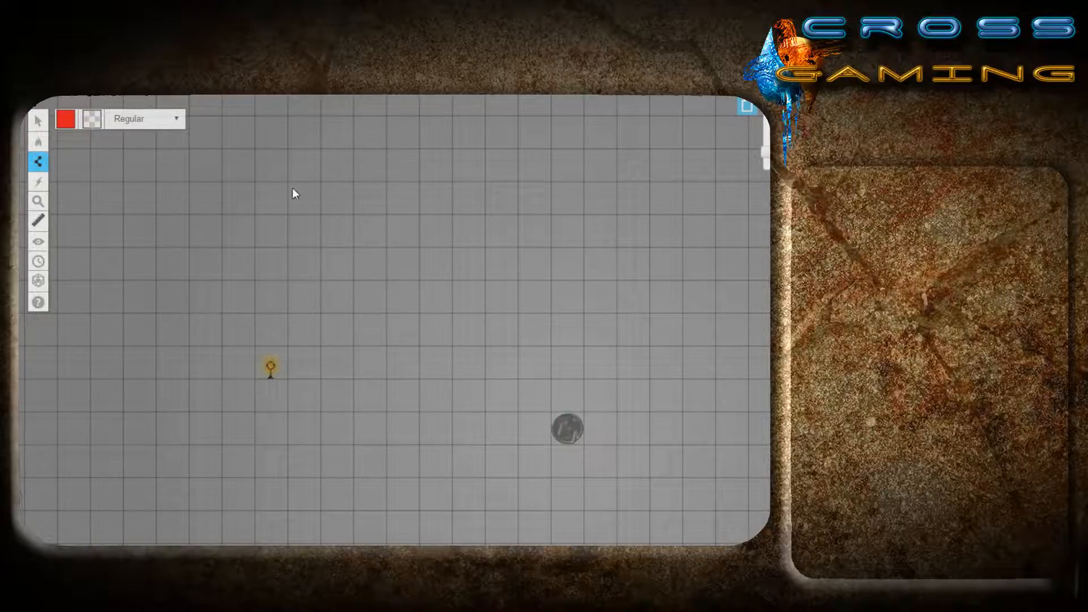
mouse_move(338, 301)
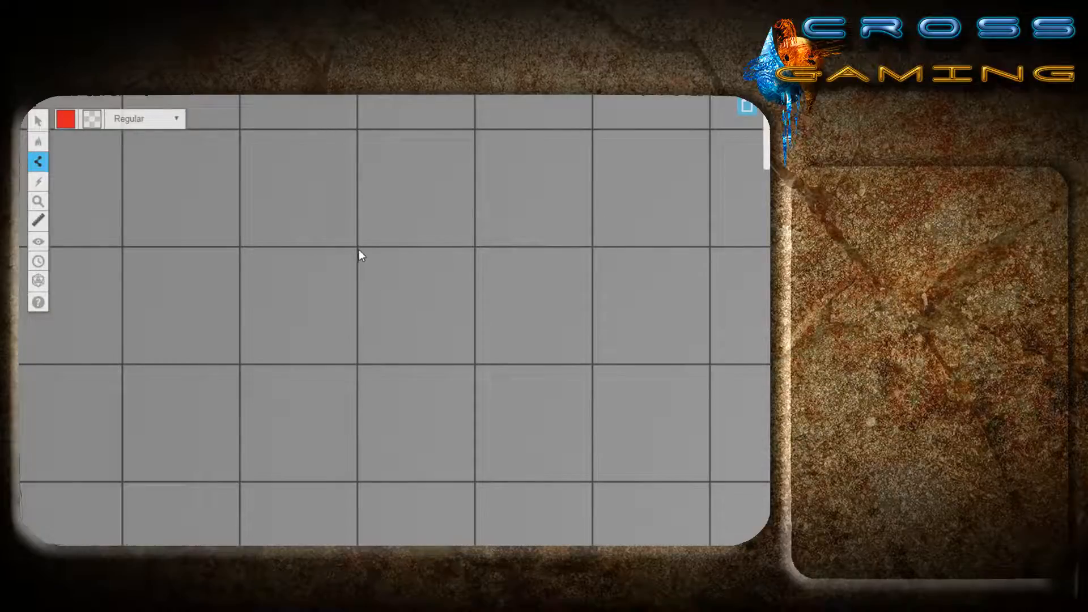
mouse_move(379, 278)
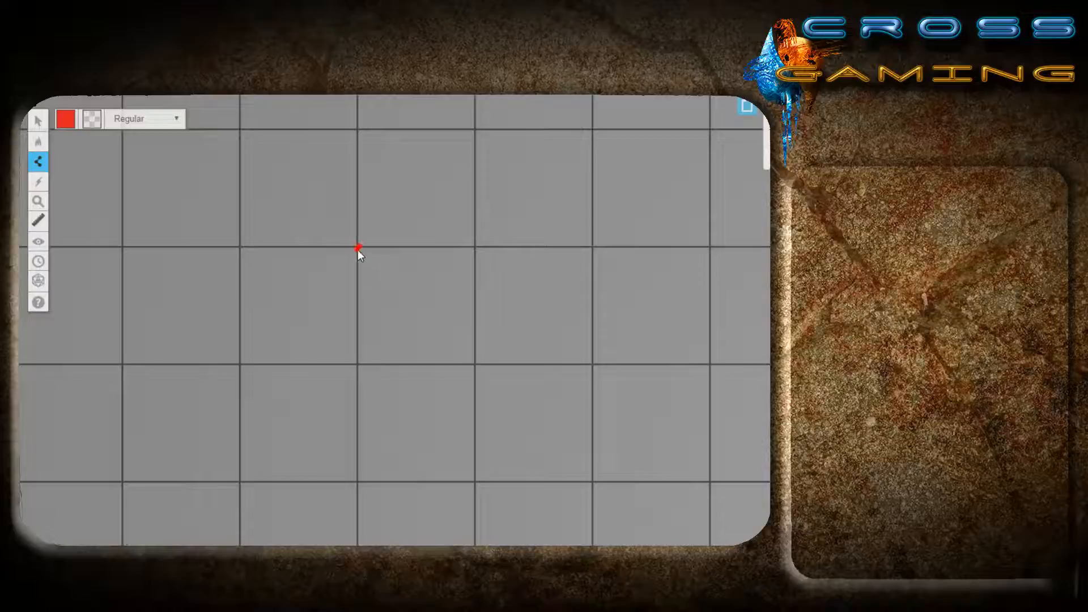
mouse_move(386, 327)
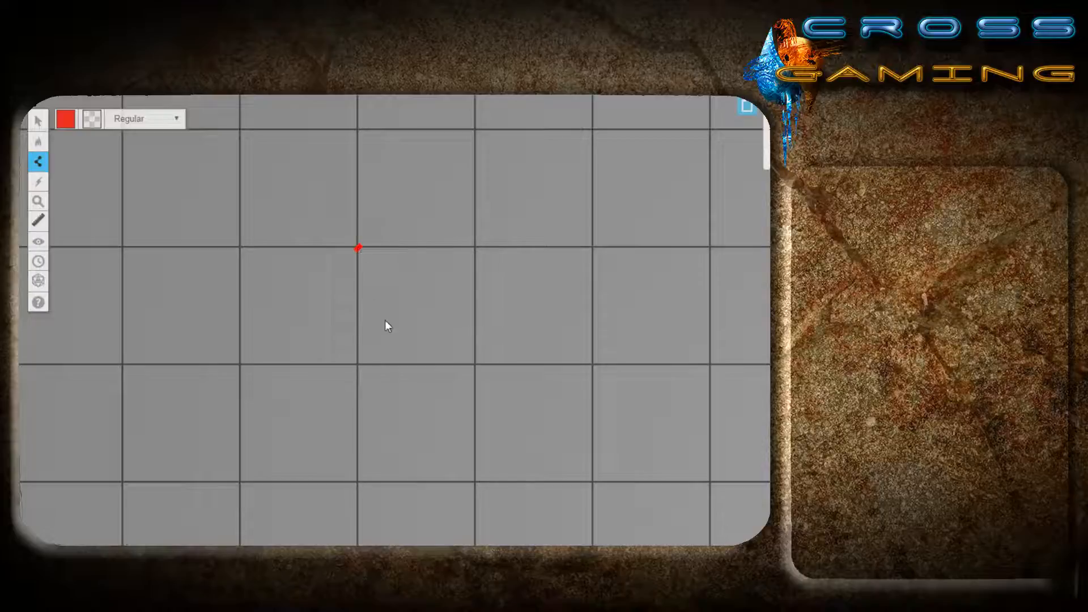
left_click_drag(357, 248, 357, 361)
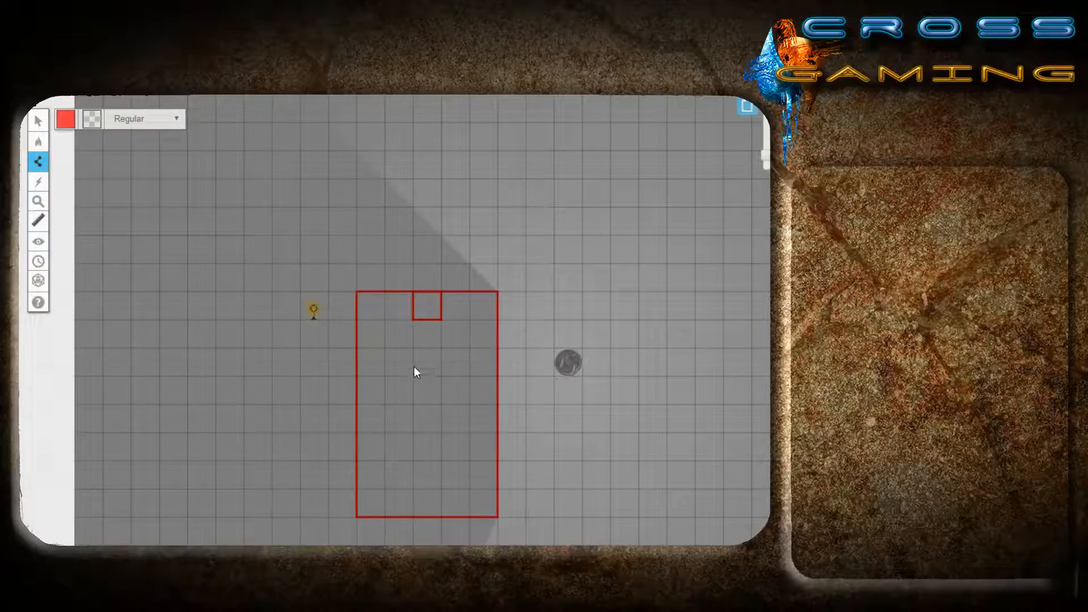
Pick cyan as the line colour and draw a cyan wall segment between the rooms.
left_click(39, 147)
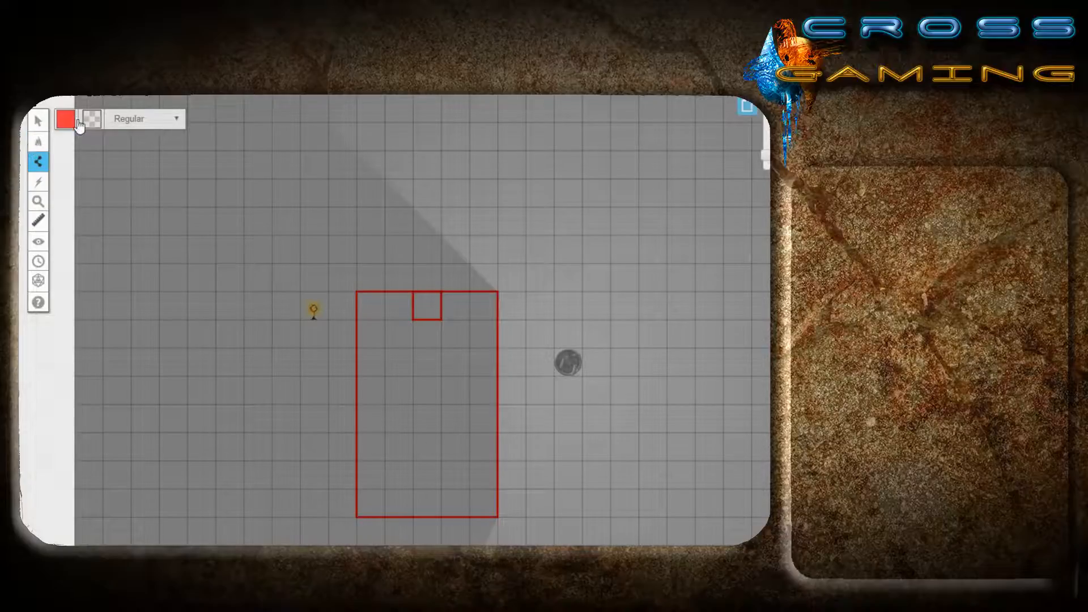
left_click(67, 118)
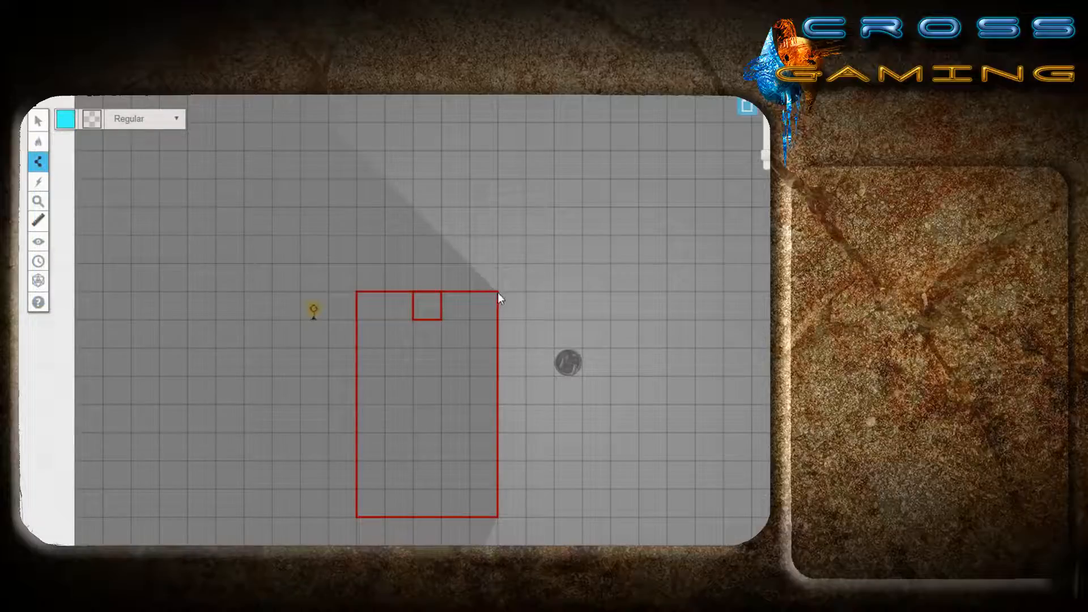
left_click(39, 161)
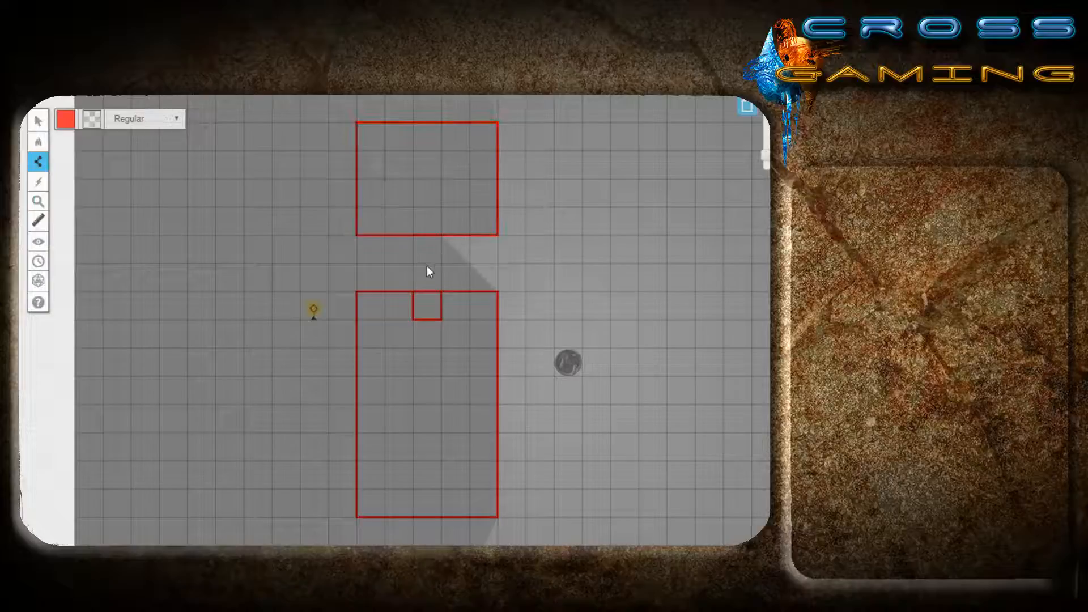
left_click(65, 119)
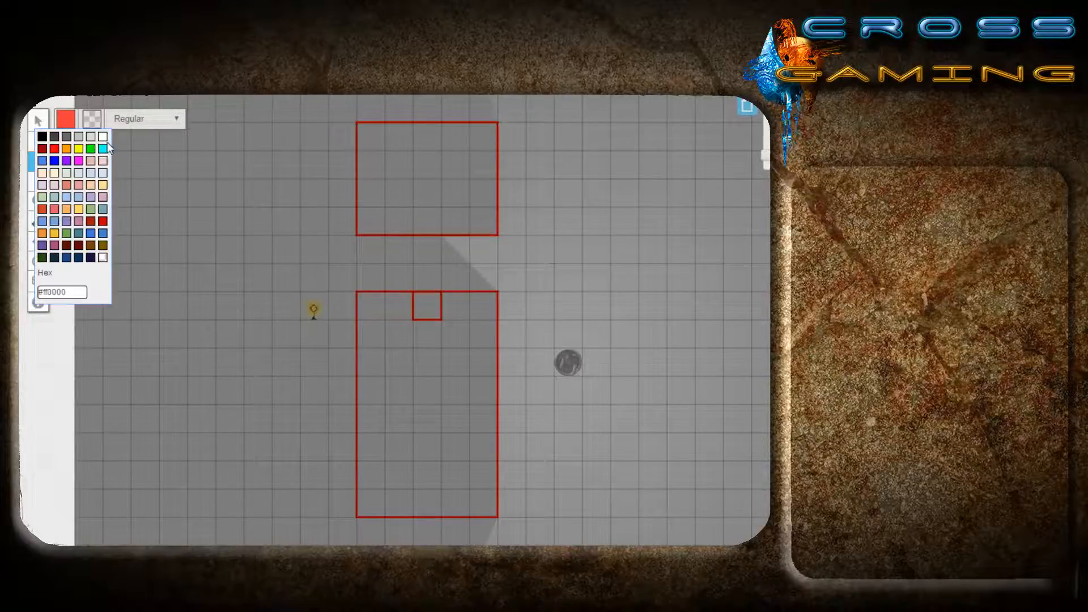
left_click(103, 148)
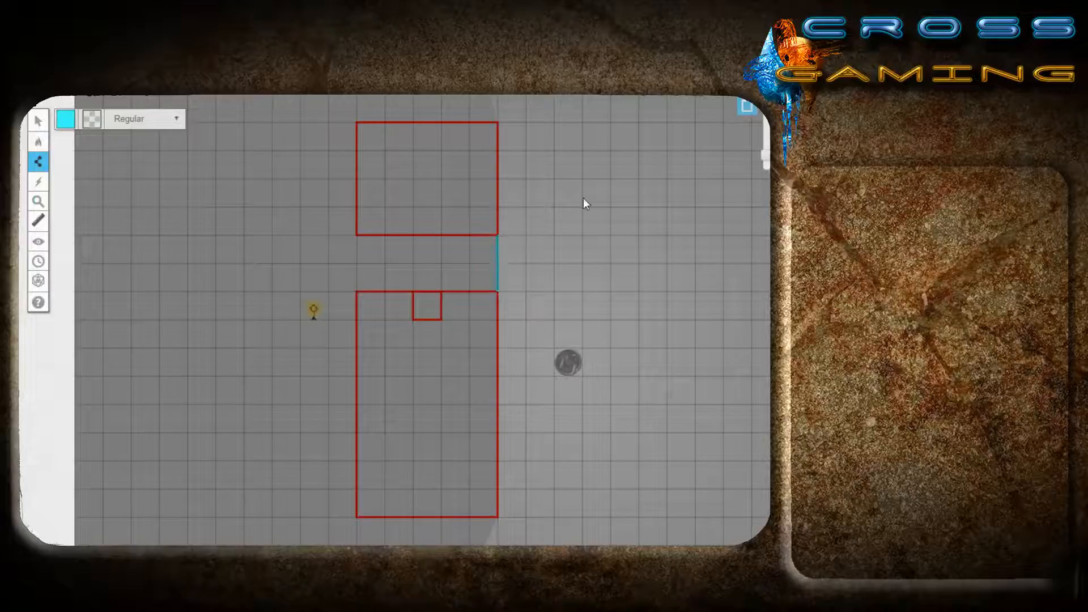
mouse_move(559, 187)
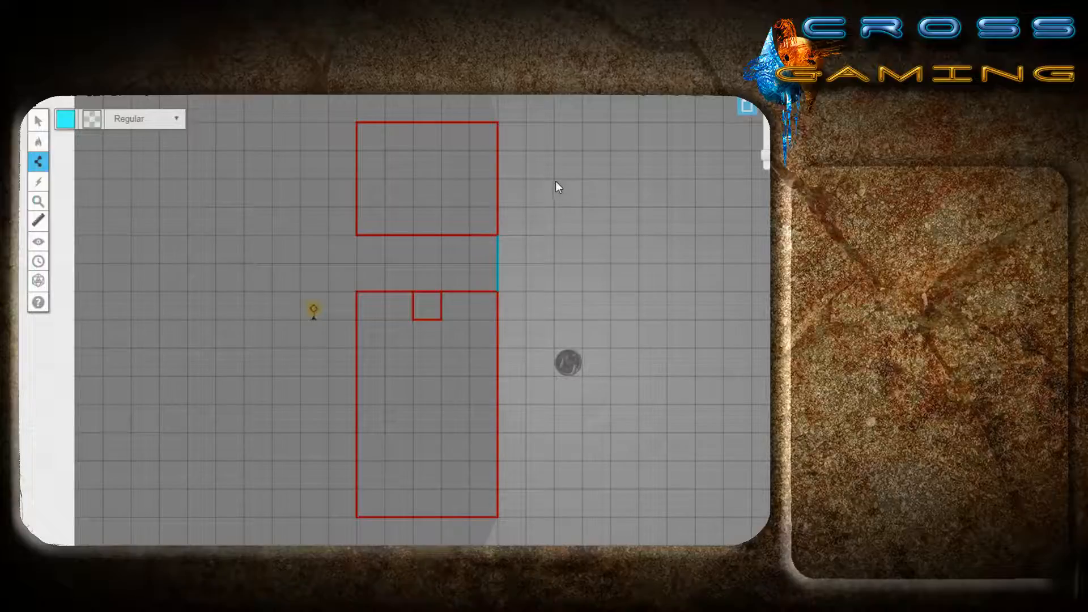
left_click_drag(557, 186, 559, 291)
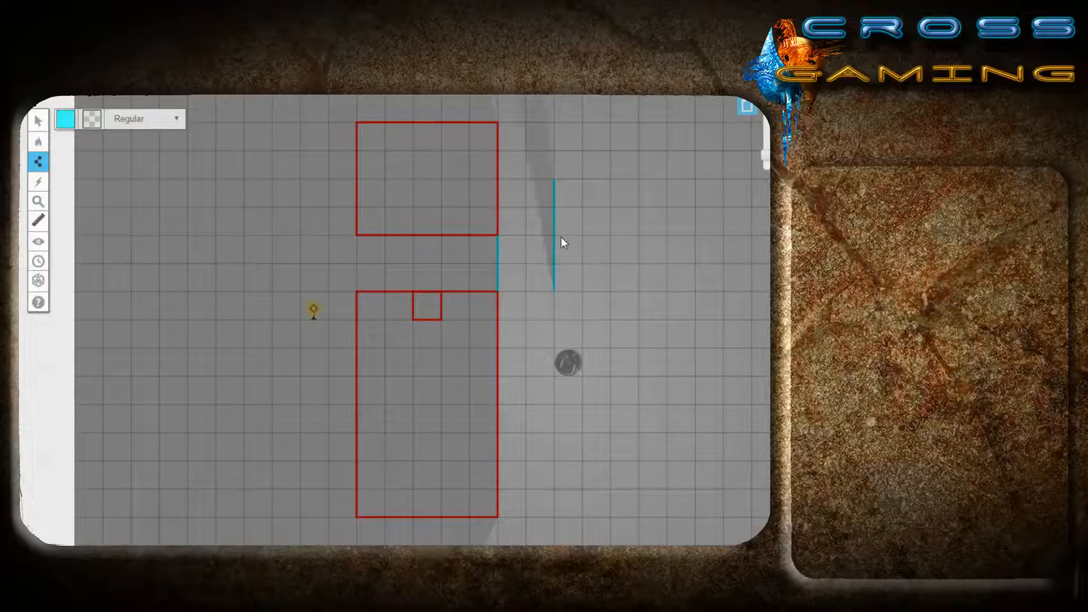
Switch back to the Objects & Tokens layer so the wall drawings are hidden.
left_click(39, 162)
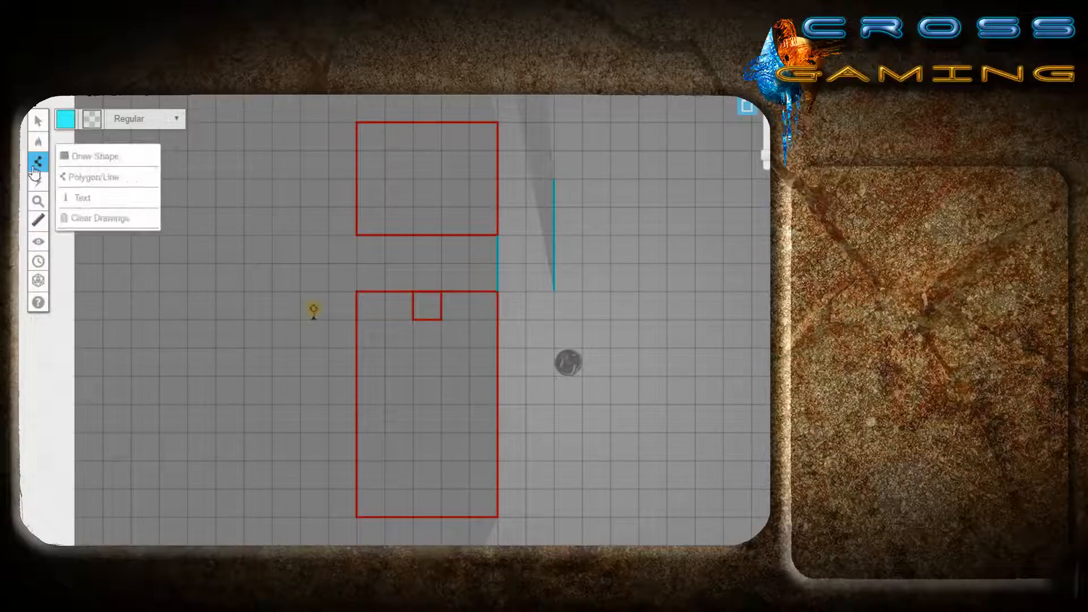
left_click(38, 152)
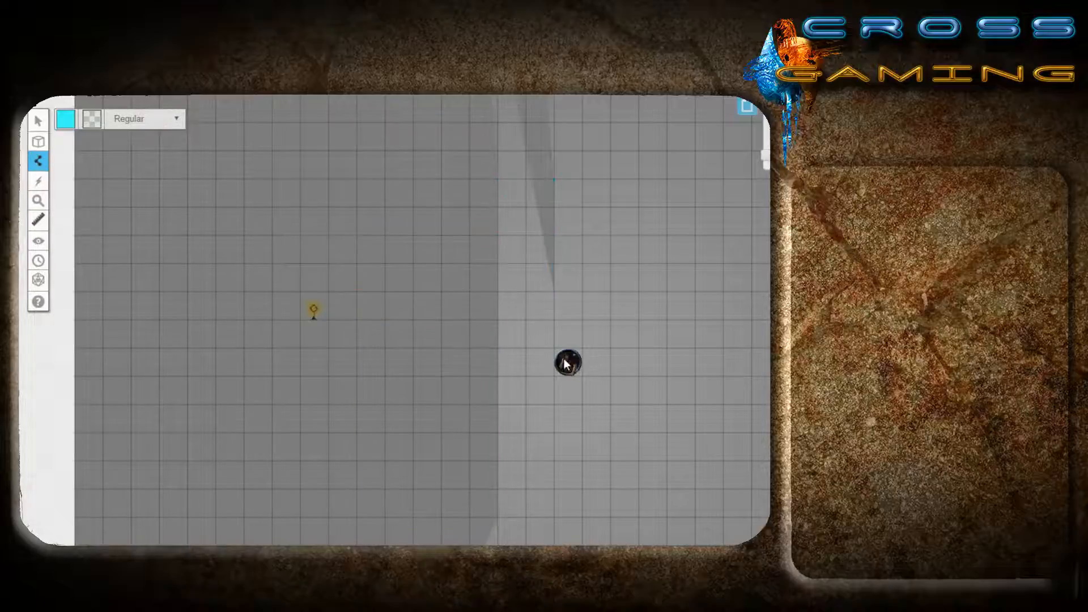
Move the token up with the Select tool, then switch to the Map & Background layer.
left_click(569, 363)
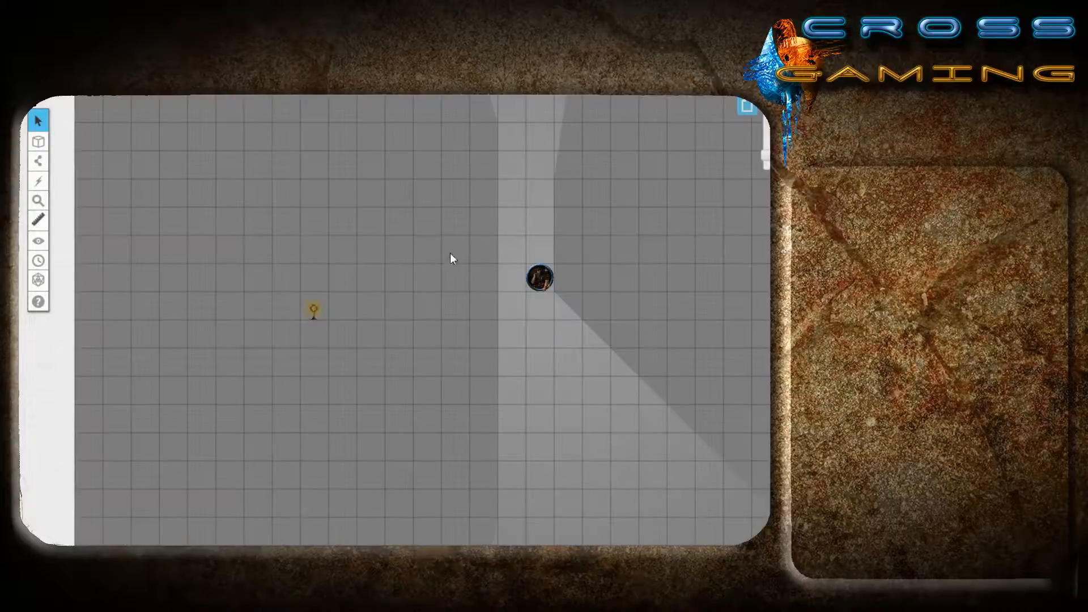
left_click(39, 160)
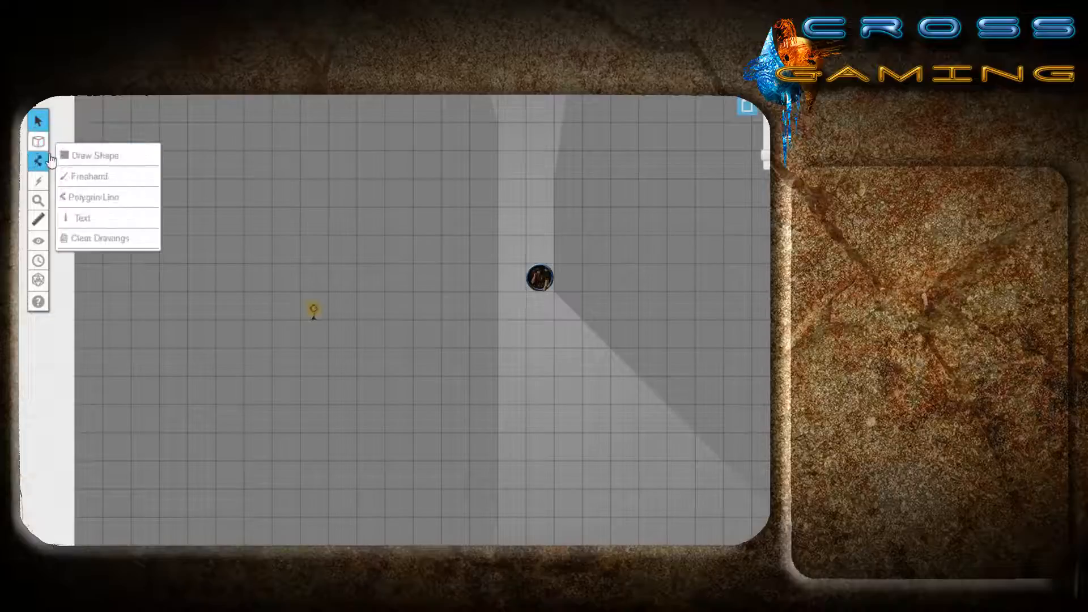
left_click(38, 141)
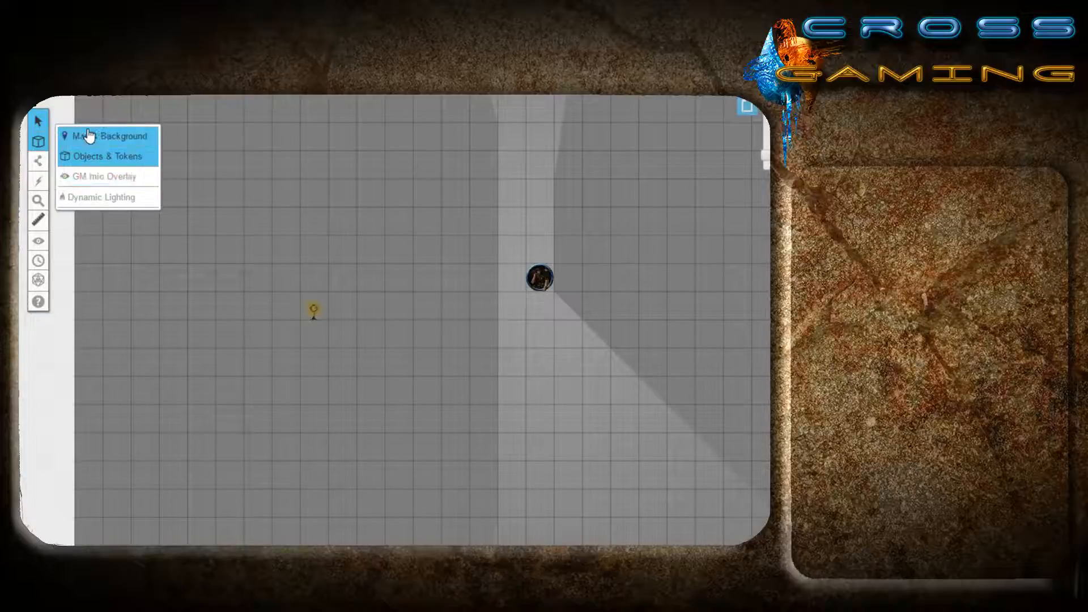
left_click(104, 177)
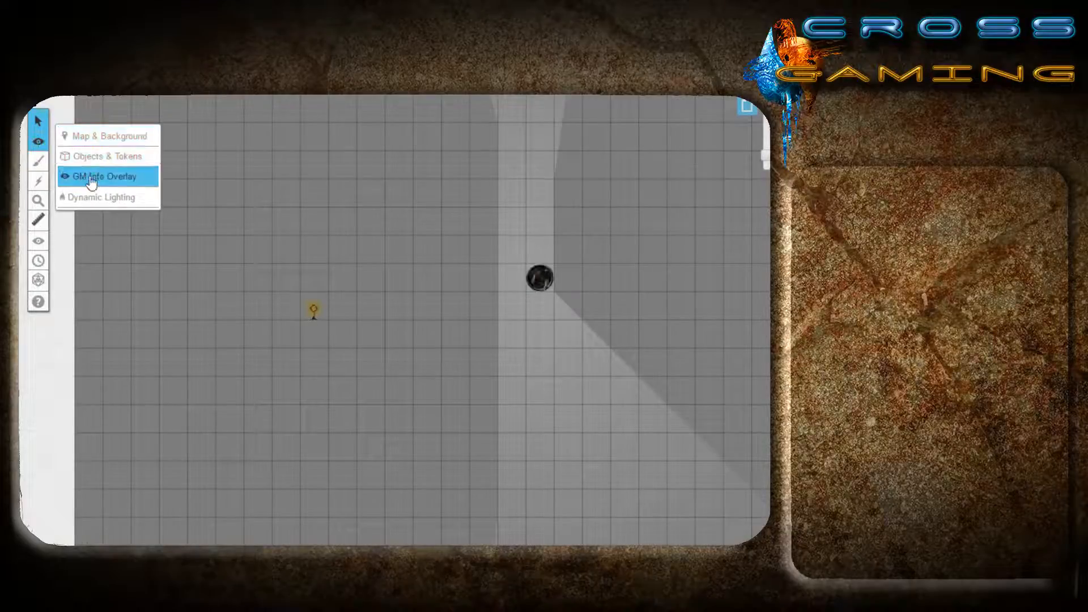
left_click(104, 176)
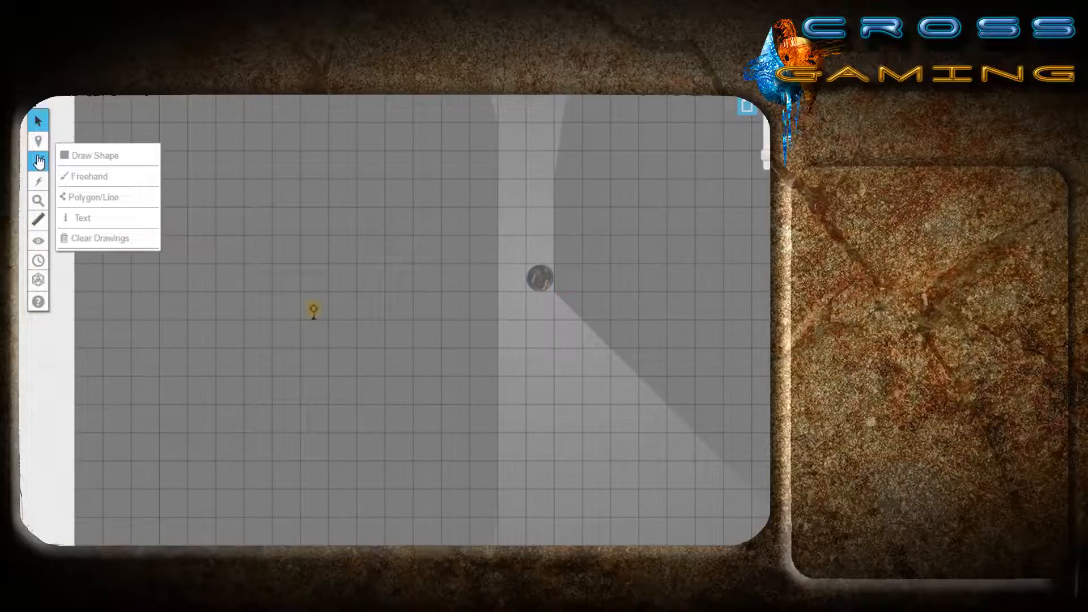
left_click(95, 156)
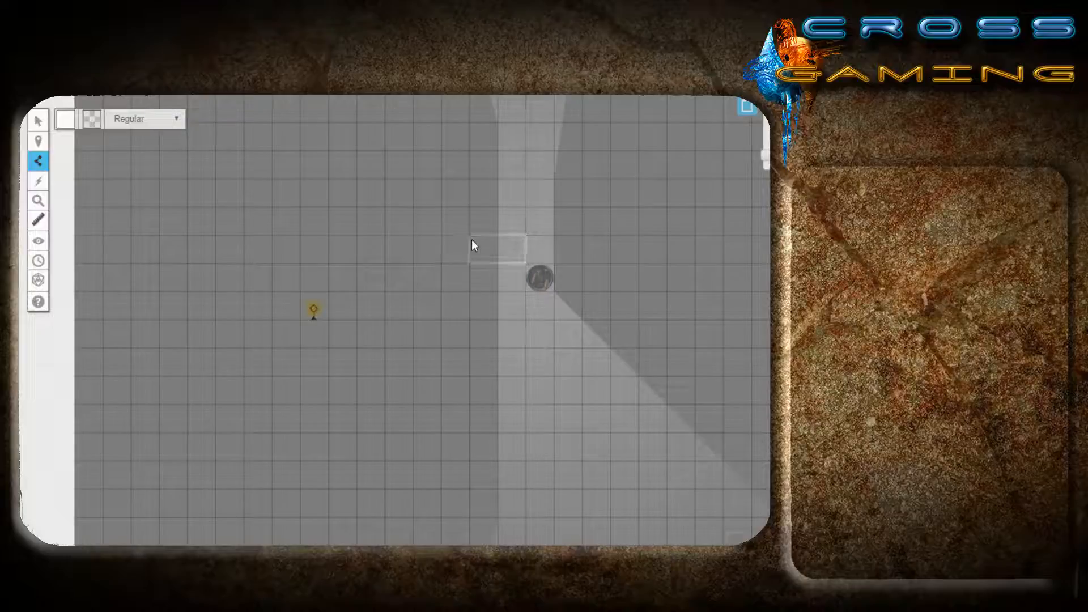
Switch to Objects & Tokens and move the token one square left beneath the pale rectangle.
left_click(39, 140)
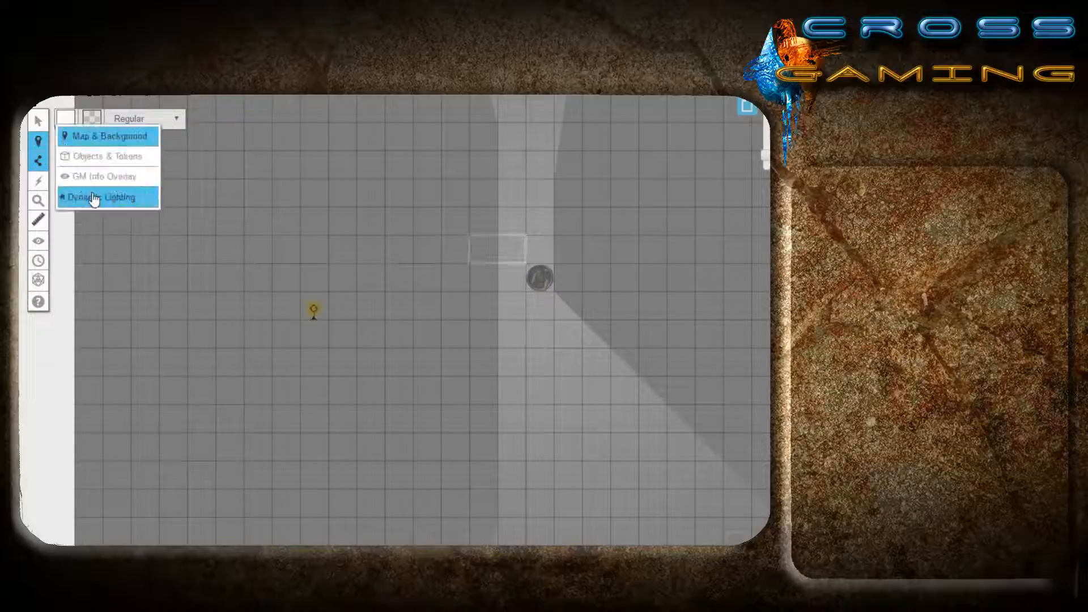
left_click(106, 196)
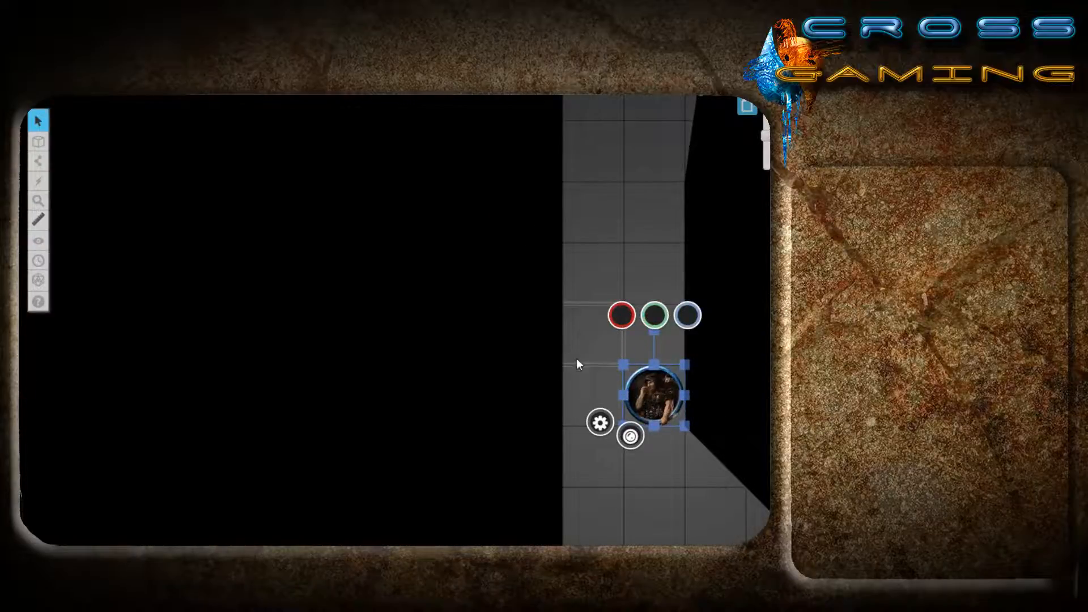
left_click_drag(644, 396, 595, 395)
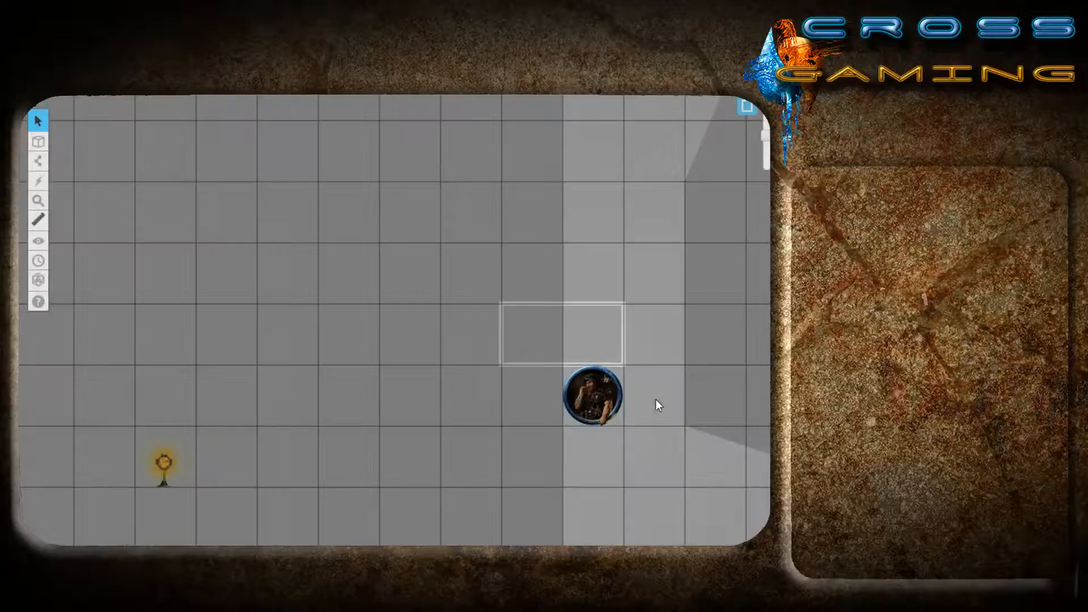
Switch to the Dynamic Lighting layer so the red and cyan walls show again.
left_click(39, 141)
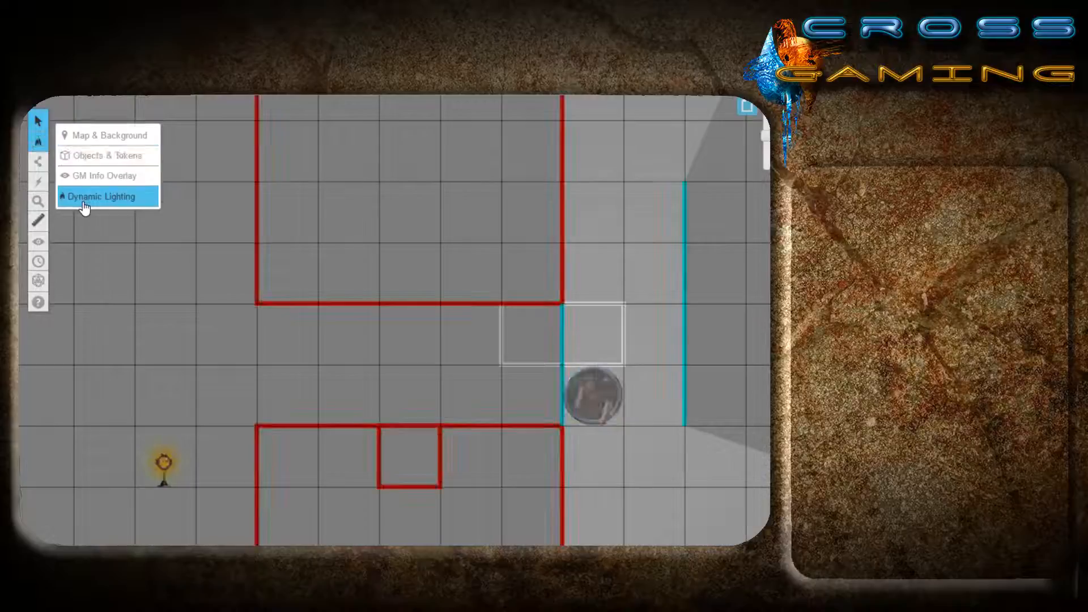
left_click(103, 196)
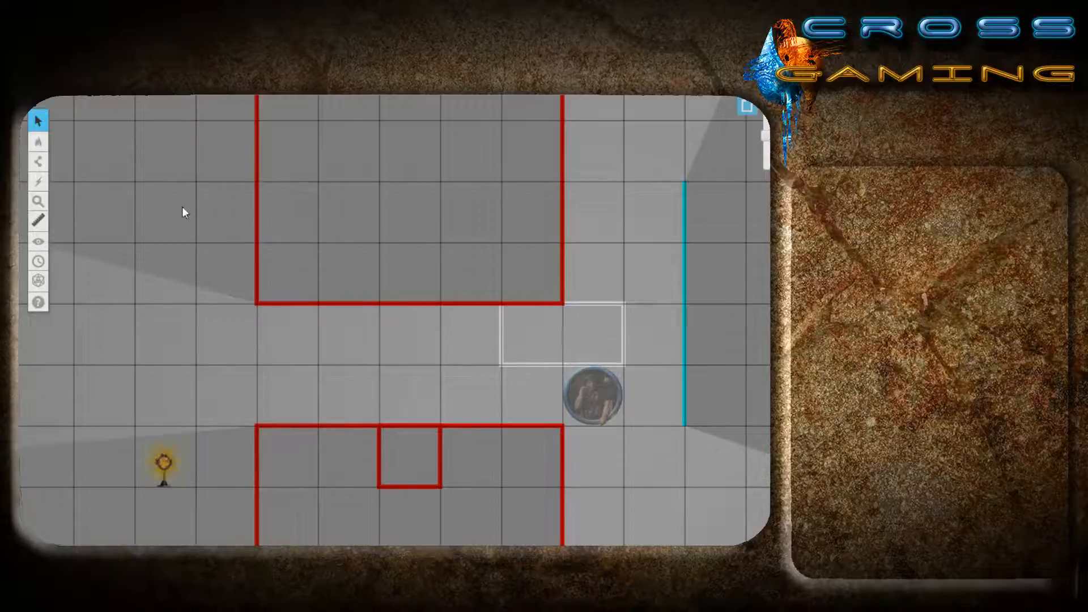
left_click(39, 141)
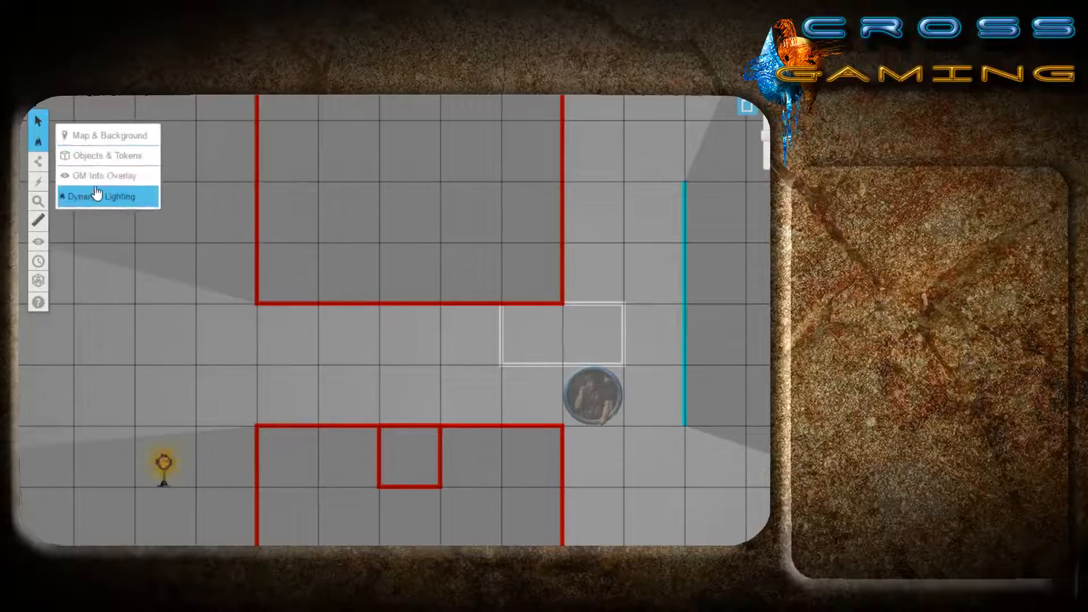
left_click(105, 196)
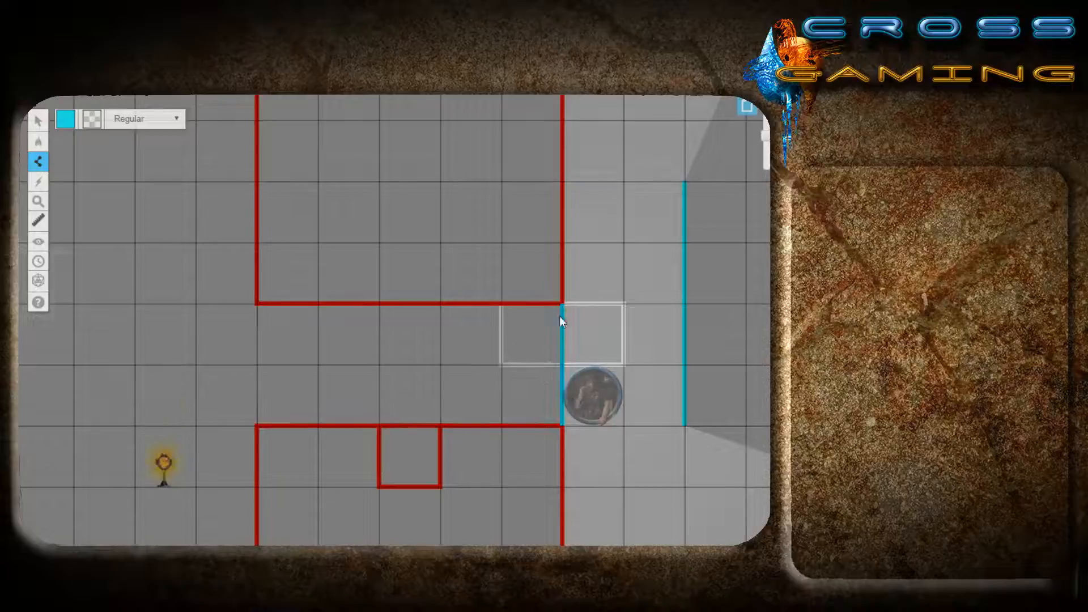
mouse_move(399, 427)
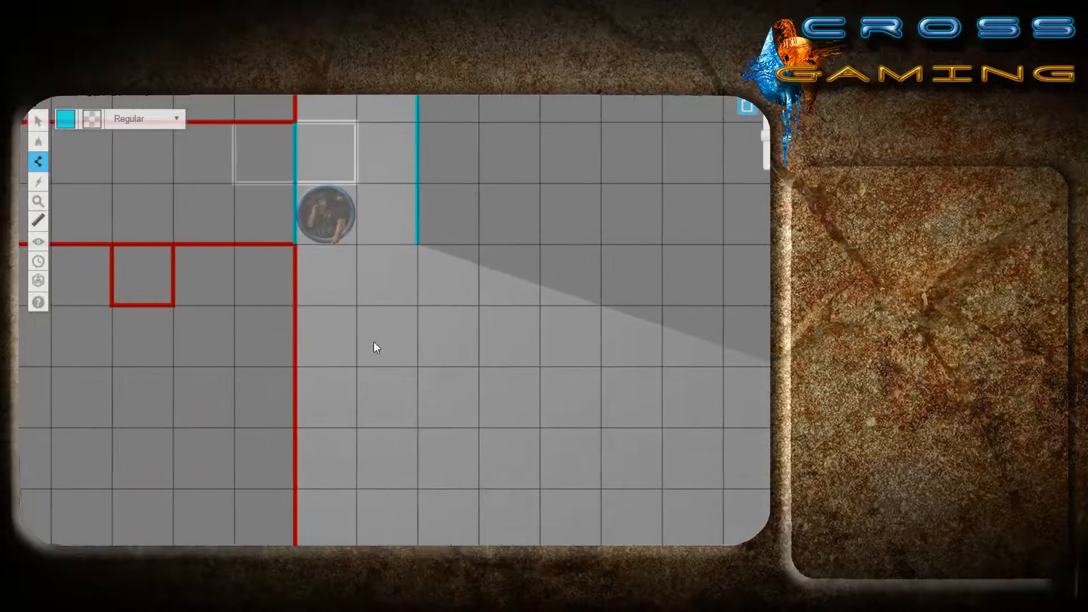
Use Draw Shape to add cyan rectangle and circle walls, then leave the lighting layer.
left_click(39, 162)
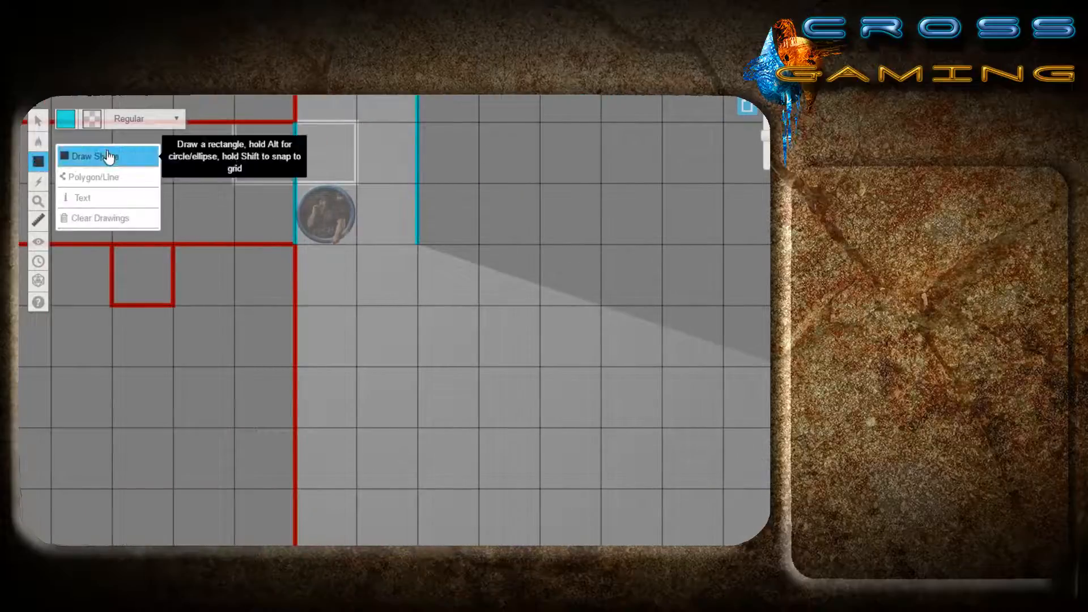
left_click(97, 156)
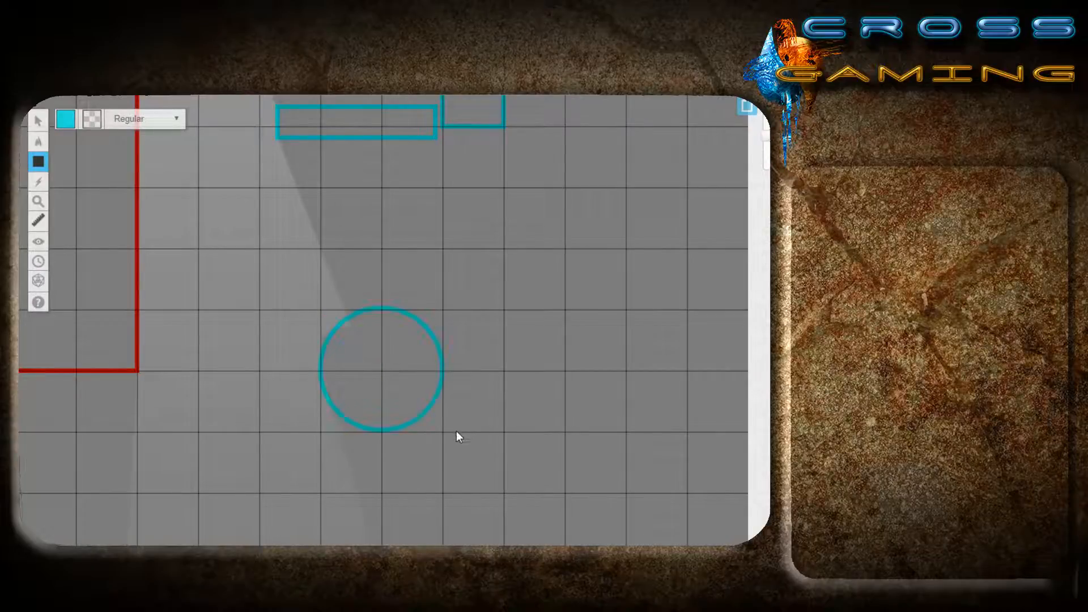
left_click(38, 147)
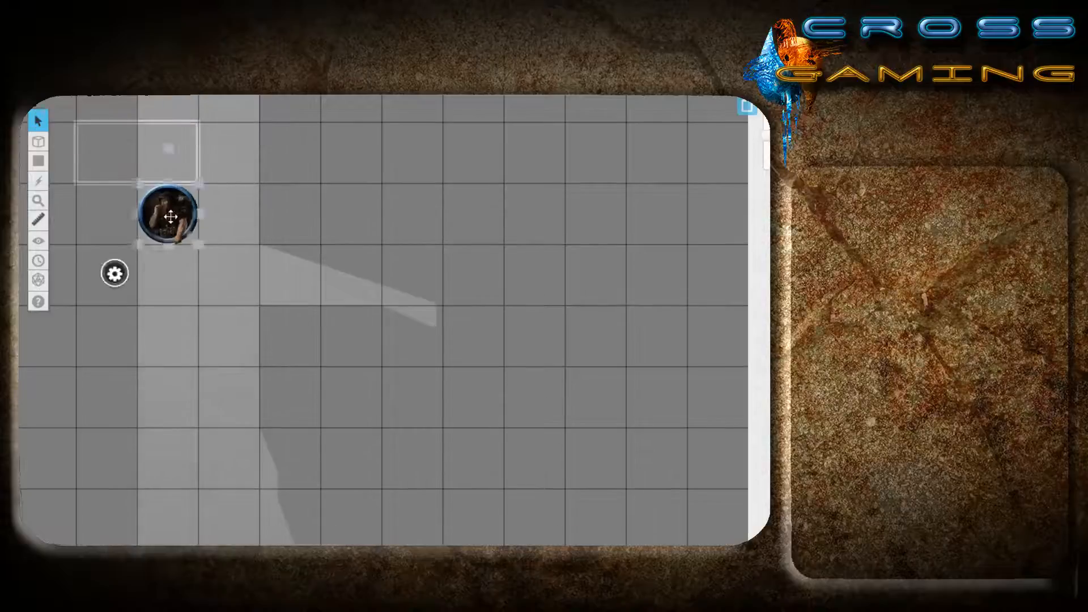
Drag the token beside the circular wall and check the shadow in its vision view.
left_click_drag(167, 217, 228, 398)
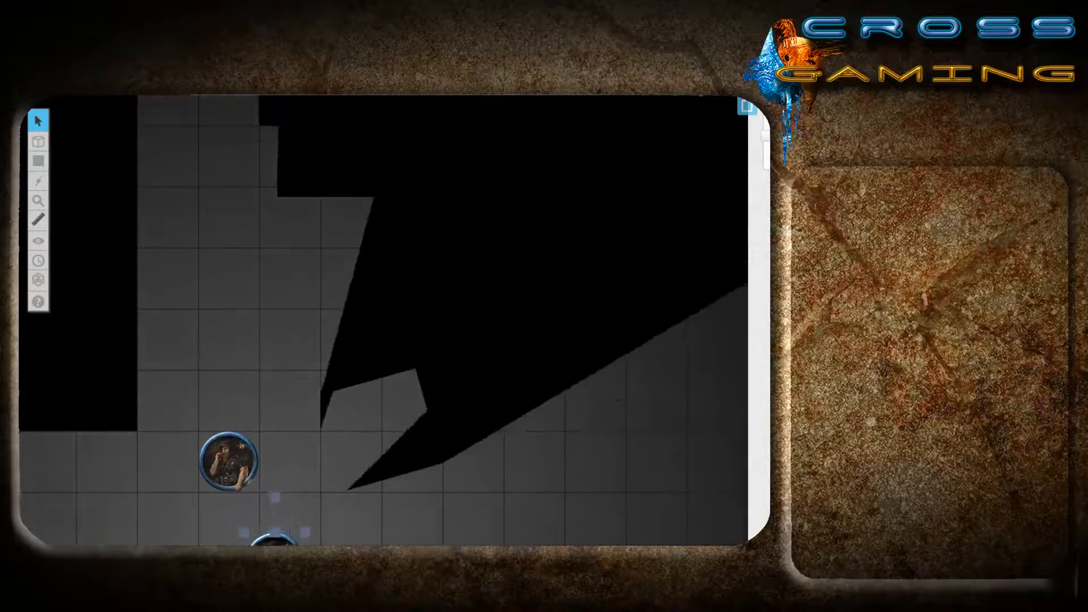
left_click(224, 461)
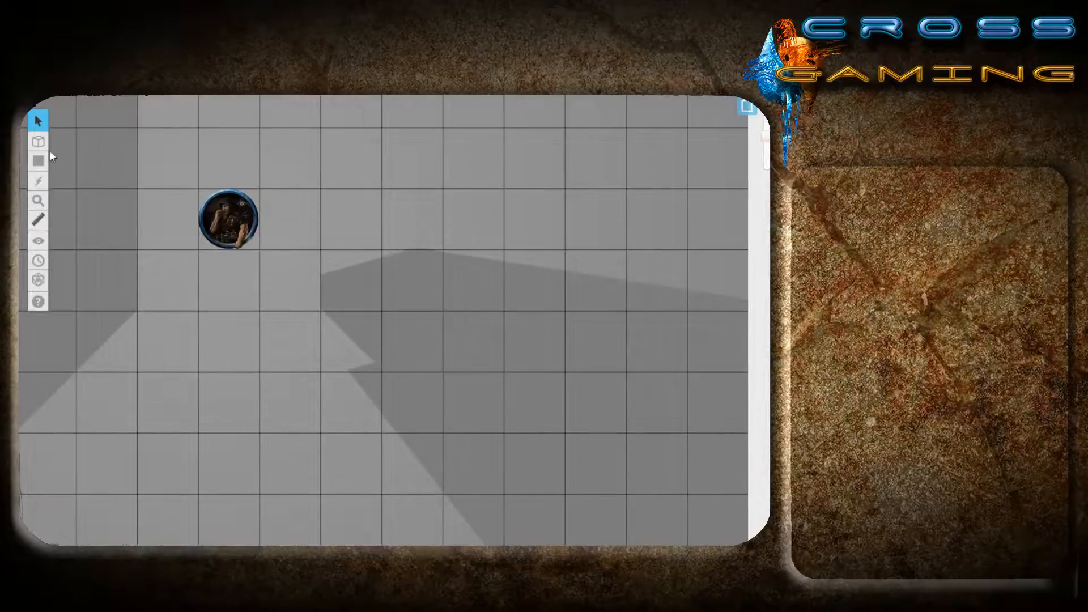
Switch to the Dynamic Lighting layer with line walls to reveal the cyan wall outlines.
left_click(37, 141)
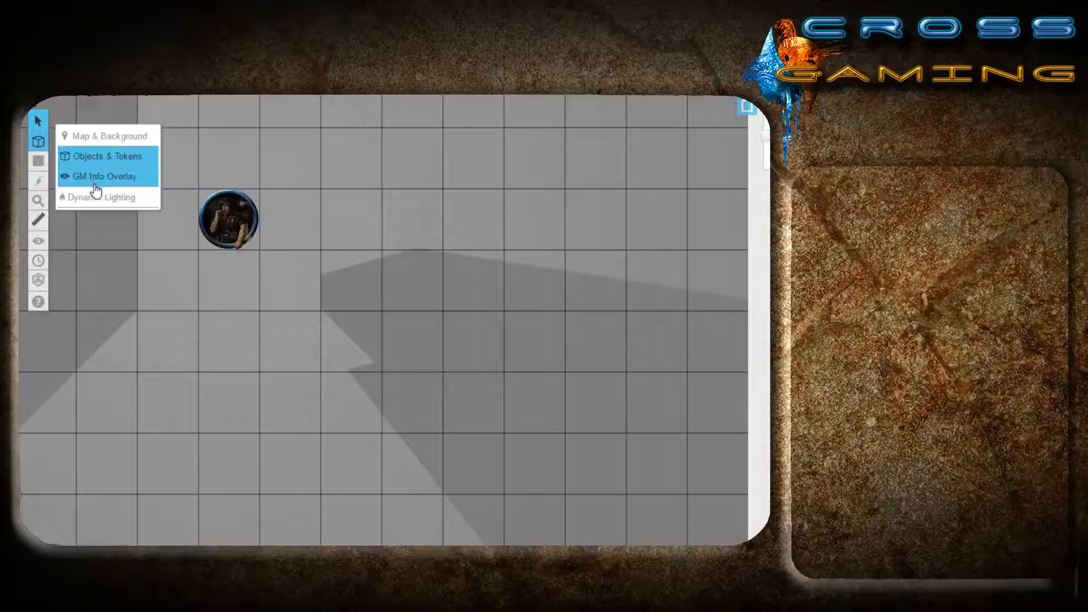
left_click(105, 176)
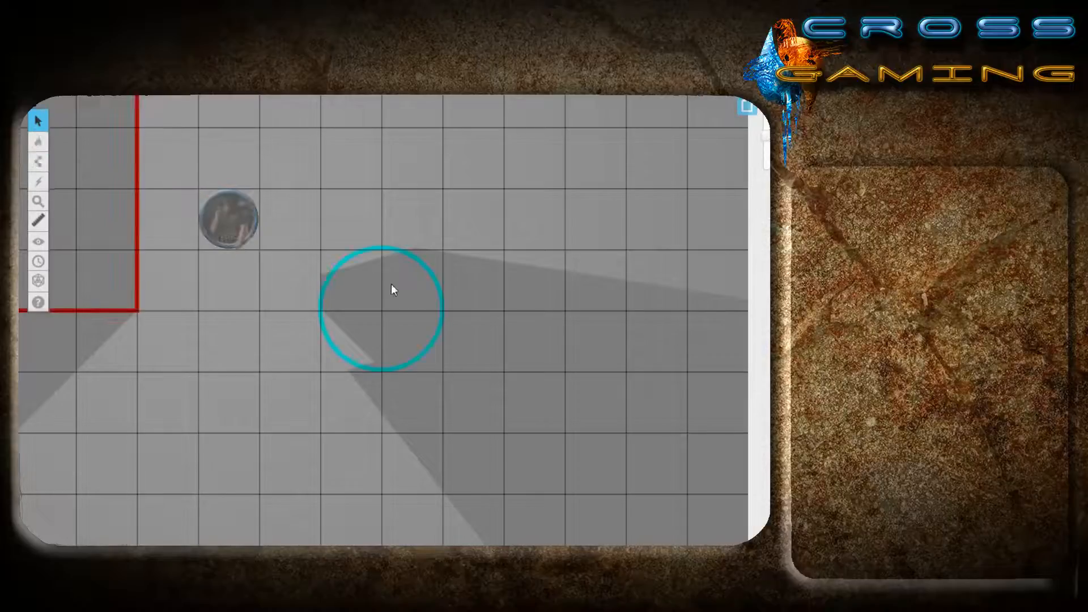
left_click(38, 161)
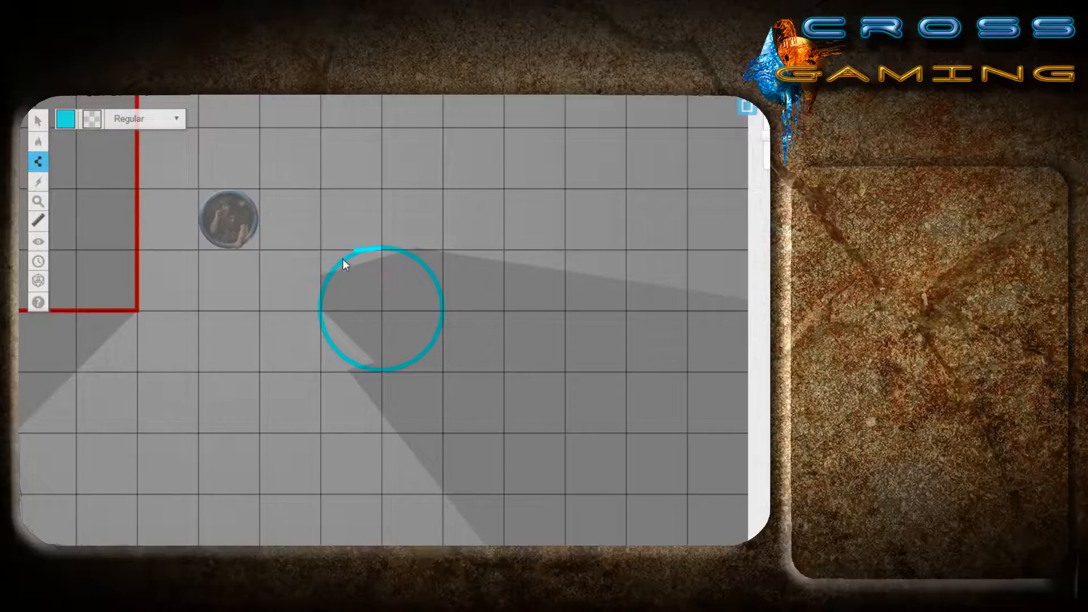
mouse_move(320, 317)
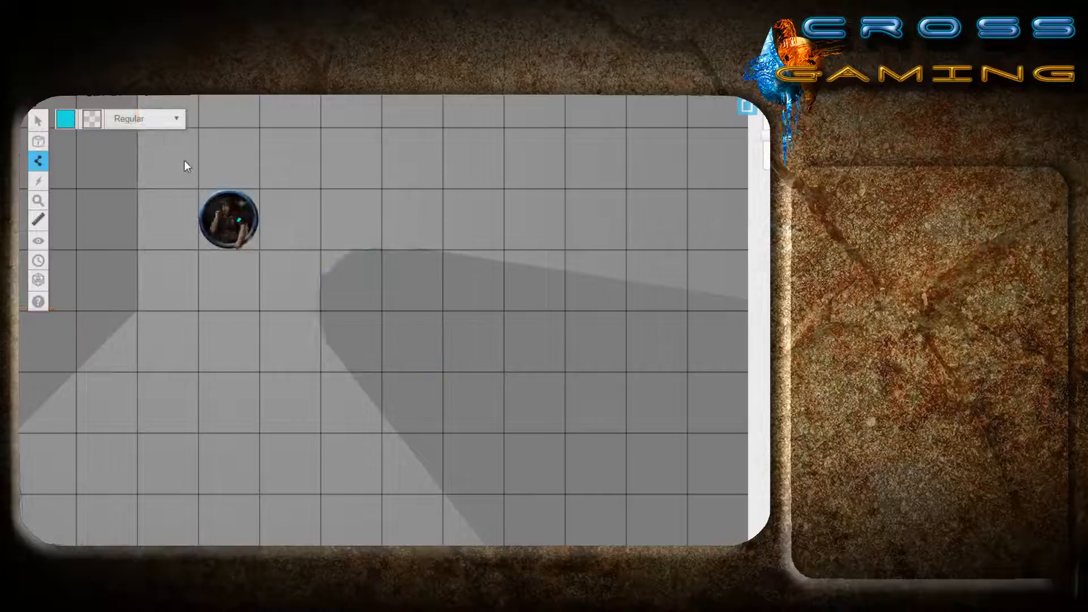
Move each token around the walls in turn to compare what its vision reveals.
left_click(227, 220)
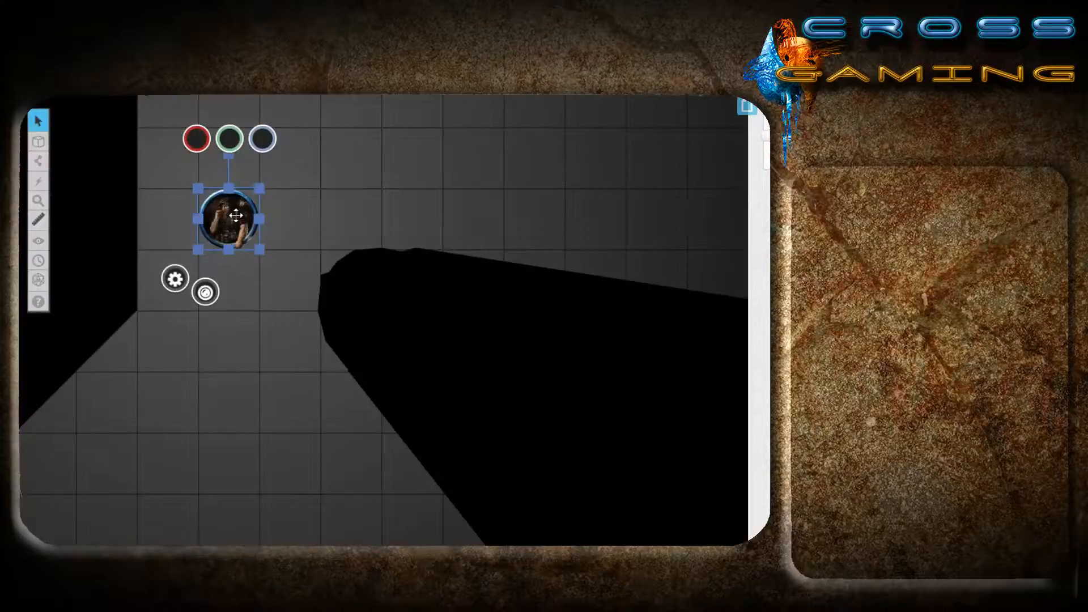
left_click_drag(231, 217, 519, 219)
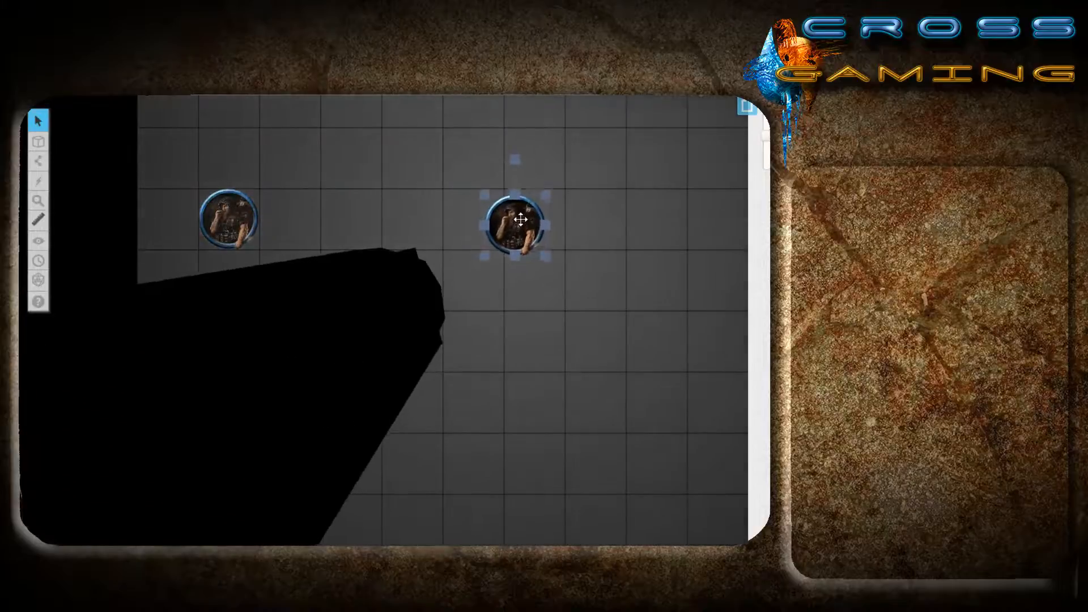
left_click(39, 142)
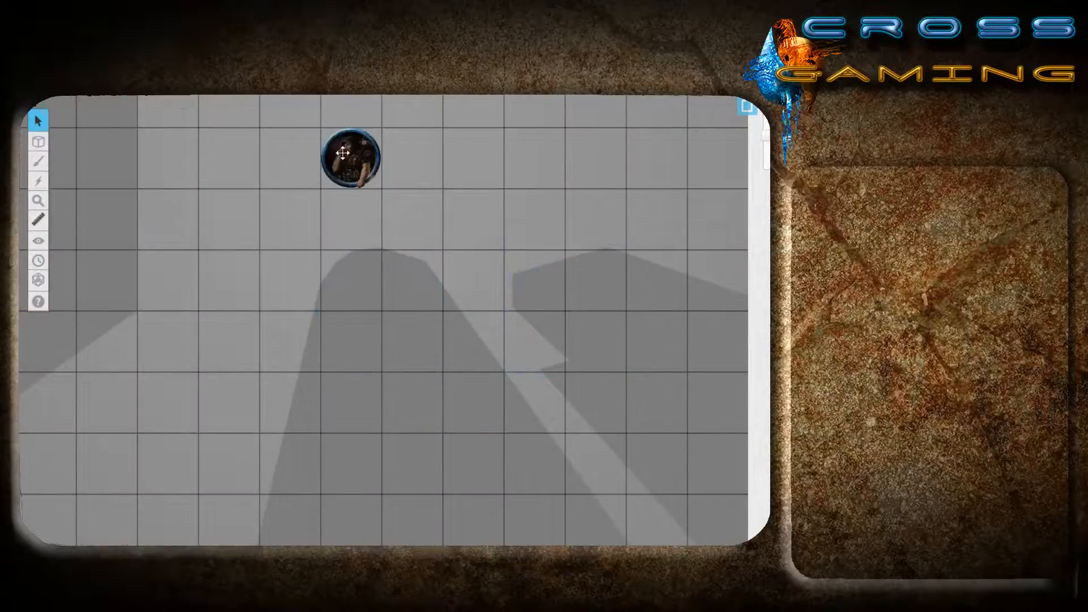
left_click(351, 156)
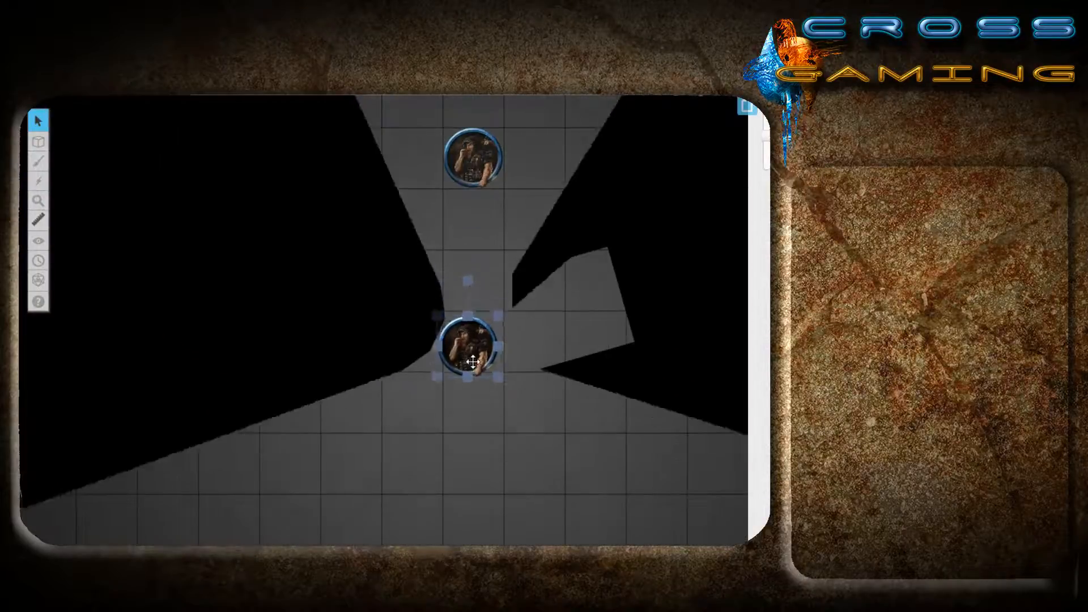
left_click_drag(470, 359, 372, 172)
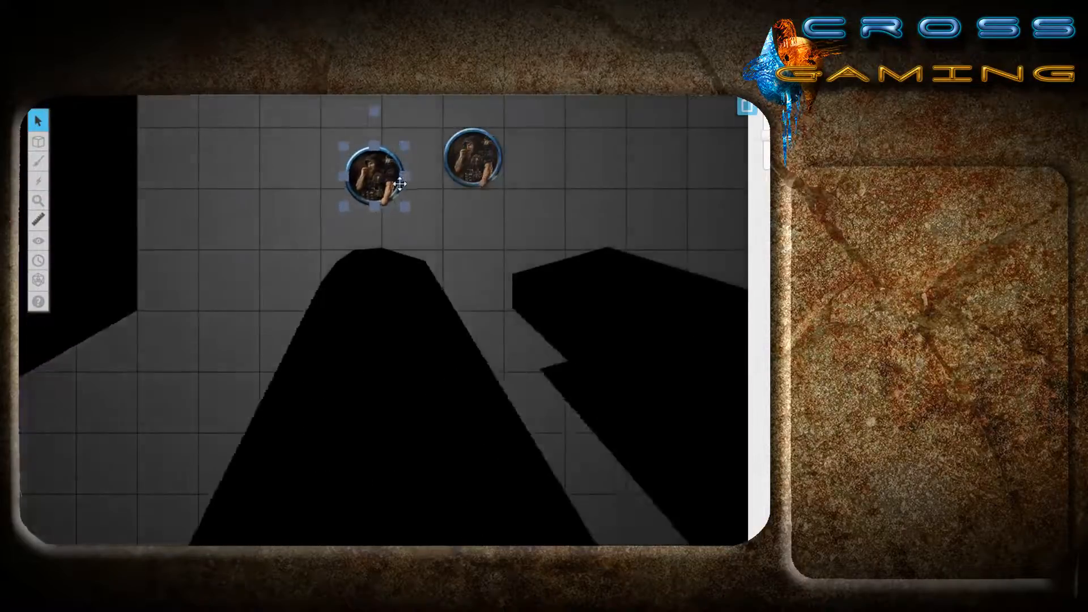
left_click_drag(375, 176, 472, 478)
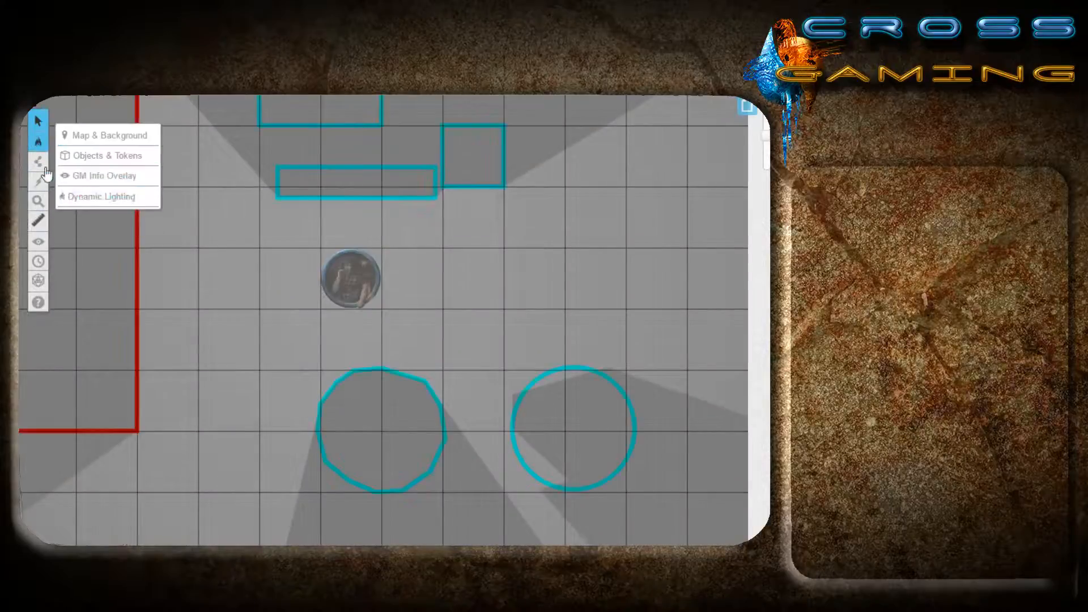
Draw an irregular wall near the map's bottom, then move a token beside it to see its view blocked.
left_click(39, 161)
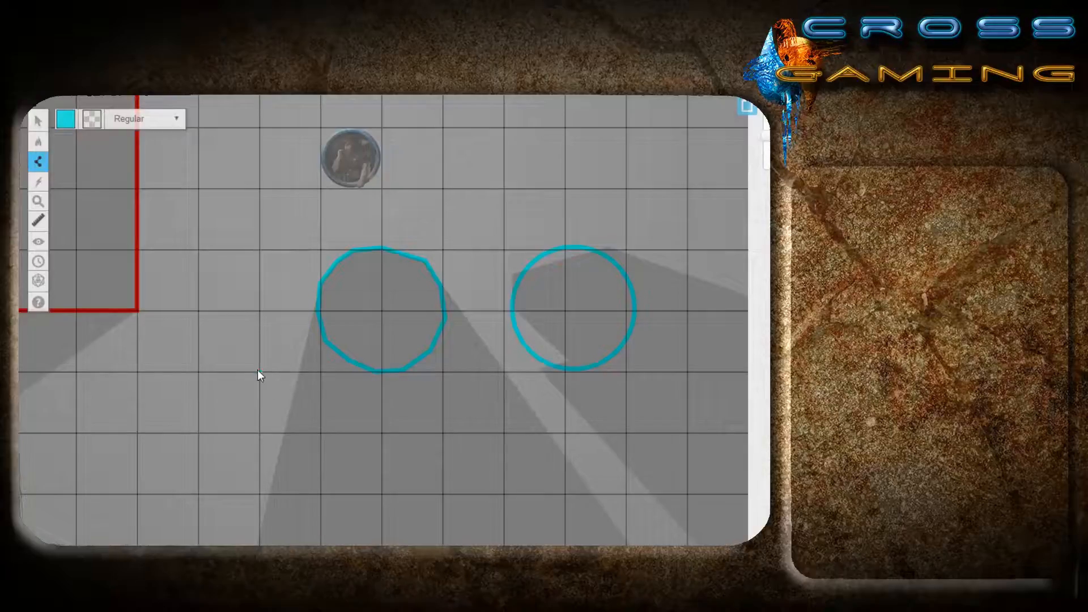
left_click_drag(261, 375, 250, 545)
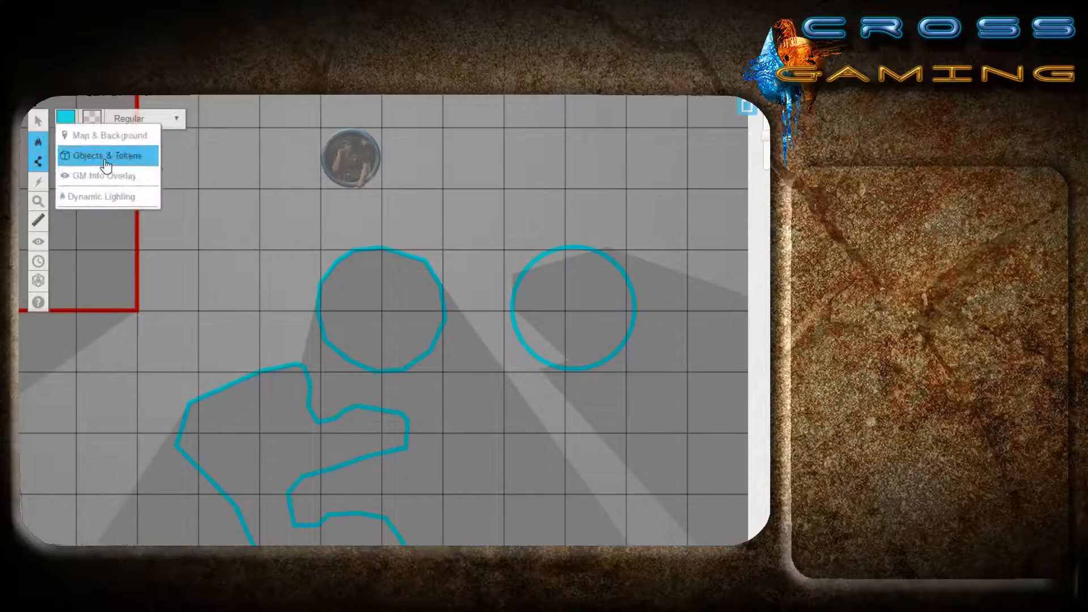
left_click(108, 155)
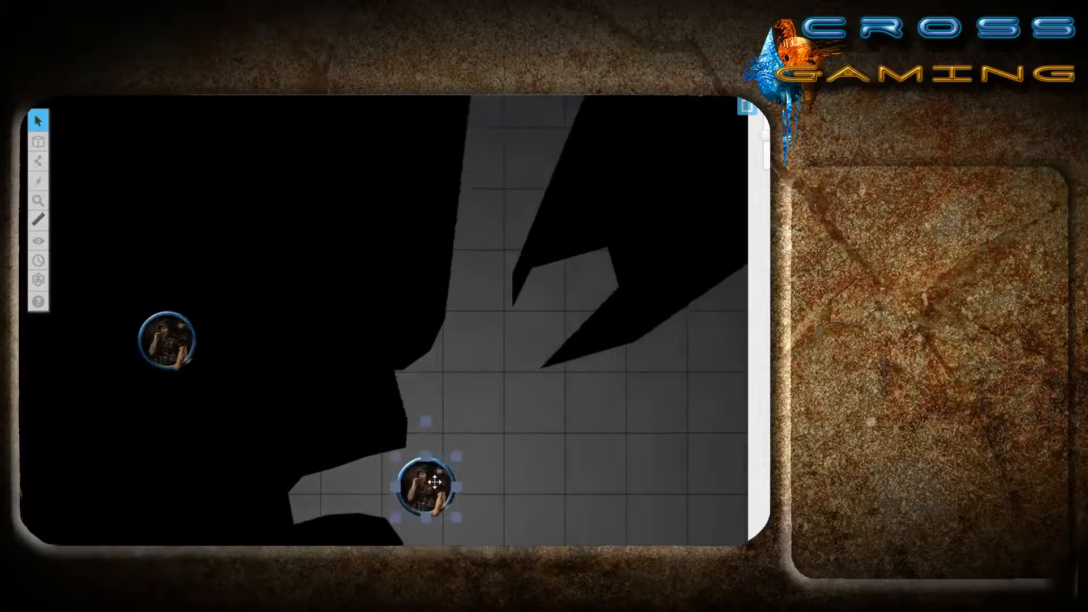
left_click_drag(428, 484, 270, 313)
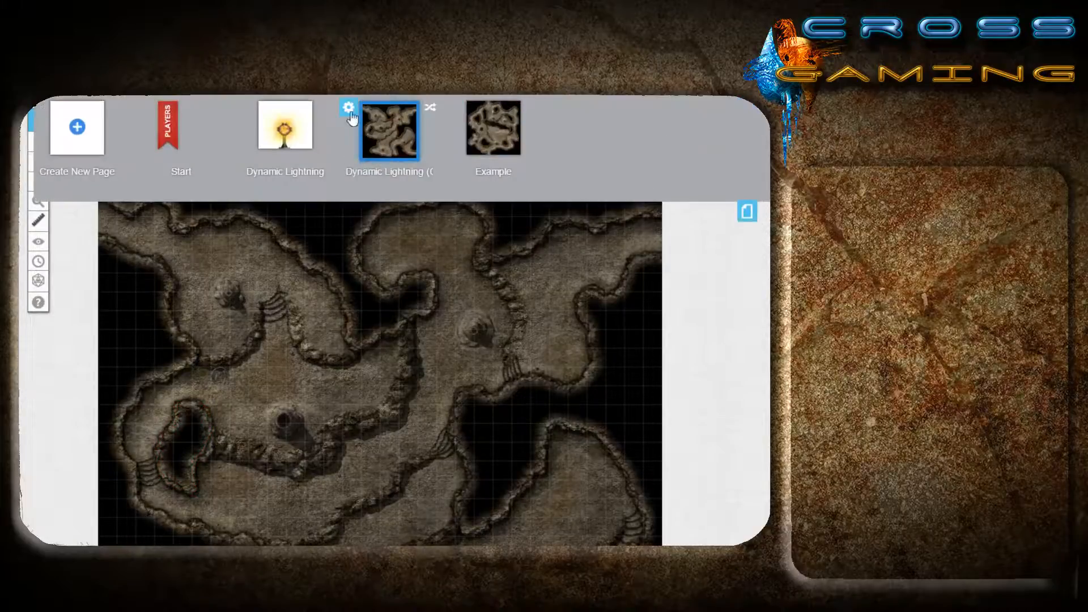
Duplicate the Dynamic Lightning page and enable Dynamic Lighting in the copy's page settings.
left_click(347, 108)
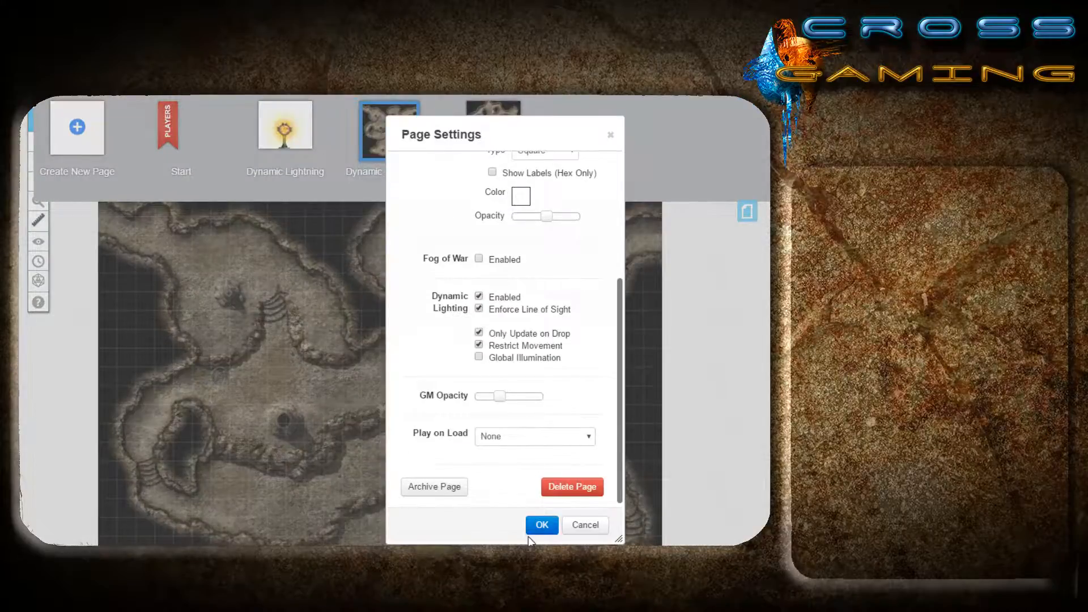
left_click(542, 525)
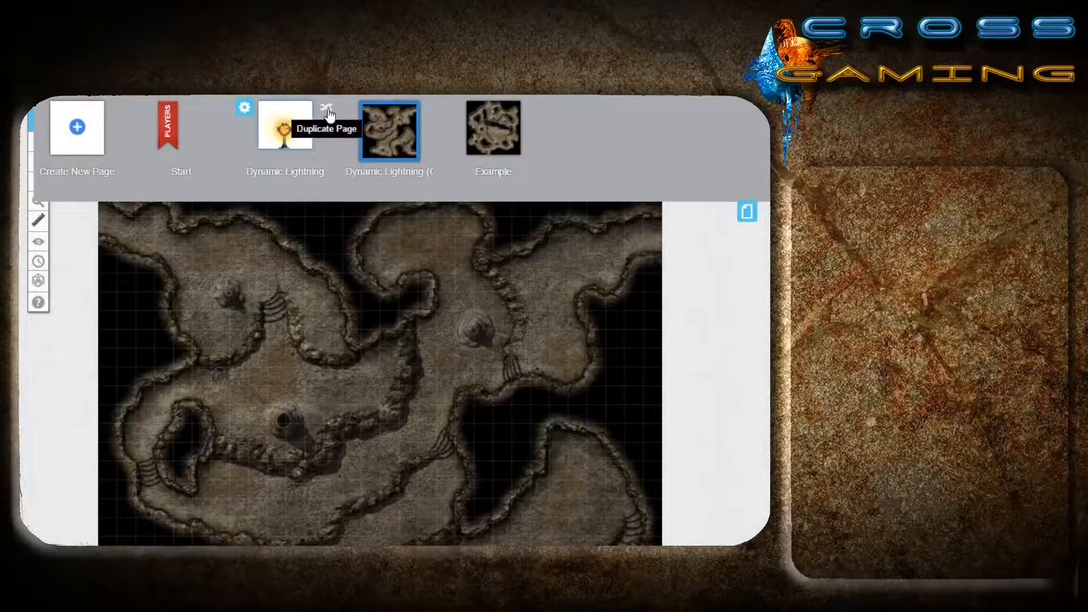
left_click(329, 114)
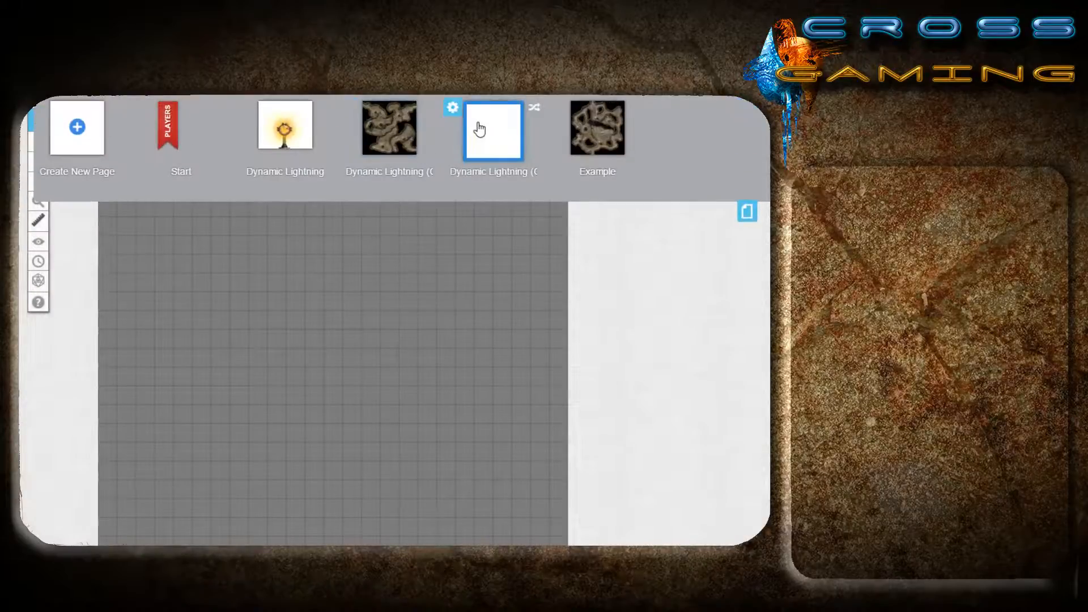
left_click(453, 106)
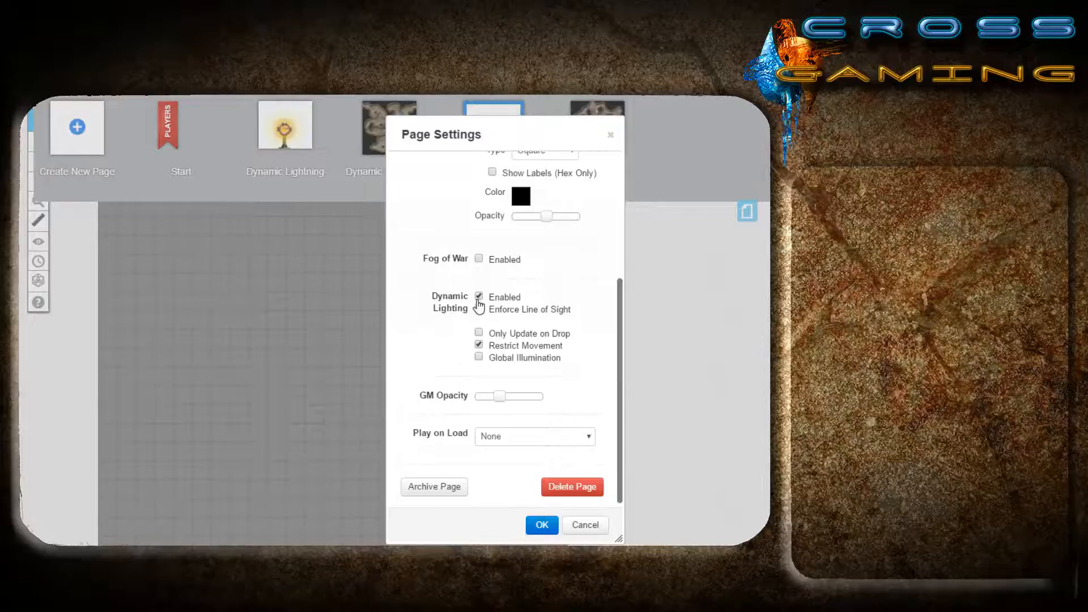
left_click(542, 525)
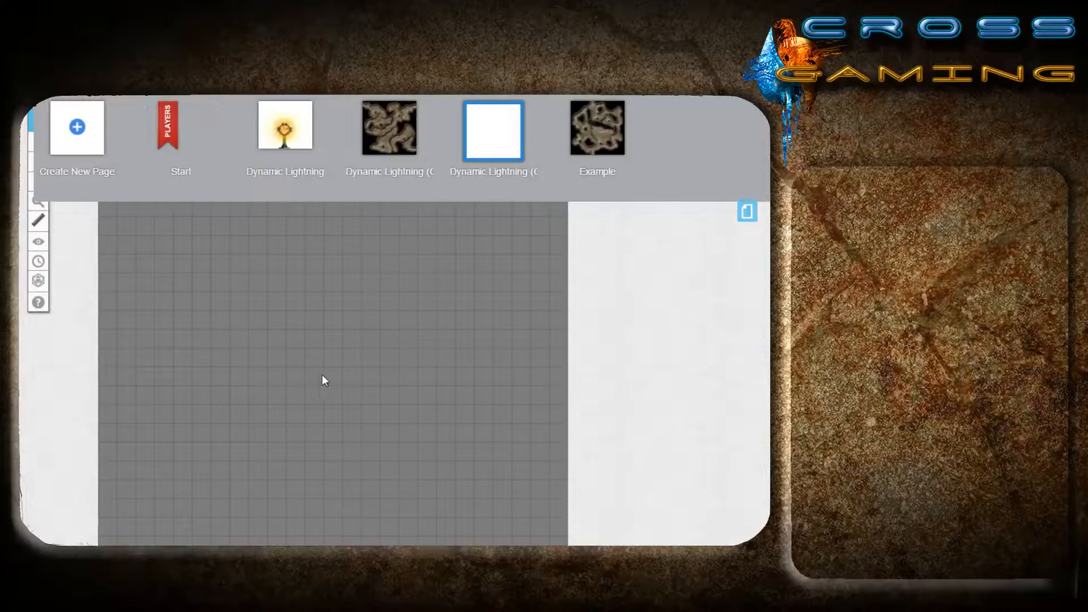
mouse_move(330, 288)
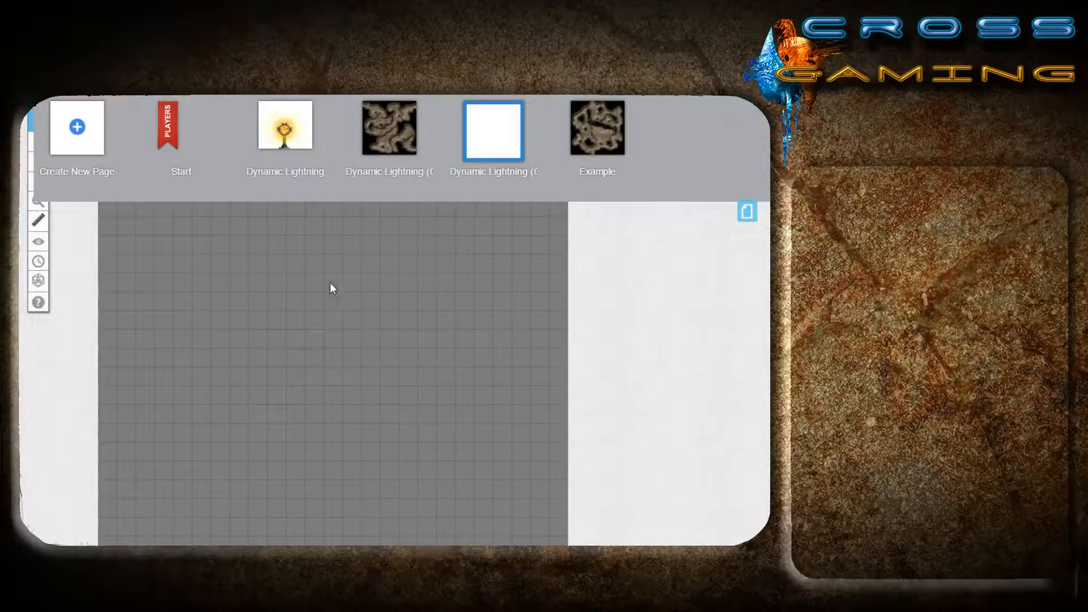
mouse_move(260, 259)
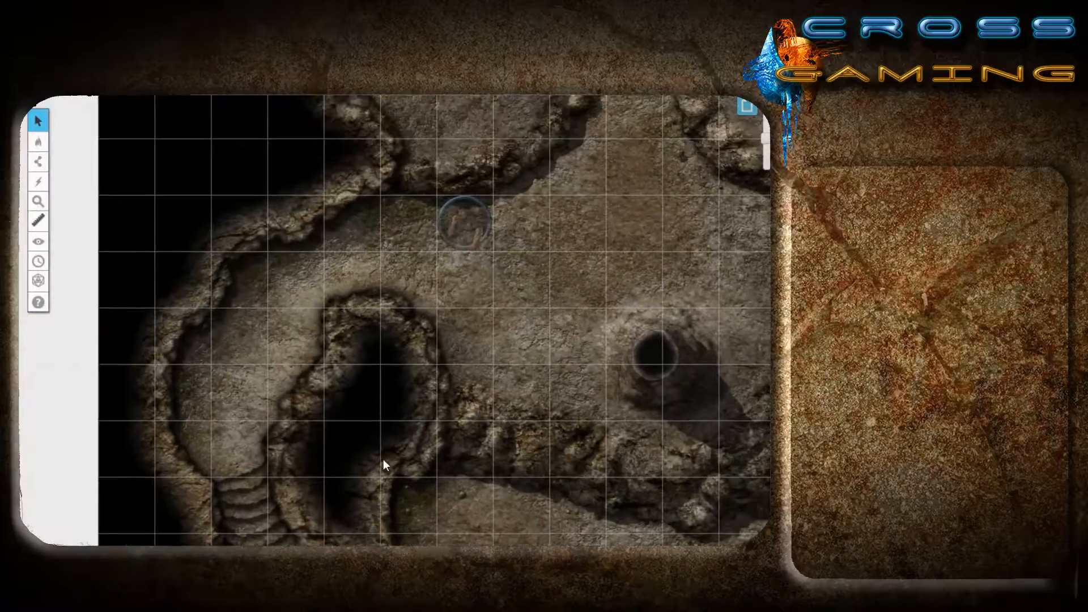
With the Polygon/Line tool, trace a red wall down the cave pit's left edge and around its bottom.
left_click(38, 161)
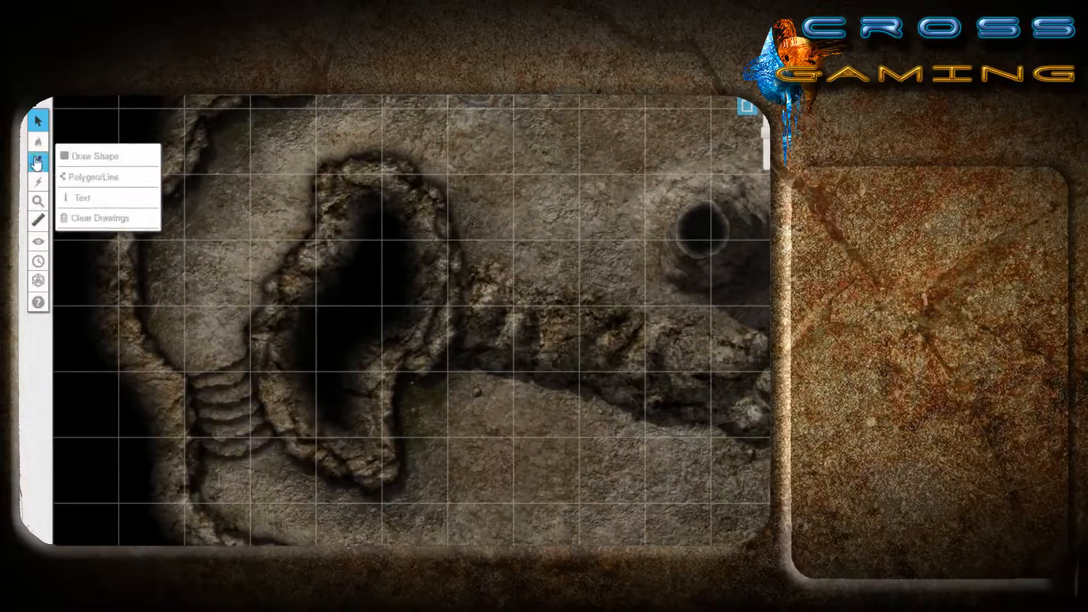
left_click(38, 160)
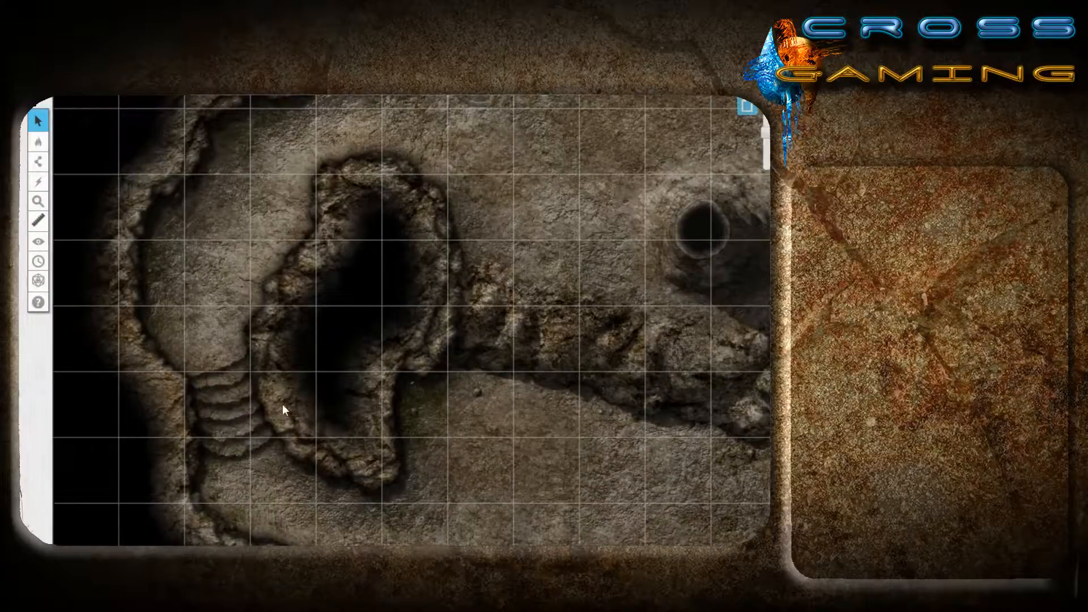
mouse_move(302, 243)
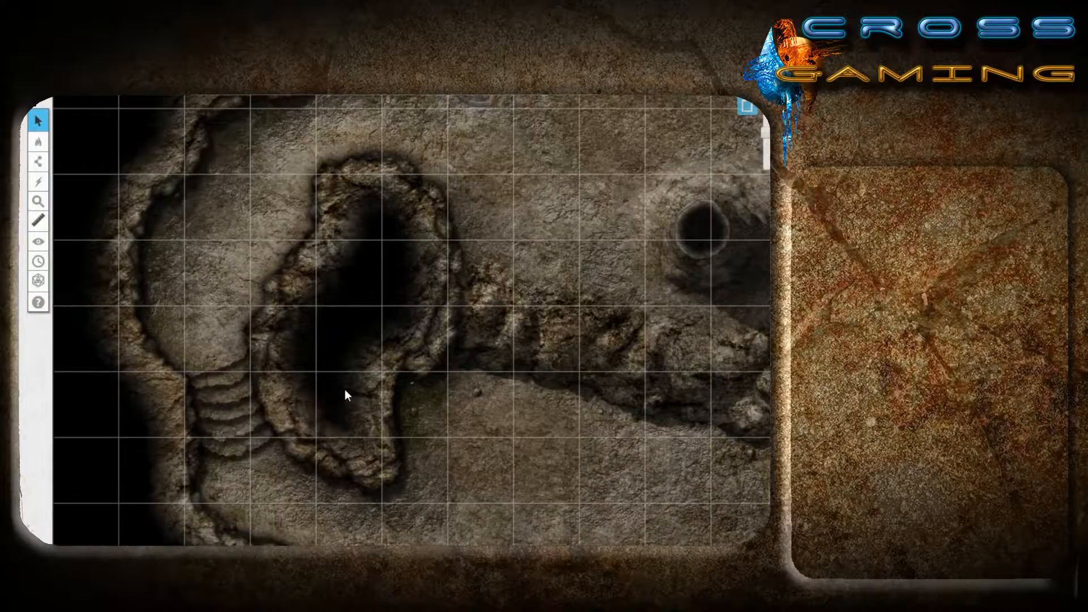
left_click(39, 161)
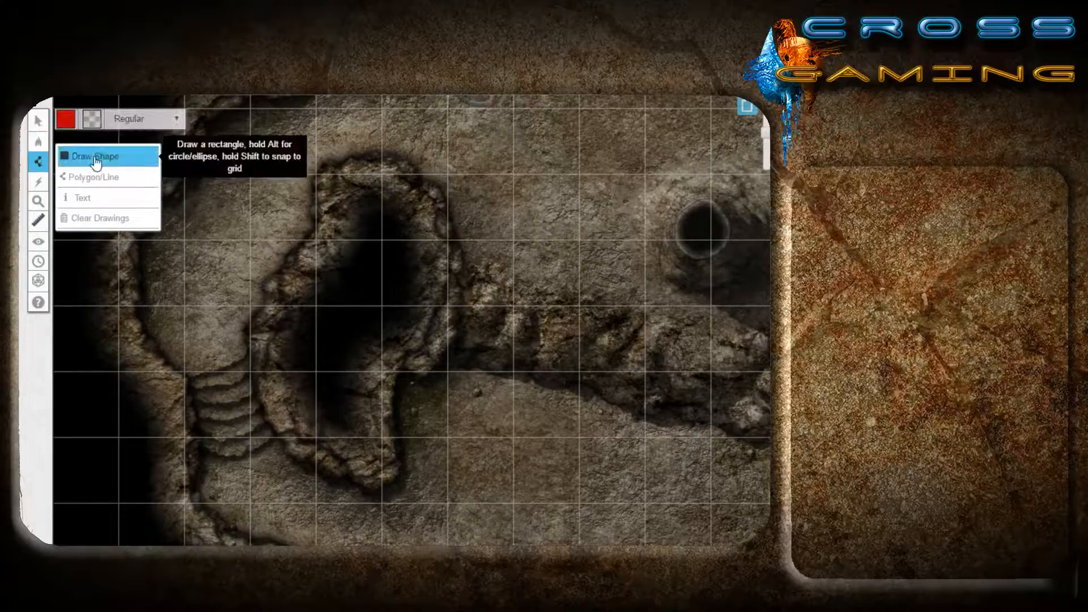
left_click(65, 118)
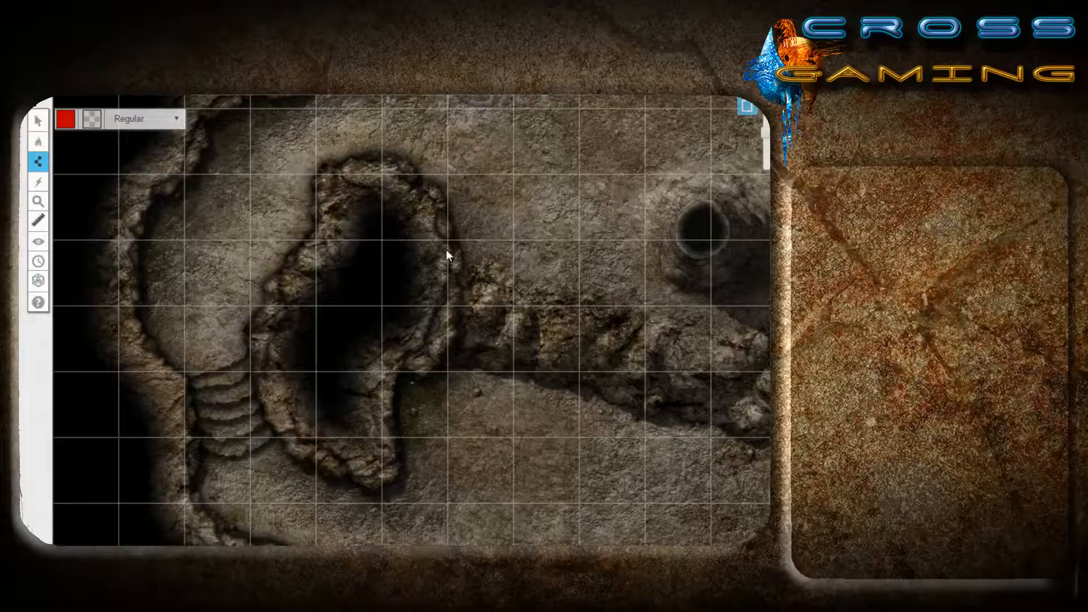
mouse_move(445, 330)
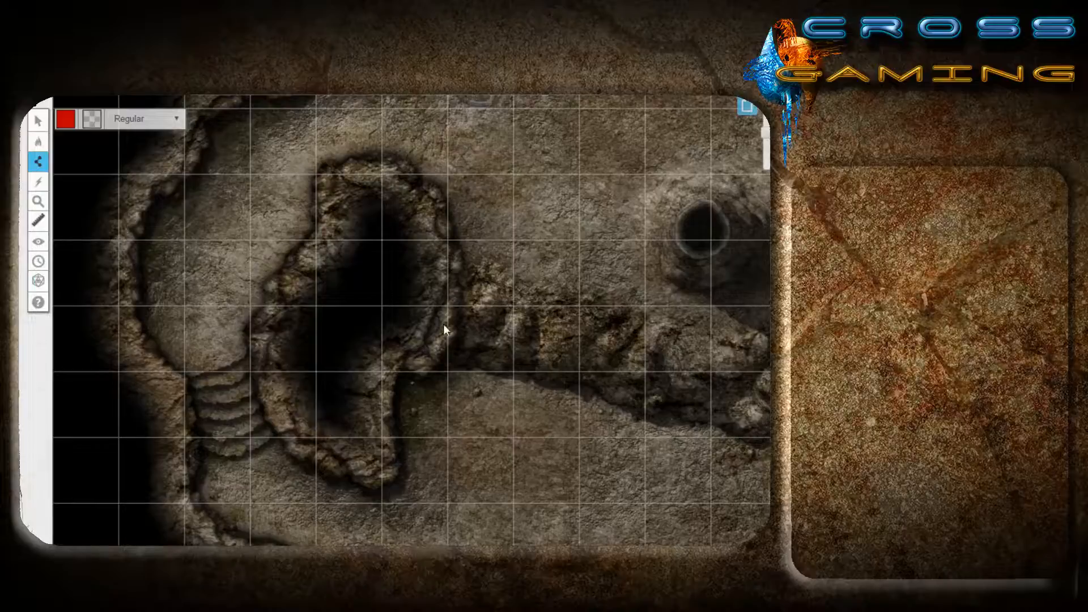
mouse_move(387, 448)
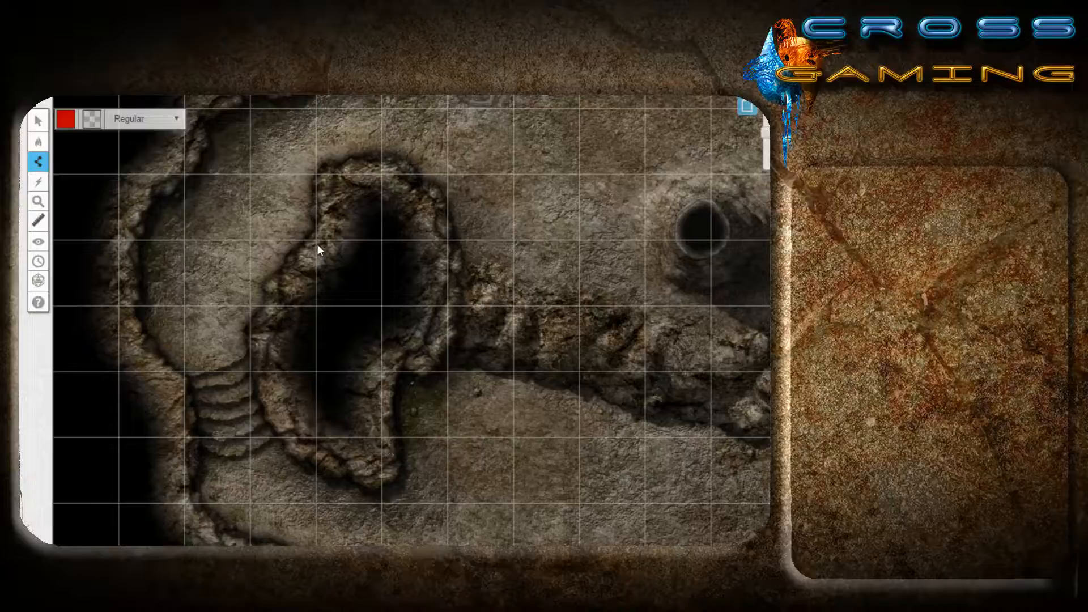
left_click(316, 242)
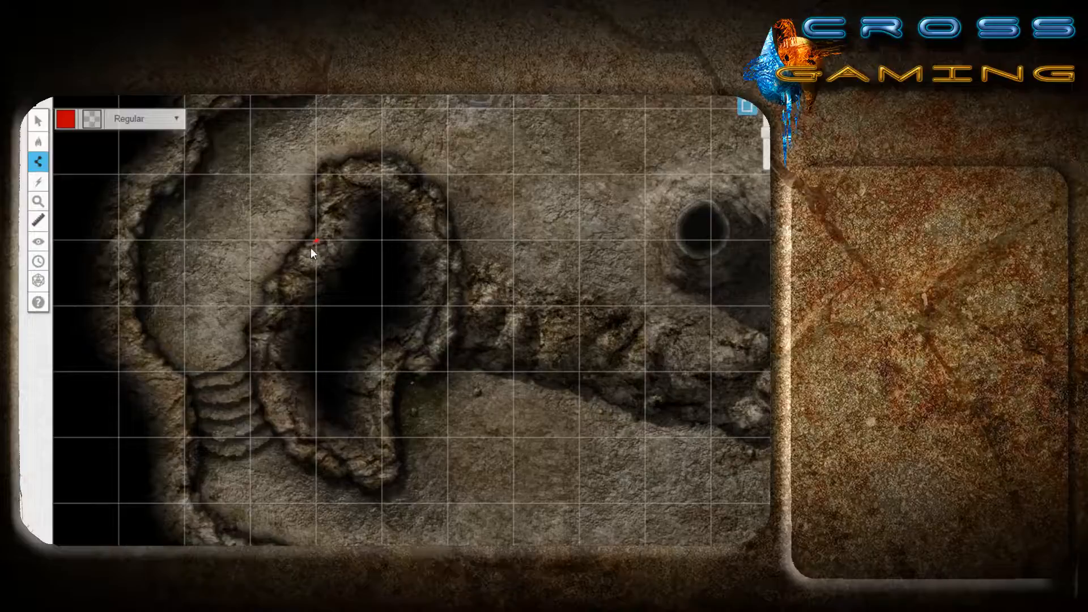
left_click_drag(317, 240, 284, 298)
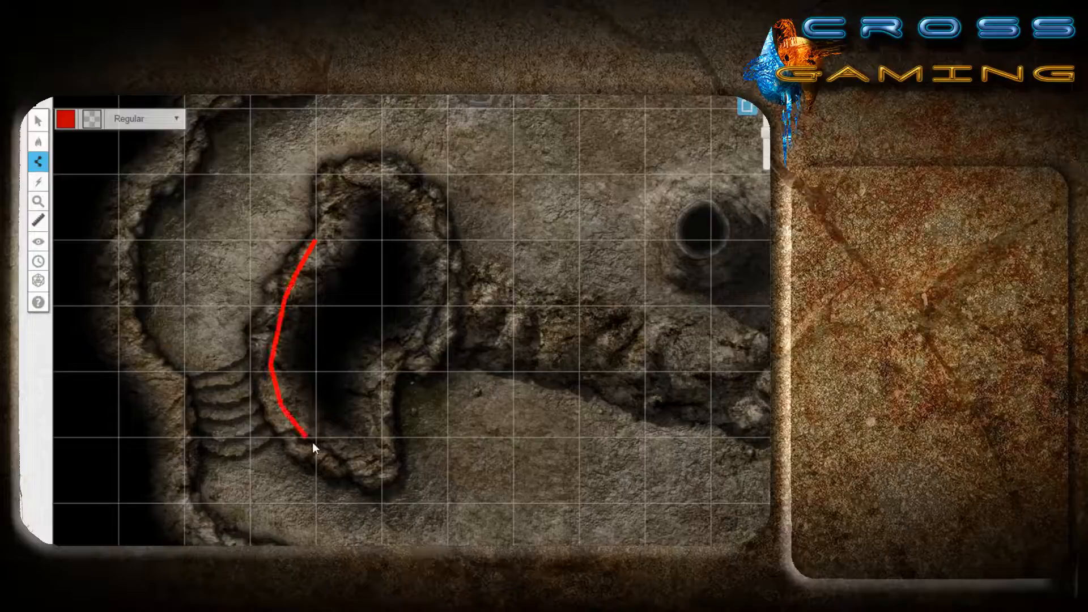
left_click_drag(303, 434, 381, 406)
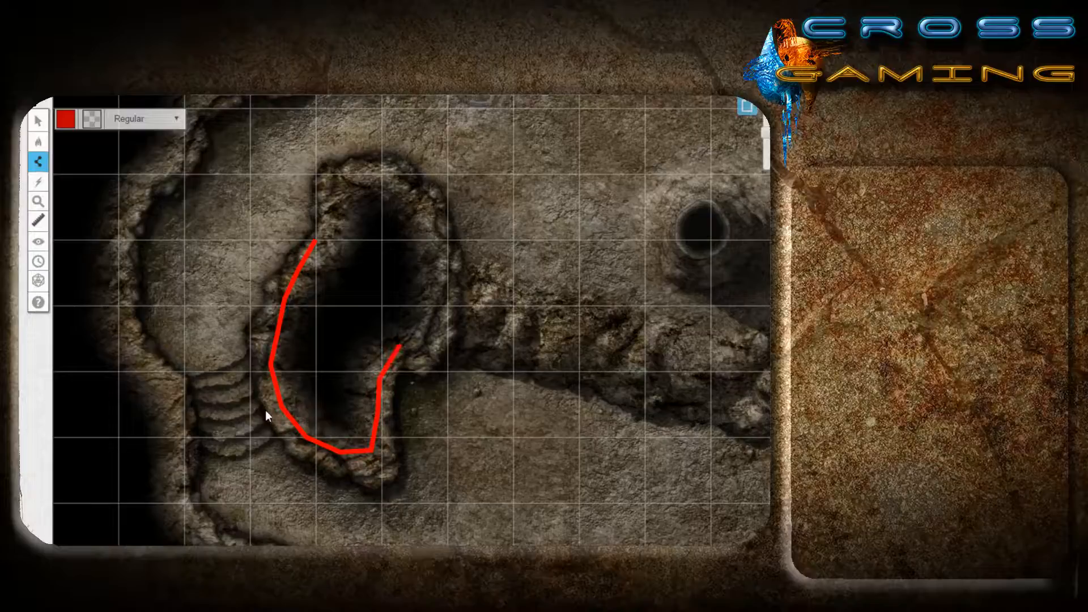
mouse_move(297, 262)
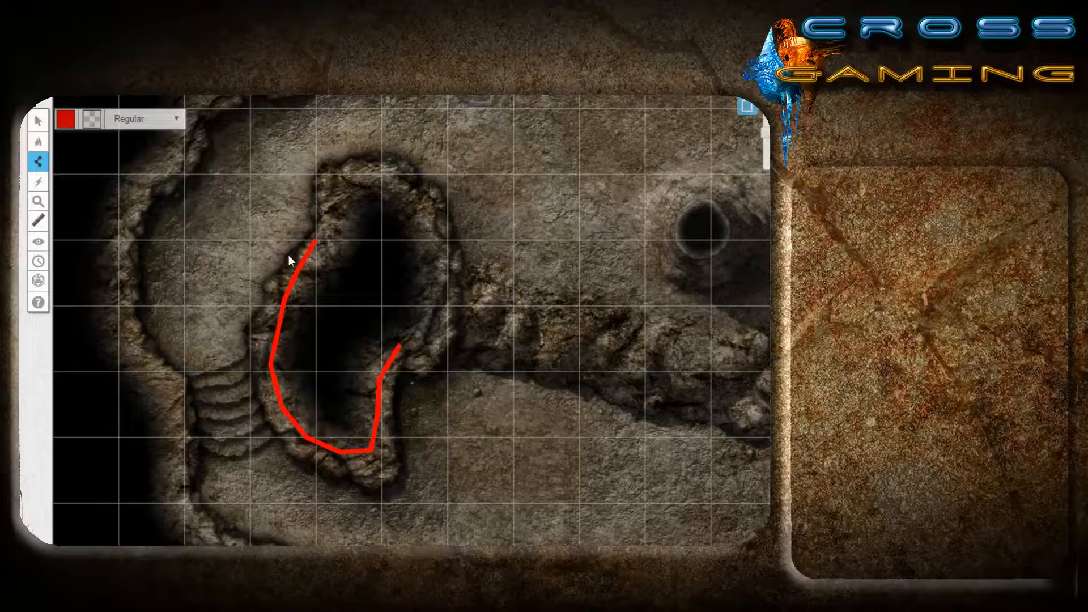
mouse_move(345, 466)
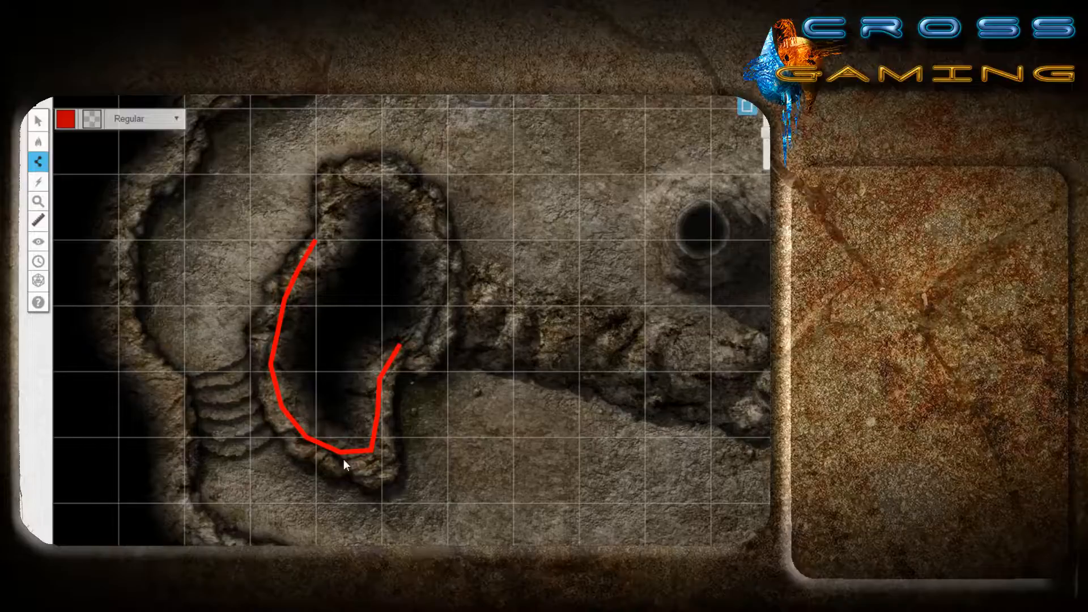
mouse_move(411, 337)
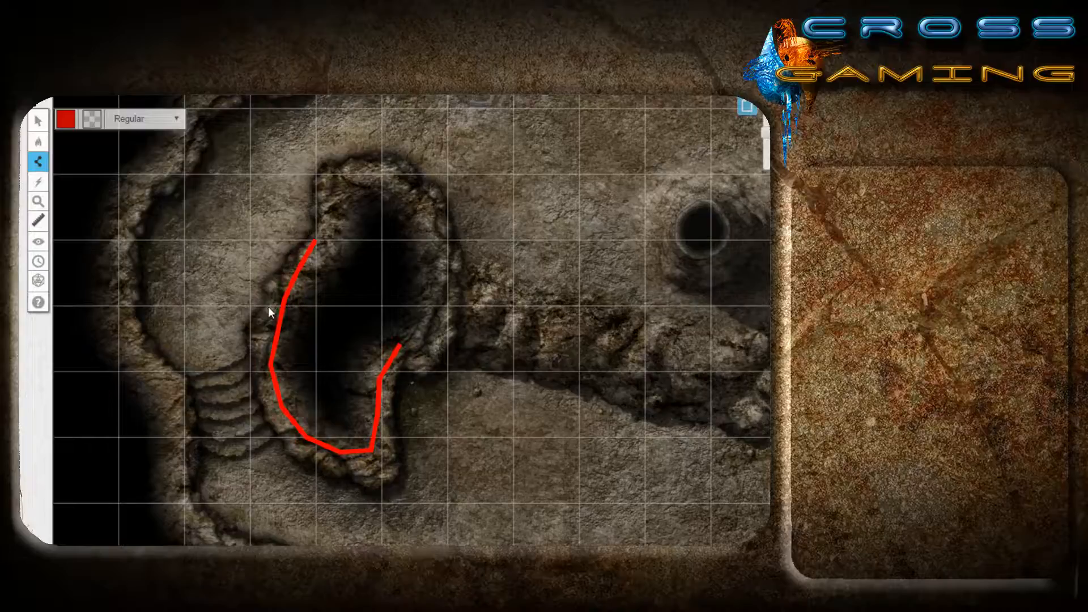
mouse_move(389, 387)
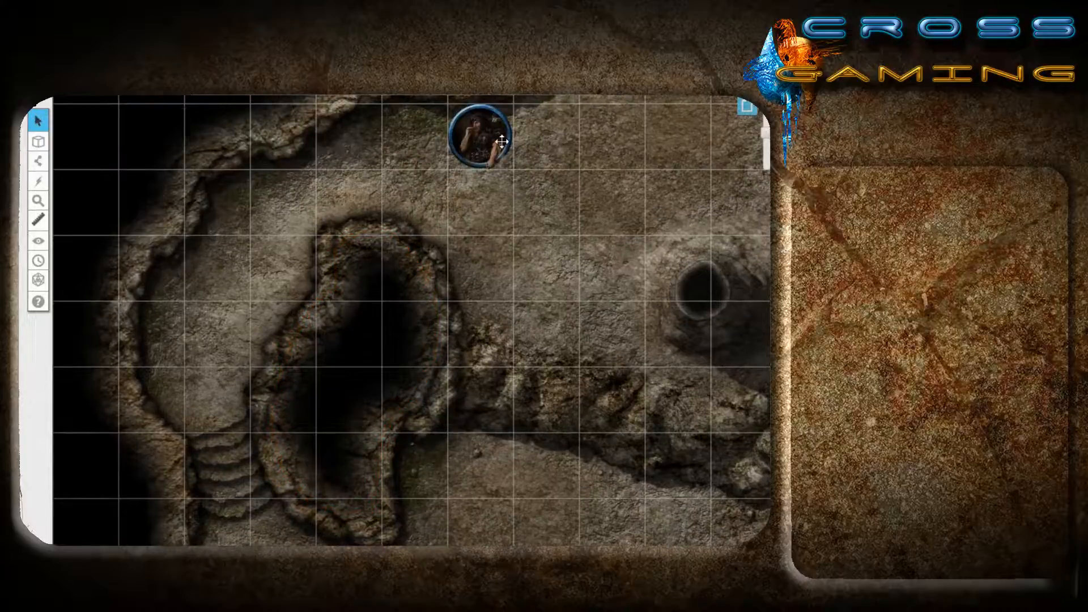
Move the character down the cave's left side and confirm the page's lighting and line-of-sight settings.
left_click(483, 137)
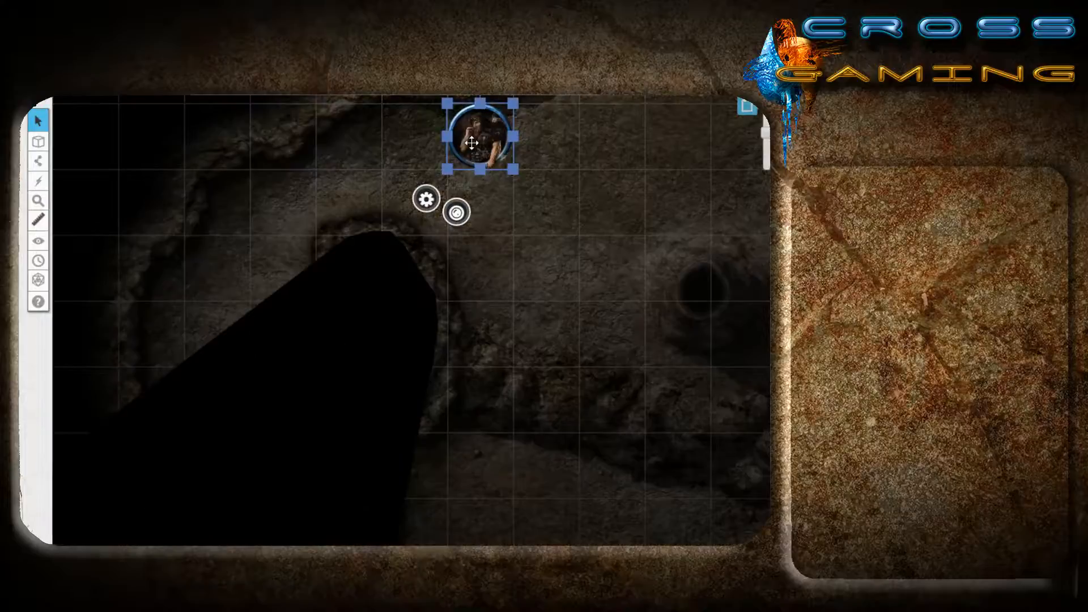
left_click_drag(479, 143, 347, 201)
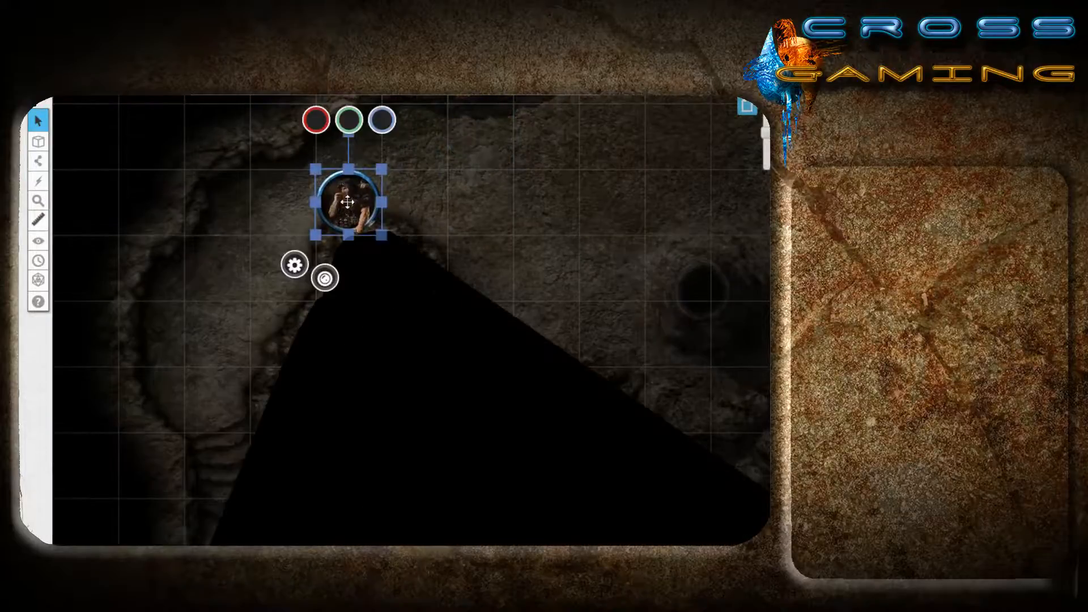
left_click_drag(350, 202, 219, 340)
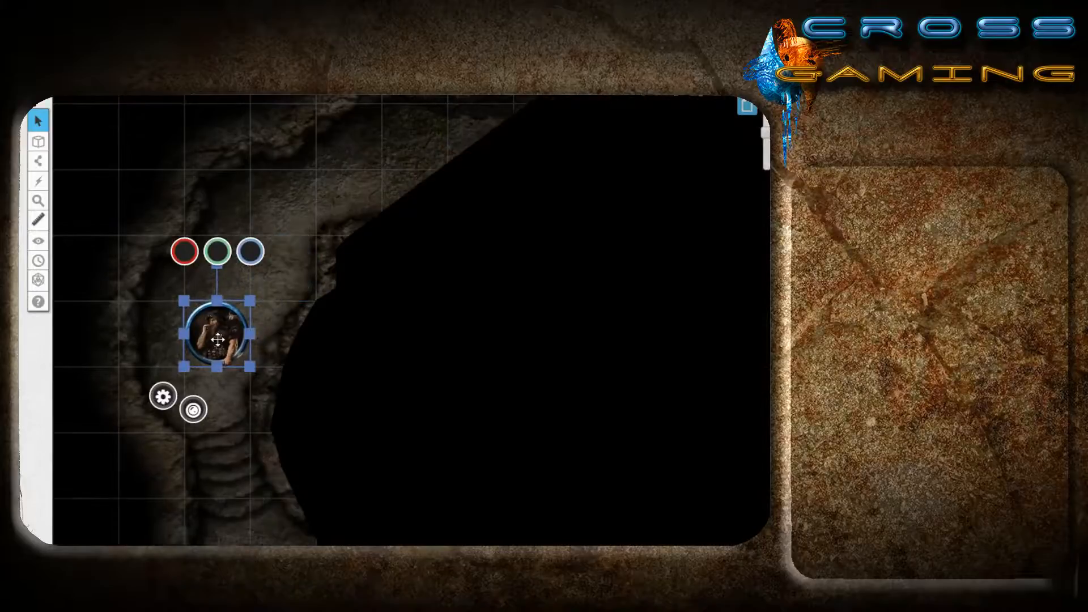
left_click_drag(218, 338, 281, 281)
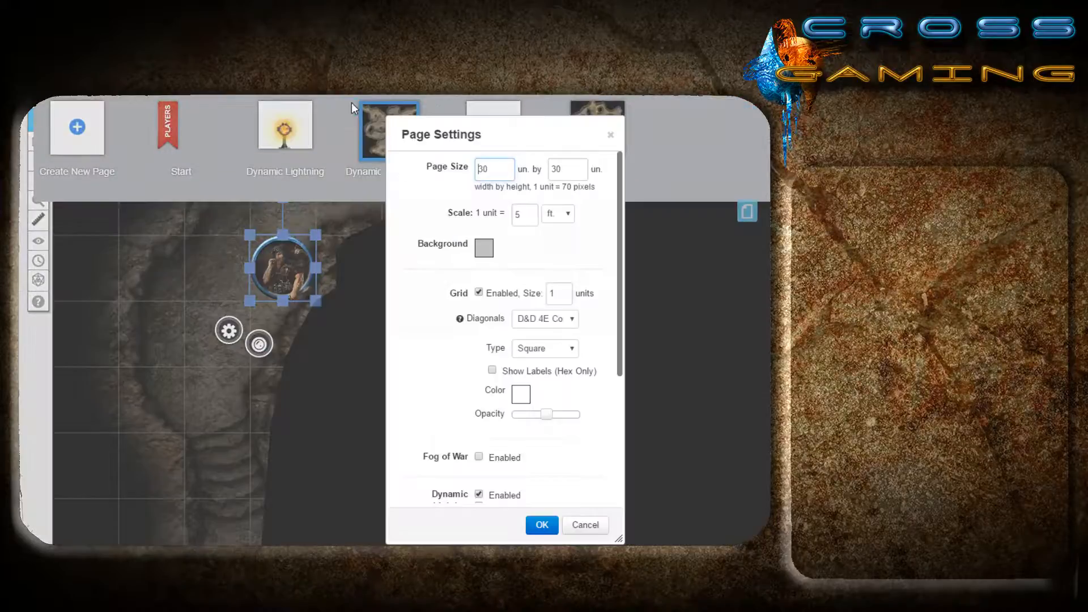
scroll("down", 3)
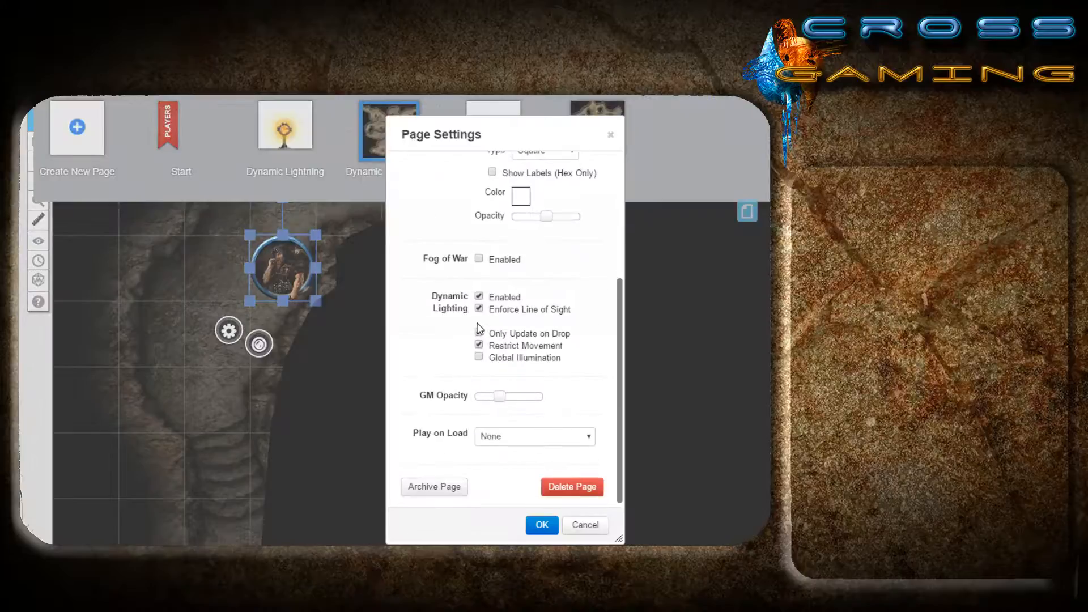
left_click(541, 524)
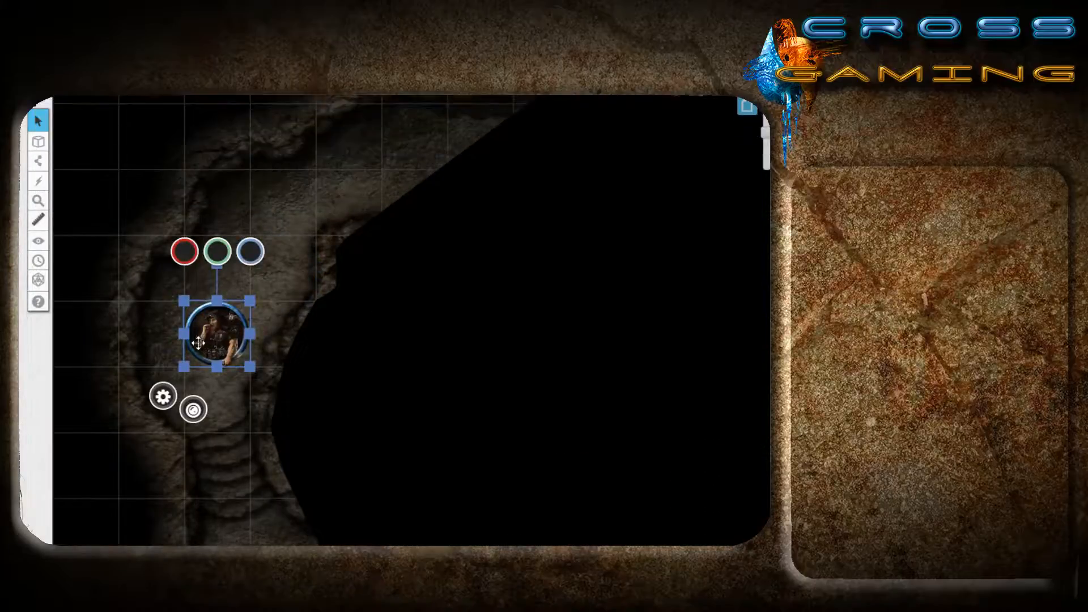
Move the character through the open right area and bottom to see the wall block its sight.
left_click_drag(215, 337, 523, 284)
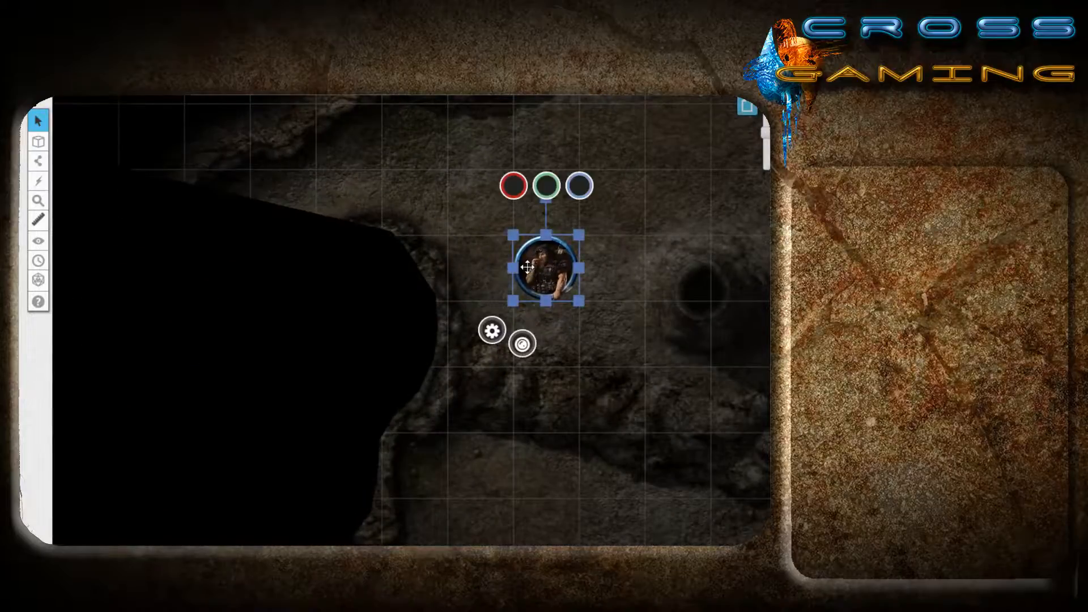
left_click_drag(545, 270, 478, 513)
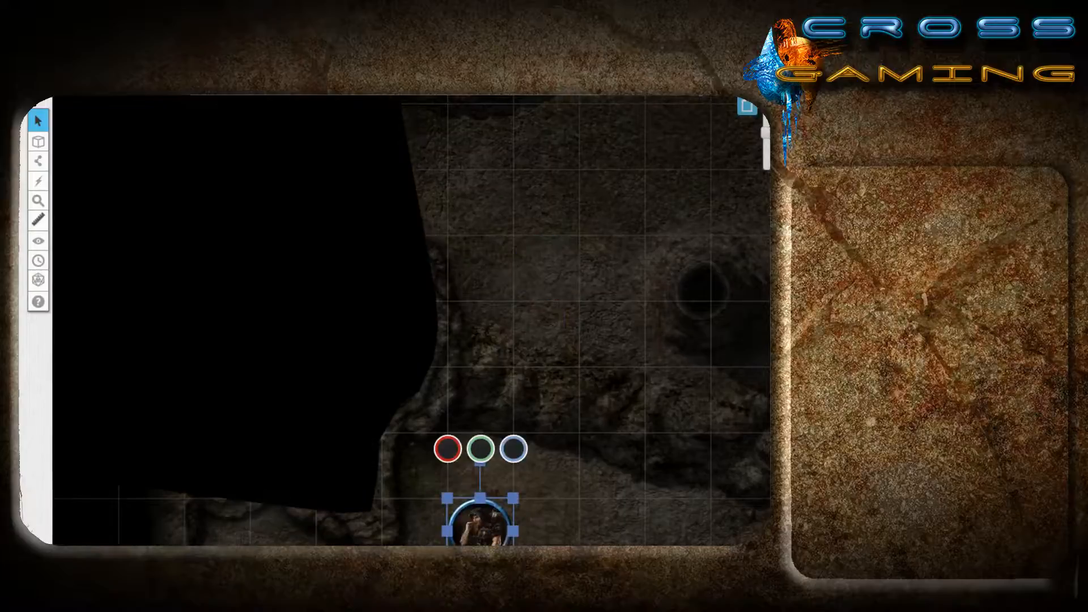
left_click_drag(478, 530, 545, 268)
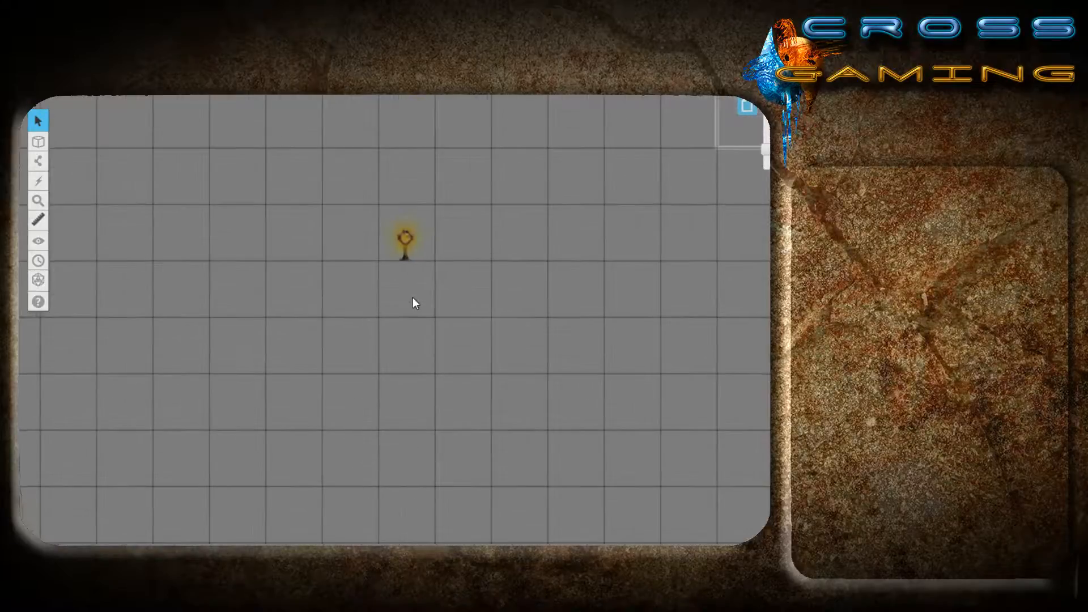
Bring up the torch token's Edit Token settings on the Advanced tab.
left_click(38, 141)
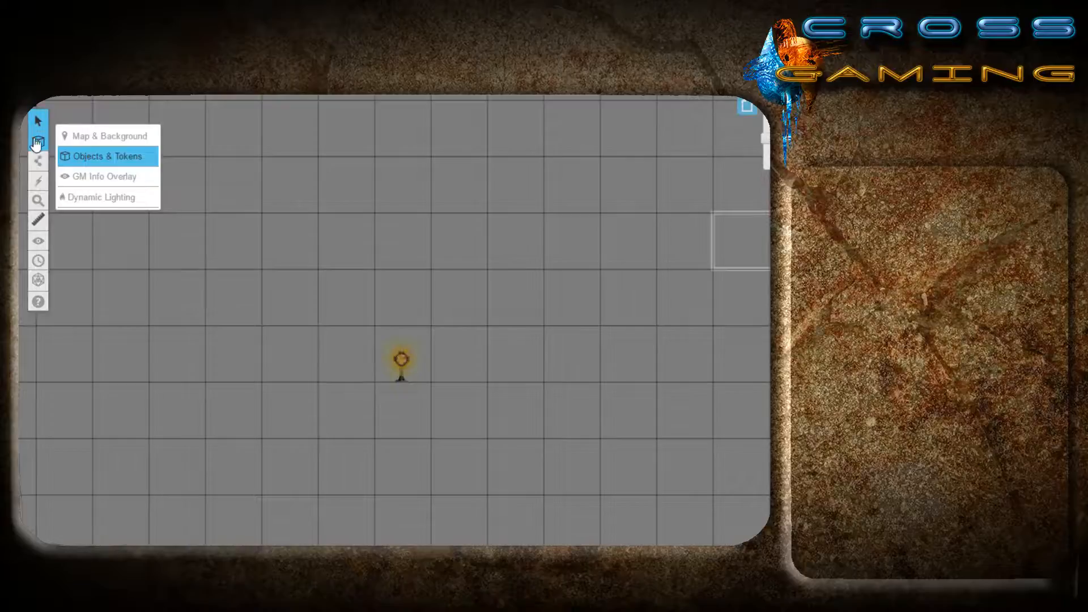
double_click(399, 359)
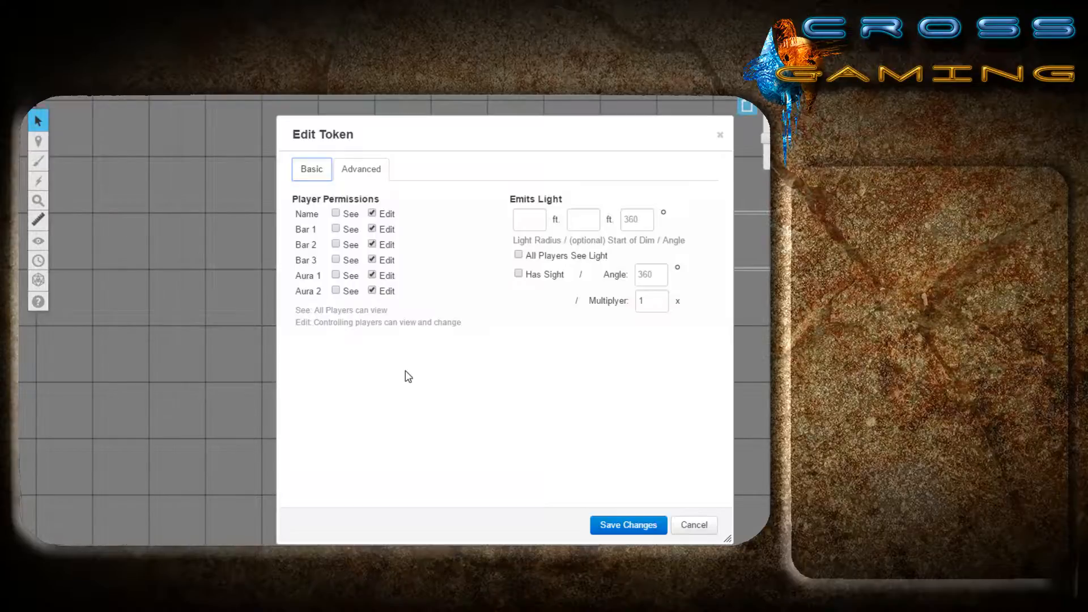
mouse_move(424, 371)
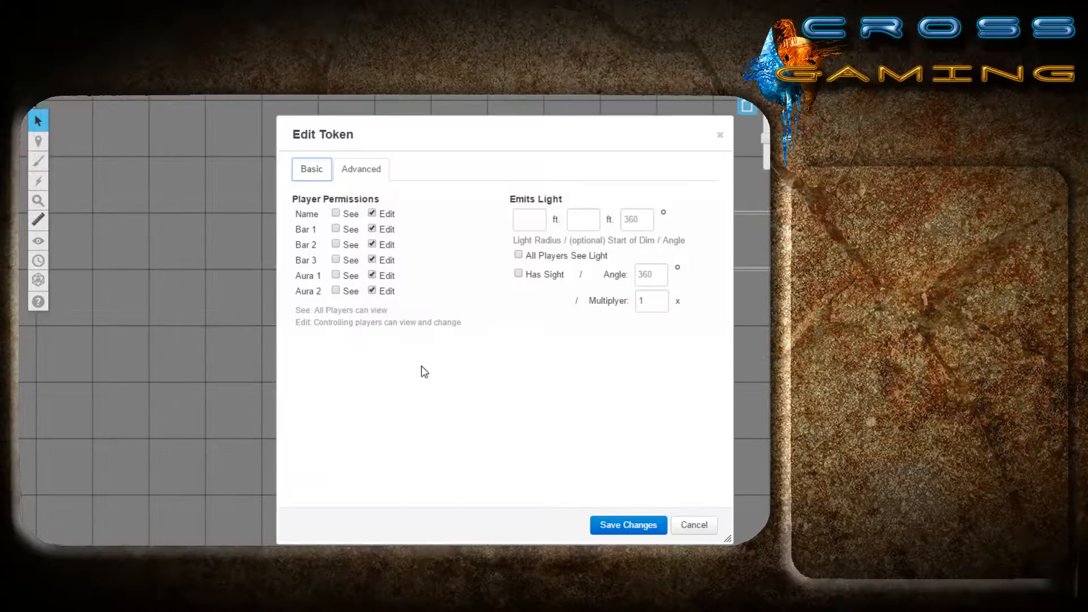
left_click(311, 169)
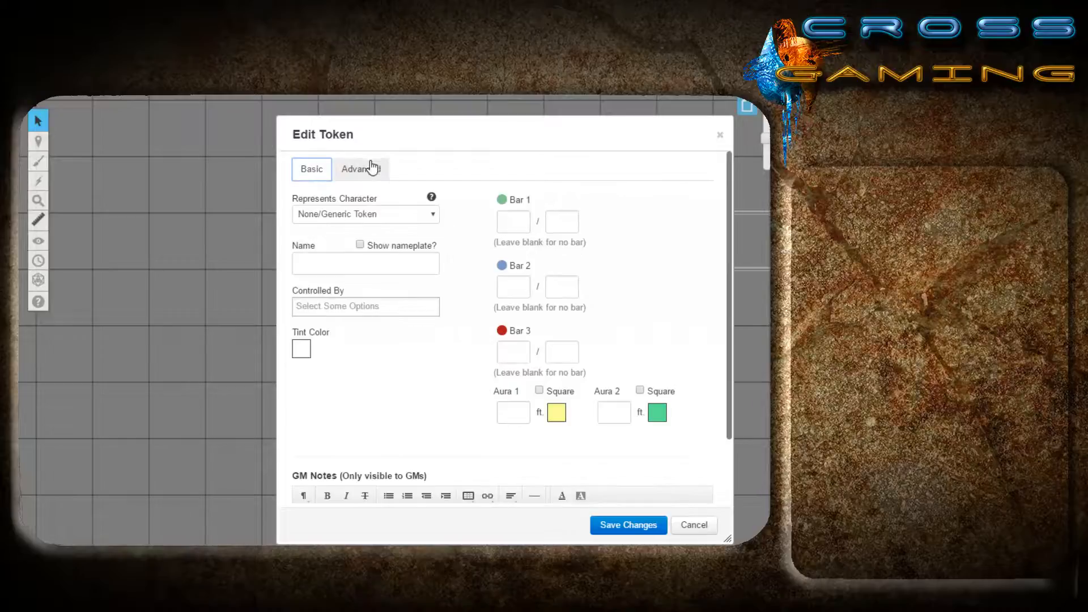
left_click(360, 169)
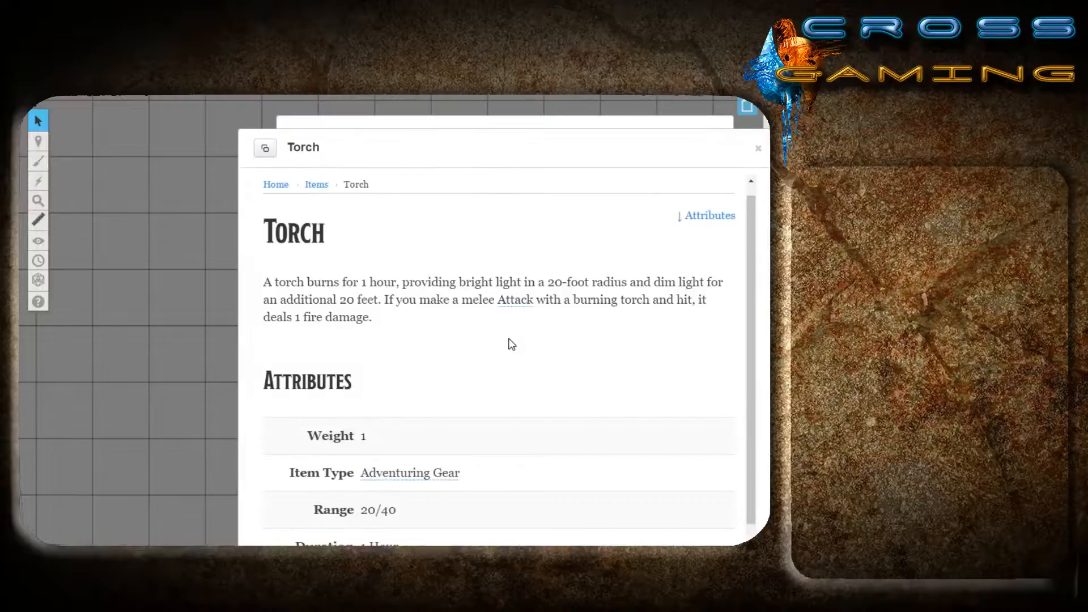
Highlight the Torch entry's 20 ft bright and 20 ft dim light sentence, then close it.
left_click_drag(264, 282, 448, 282)
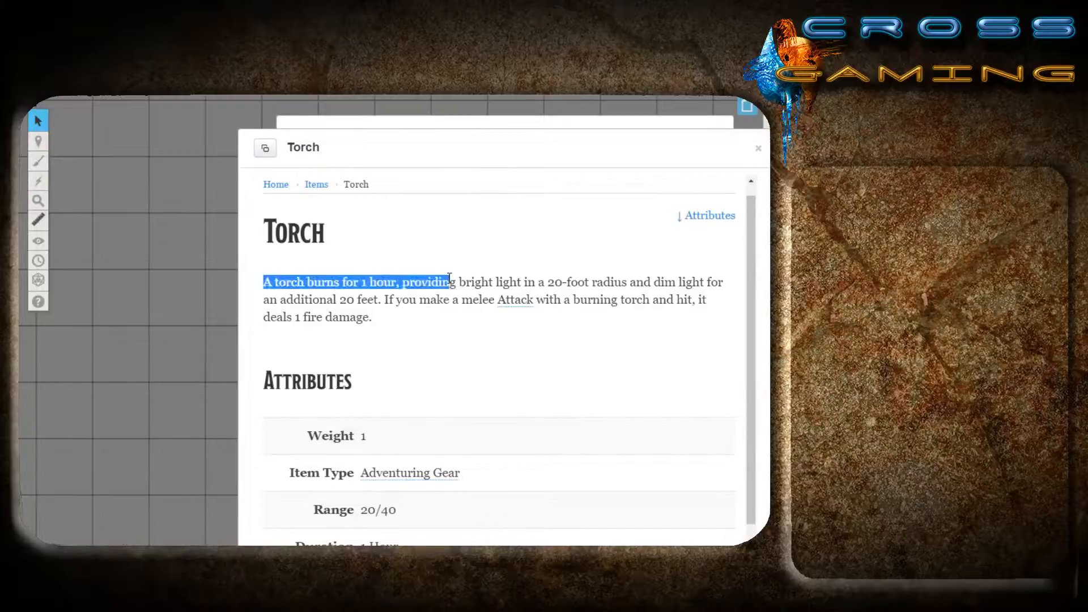
left_click_drag(449, 282, 563, 282)
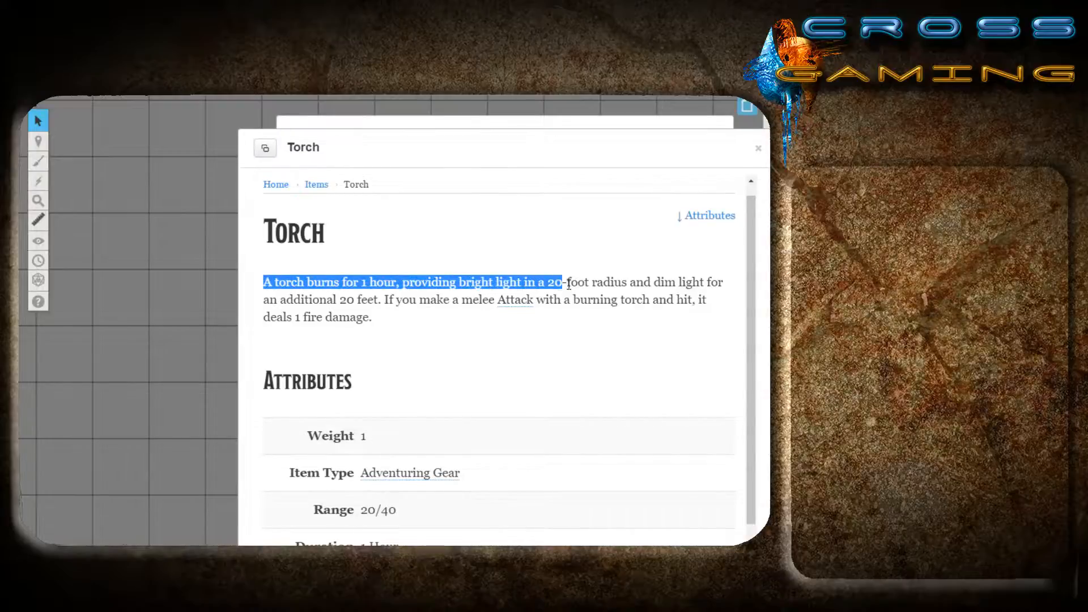
left_click_drag(562, 282, 693, 282)
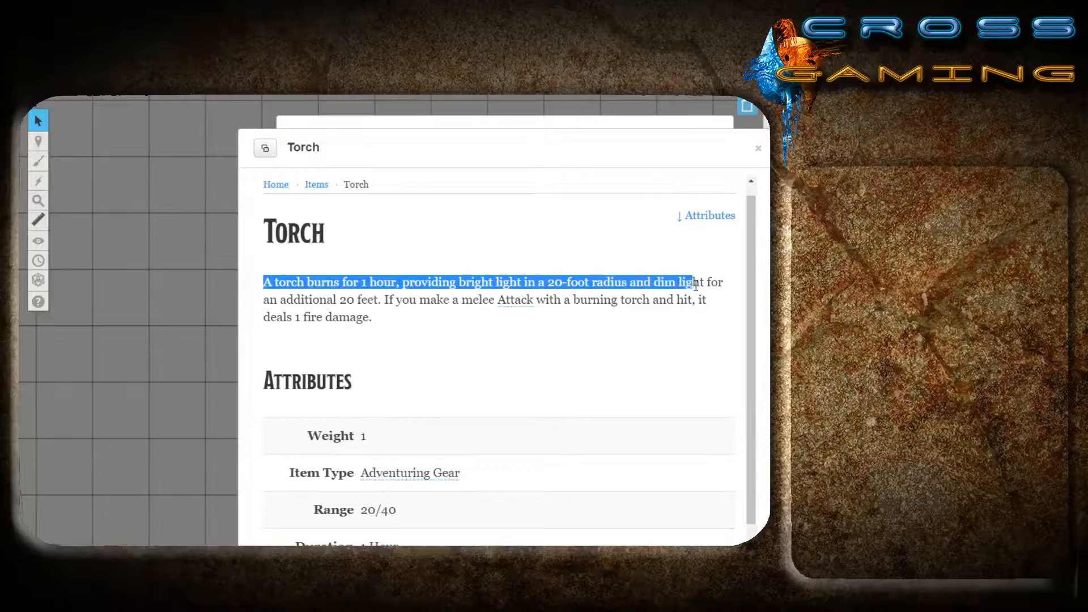
left_click_drag(691, 282, 382, 299)
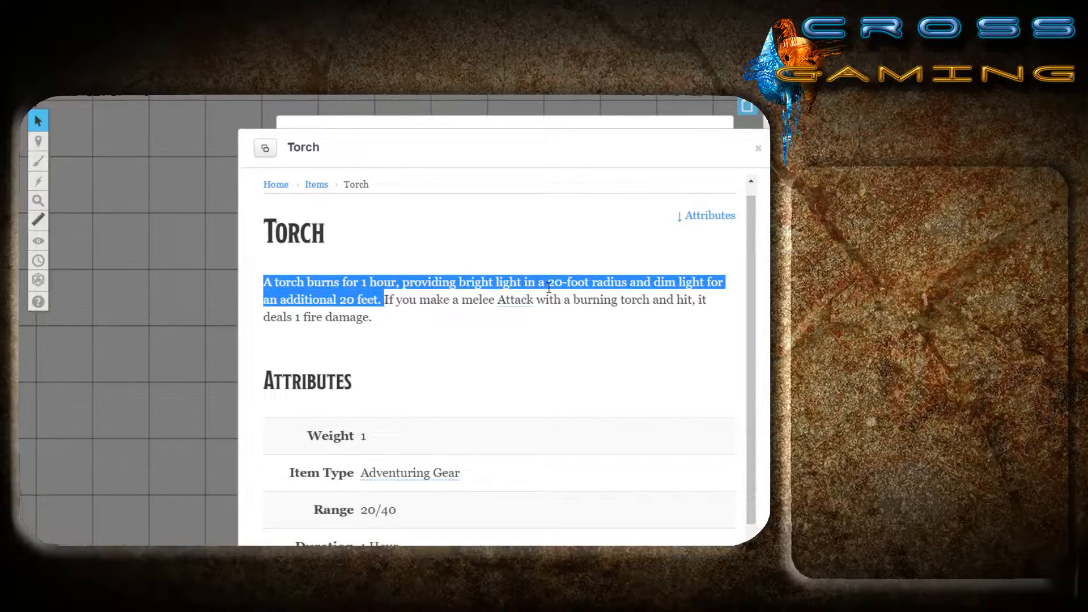
left_click(323, 299)
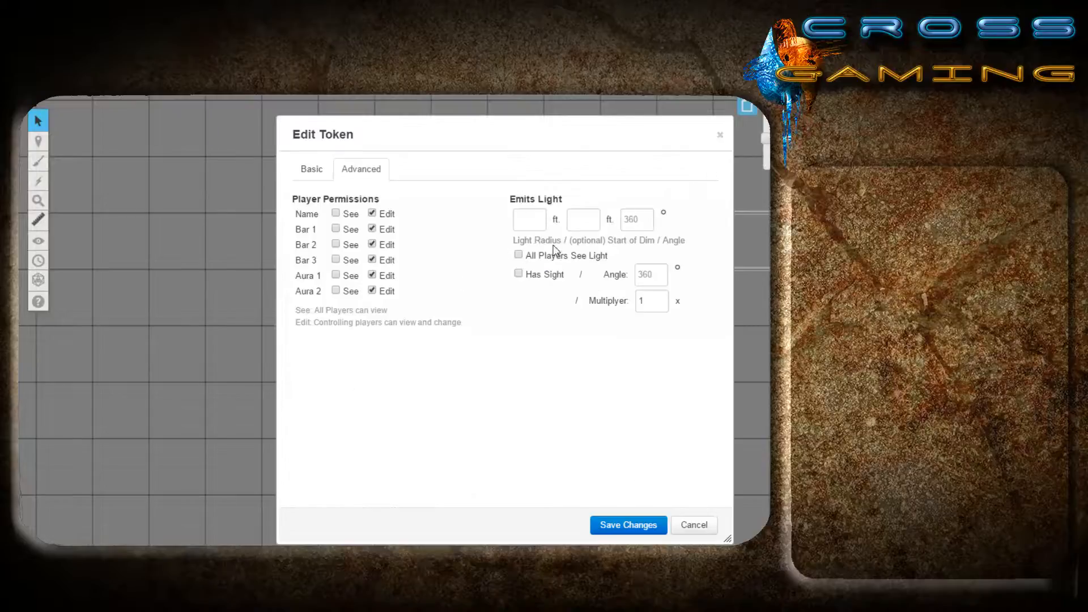
Set the torch to emit light with radius 40 ft and dim starting at 20 ft, and save.
type("40")
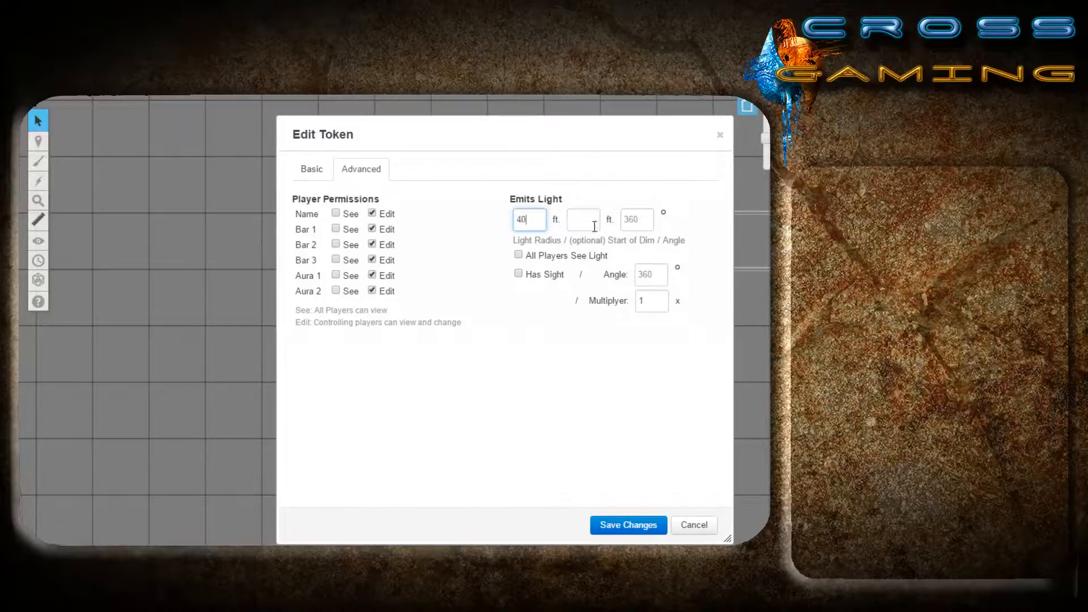
type("20")
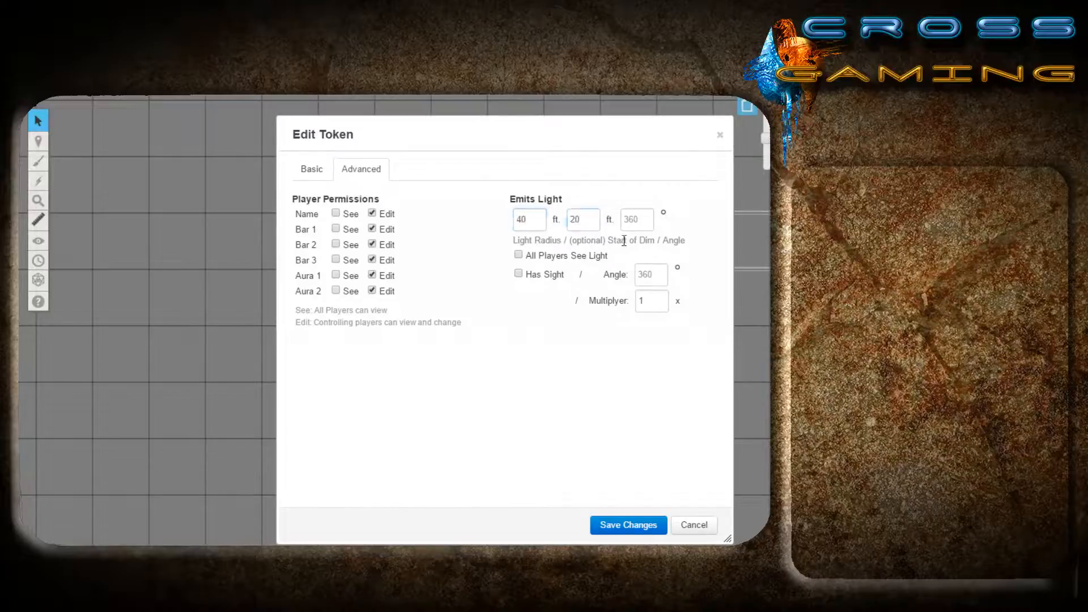
left_click(582, 218)
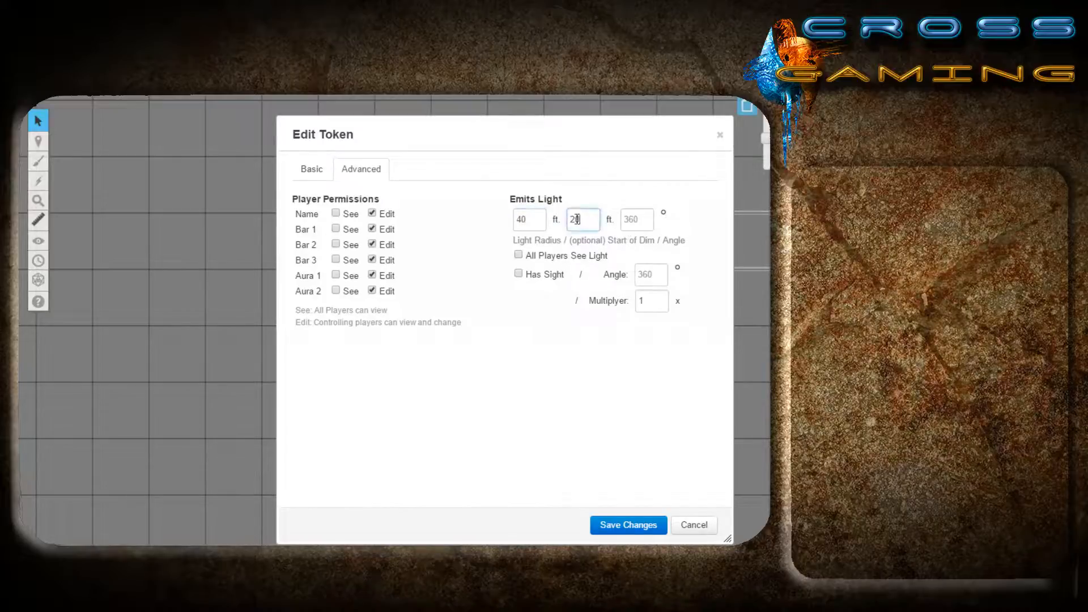
type("0")
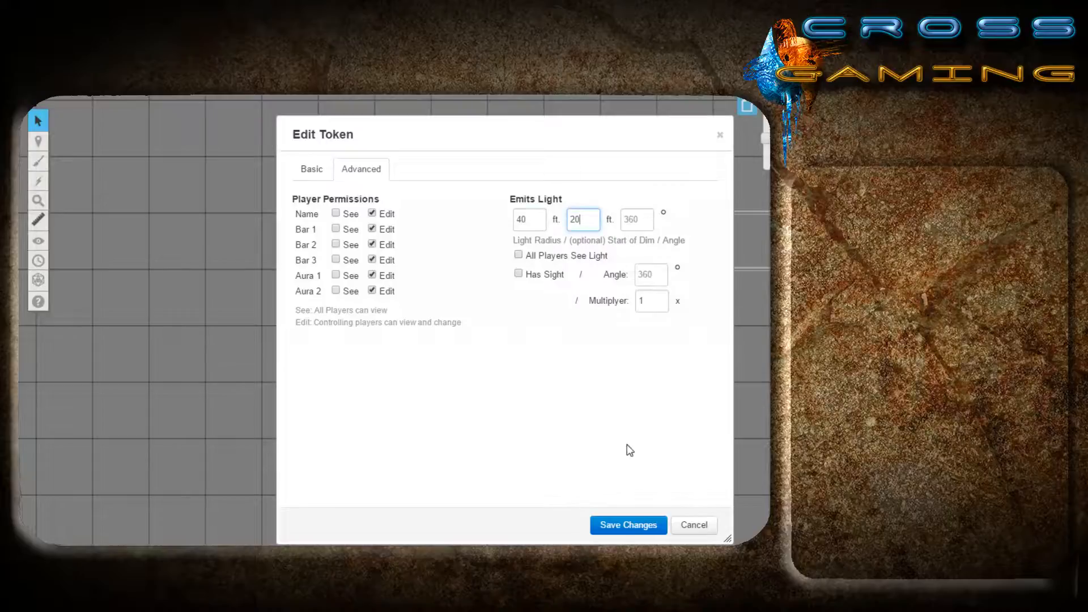
left_click(626, 525)
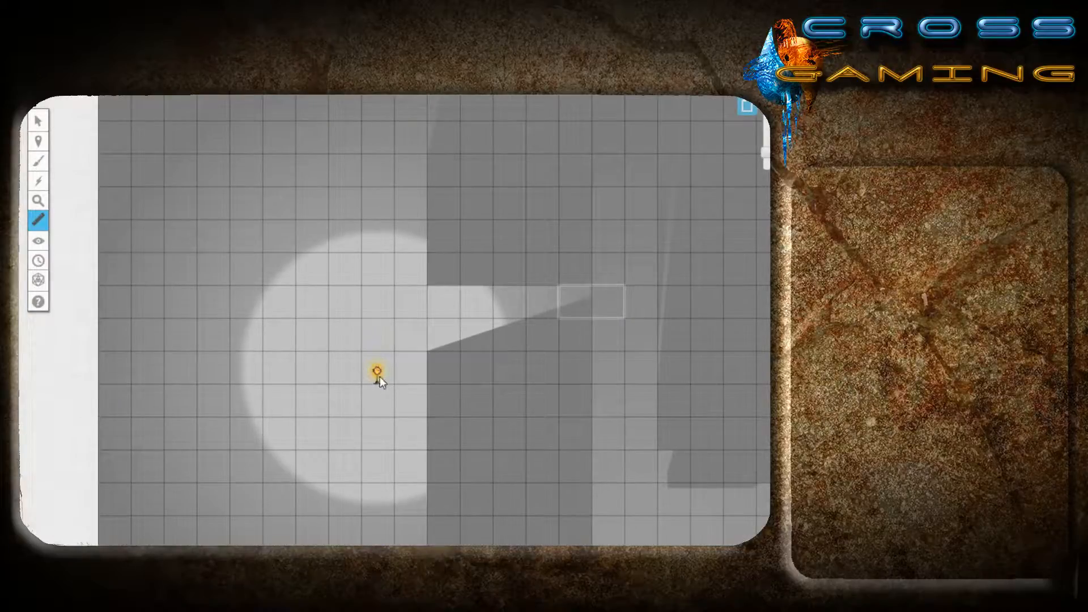
Measure the torch light's reach, then tick All Players See Light in the torch's settings.
left_click_drag(380, 381, 114, 357)
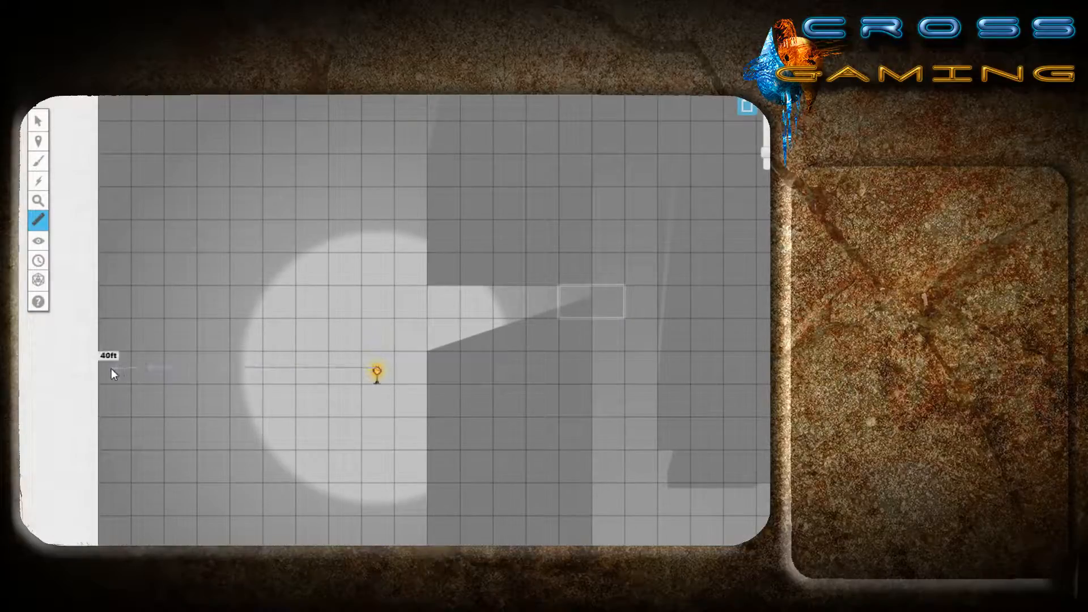
left_click(40, 121)
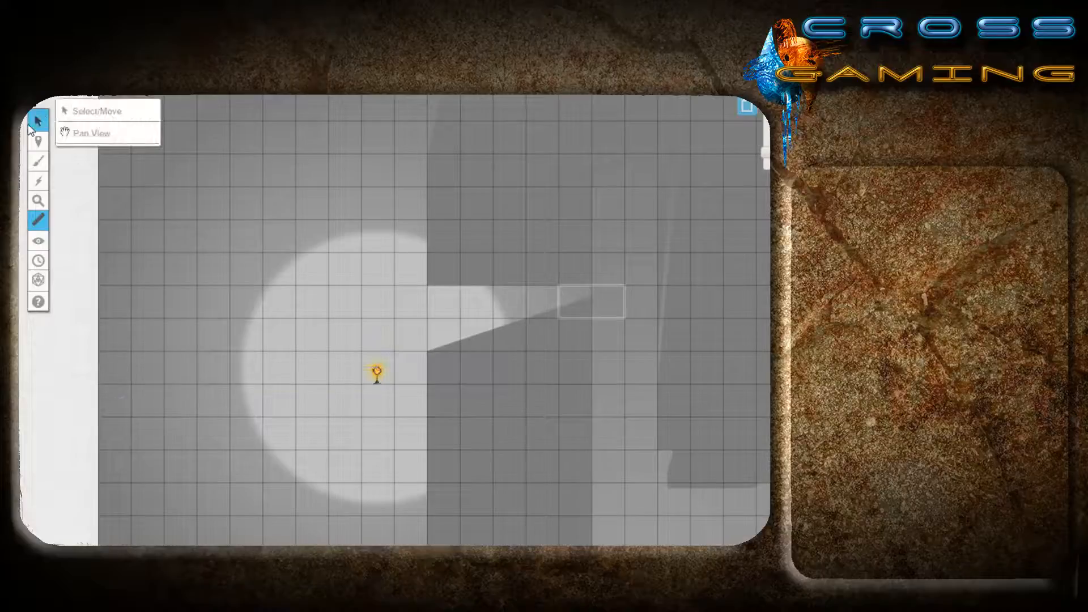
left_click(38, 143)
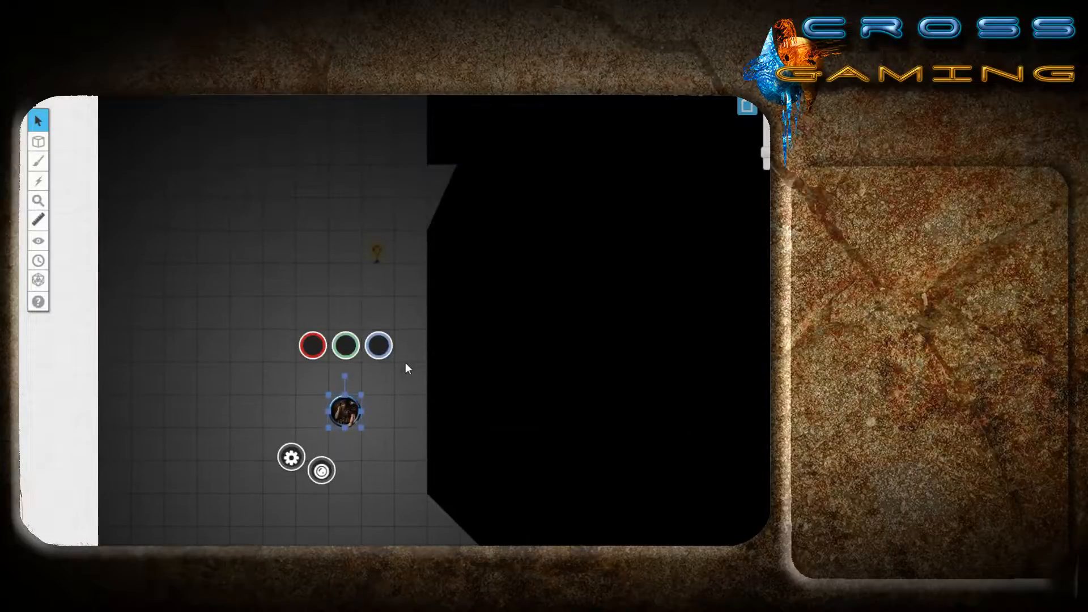
left_click(37, 141)
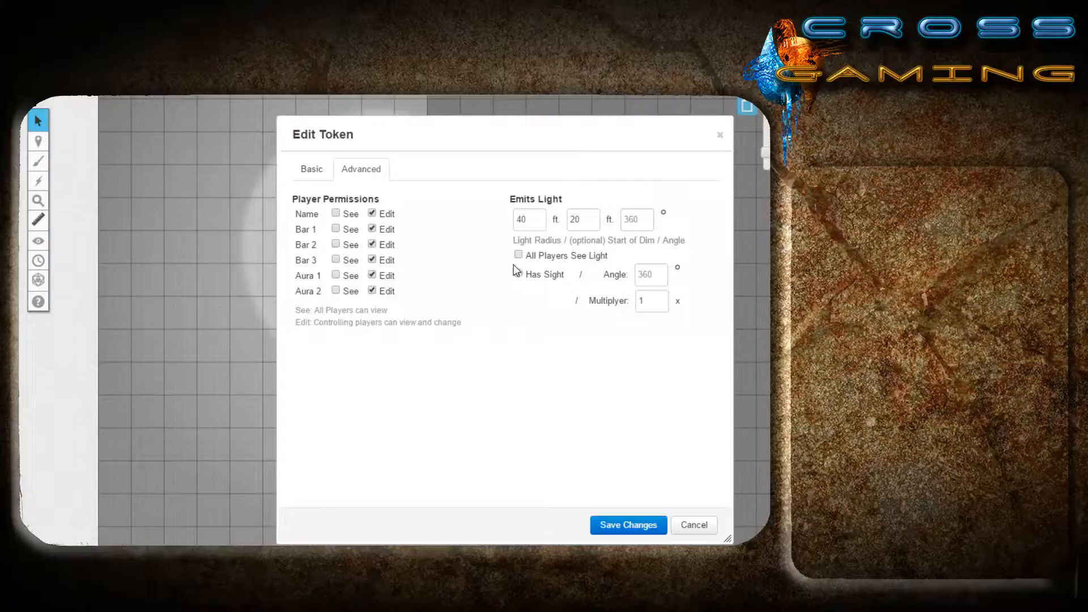
left_click(517, 255)
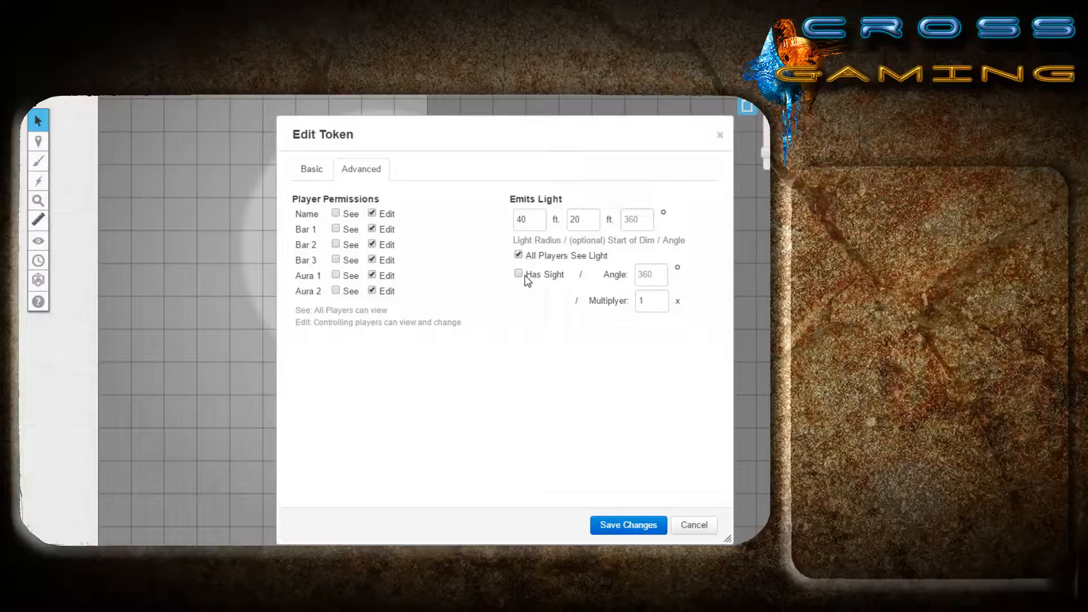
mouse_move(516, 286)
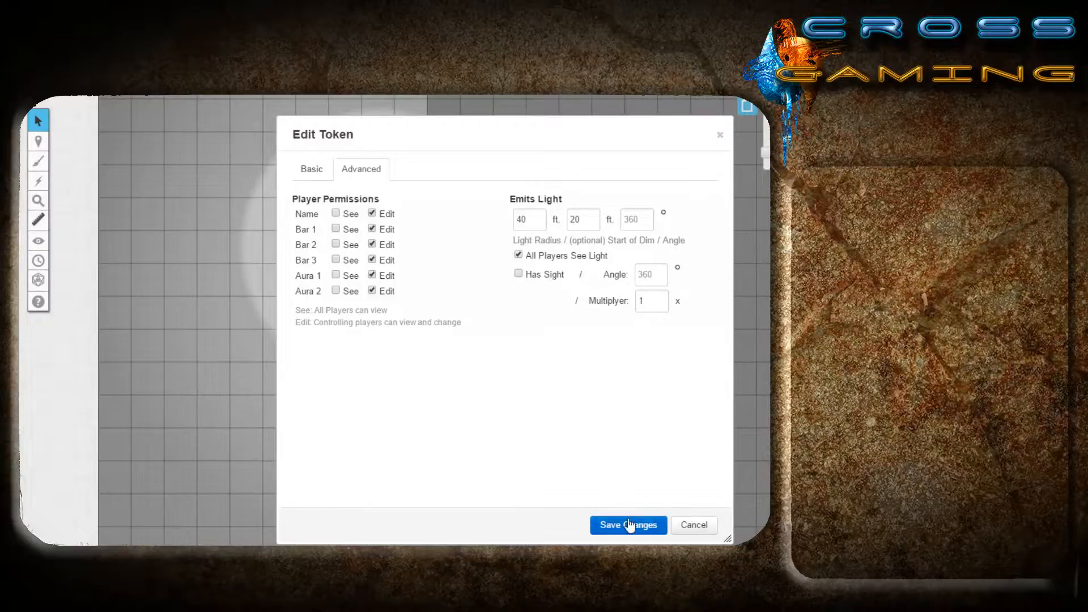
Save the torch's shared light, then give the character token 60 ft light, dim from -5 ft, with sight.
left_click(627, 525)
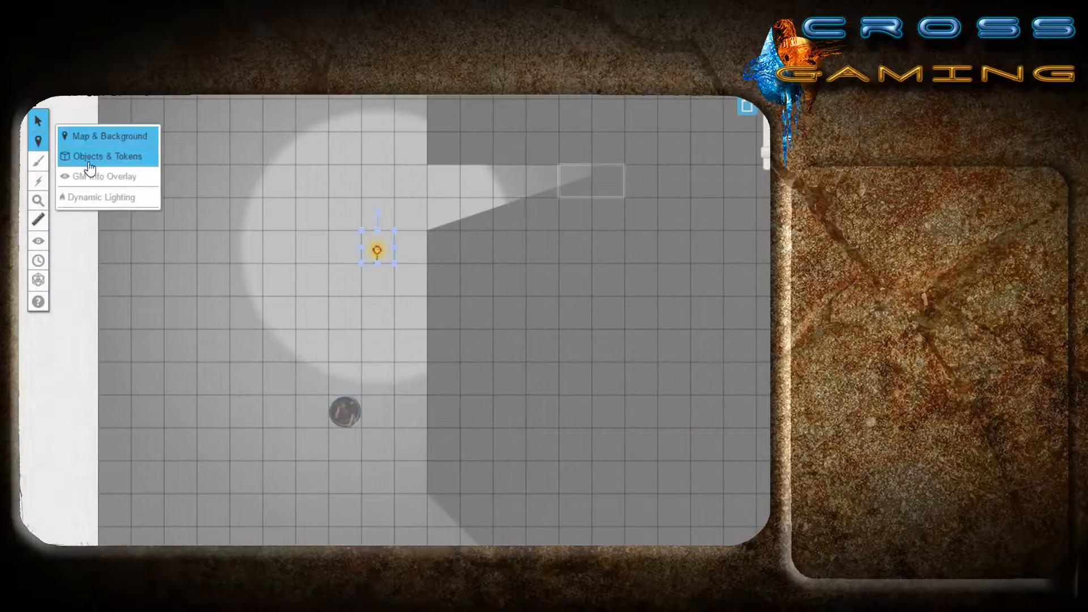
double_click(378, 248)
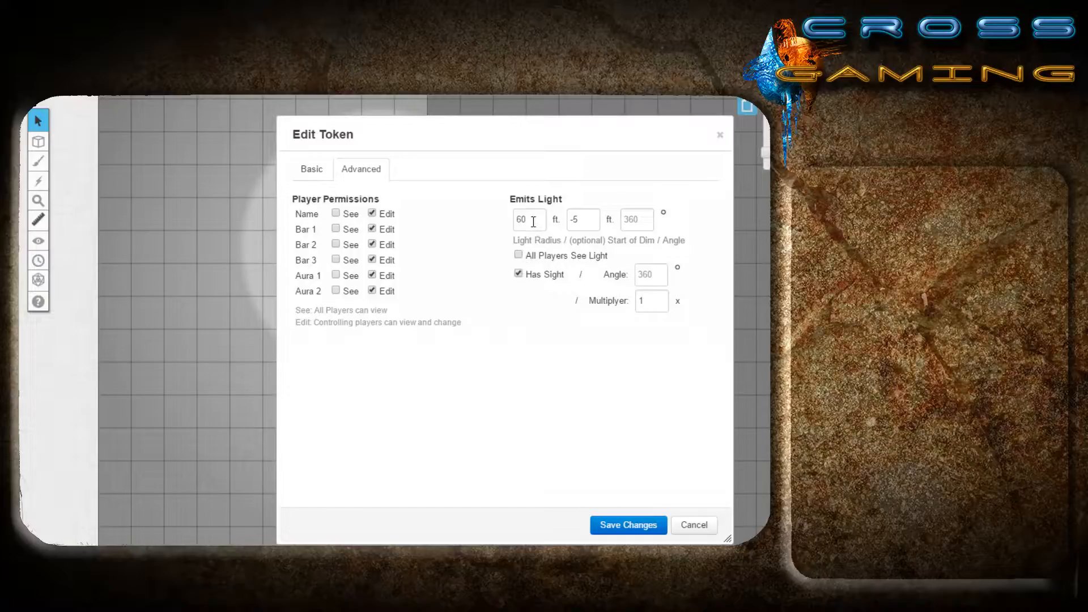
left_click(627, 523)
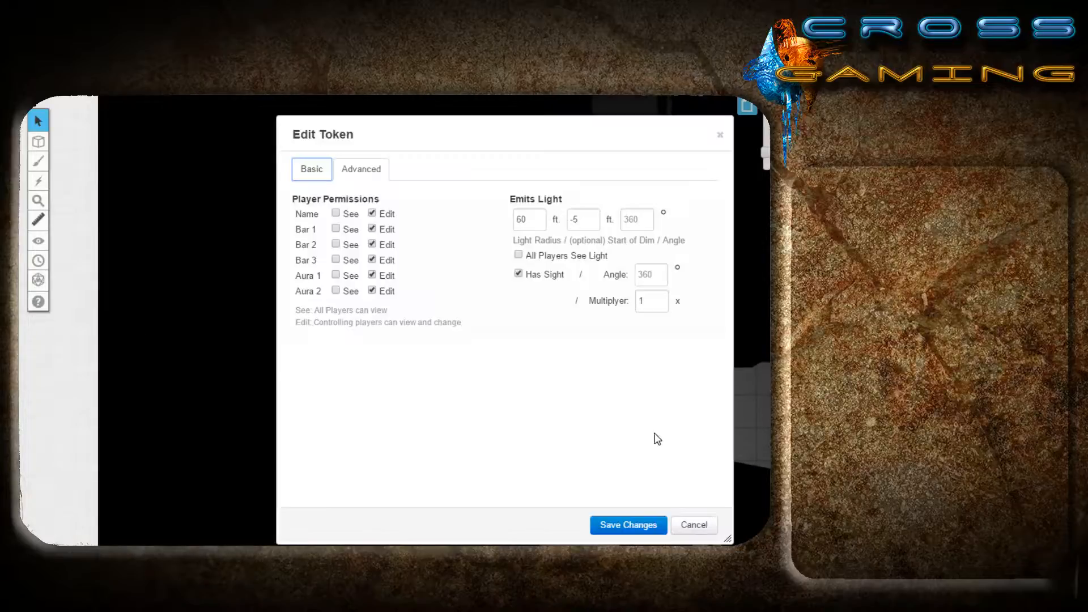
left_click(626, 524)
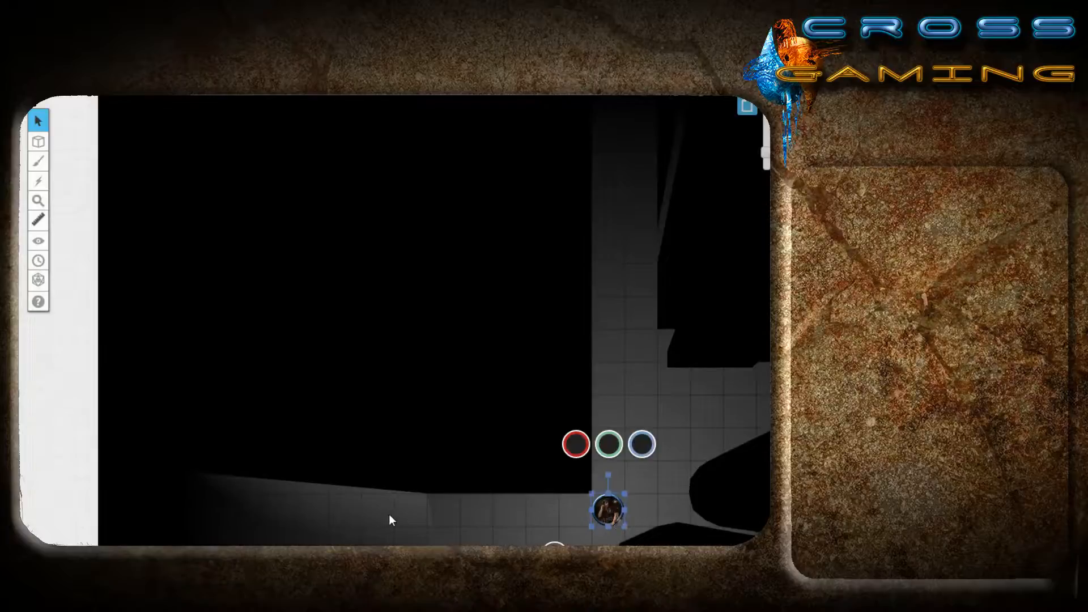
mouse_move(321, 514)
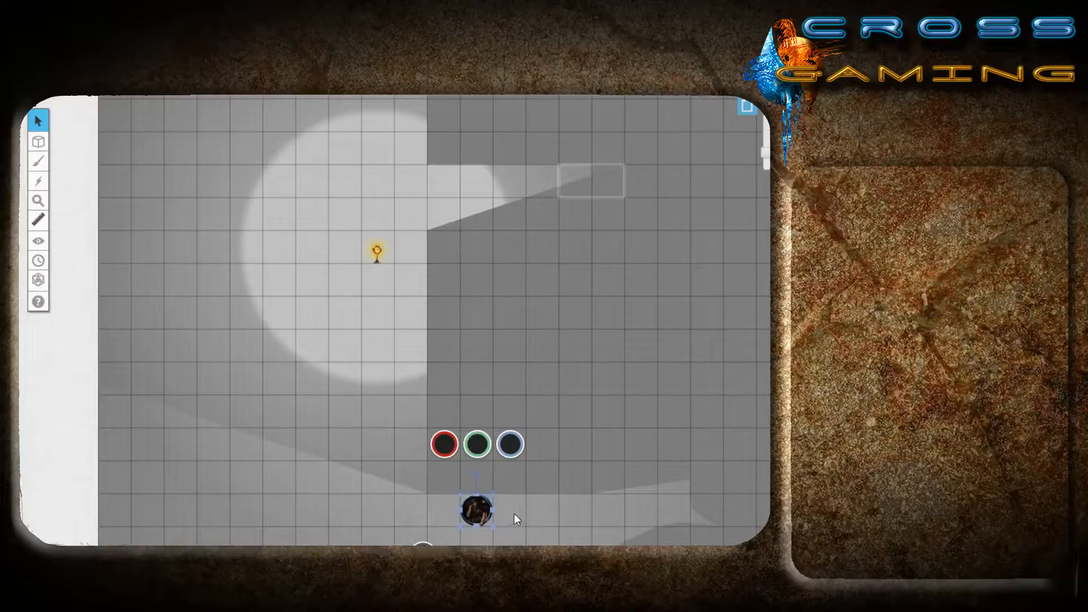
Move the torch and place the character token at the wall corner beside the lit circle.
left_click(38, 141)
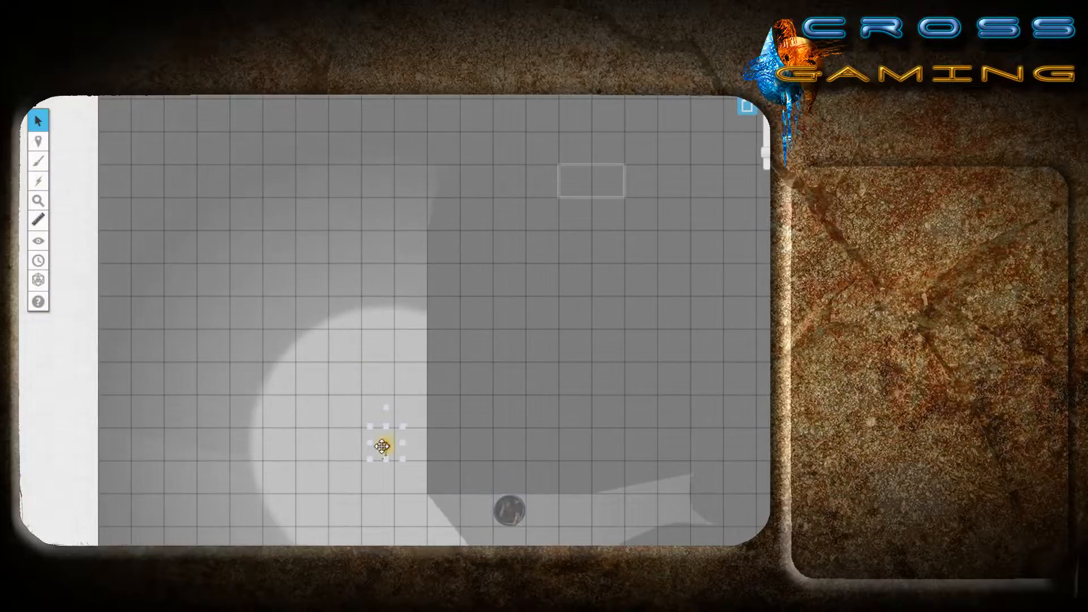
left_click(38, 141)
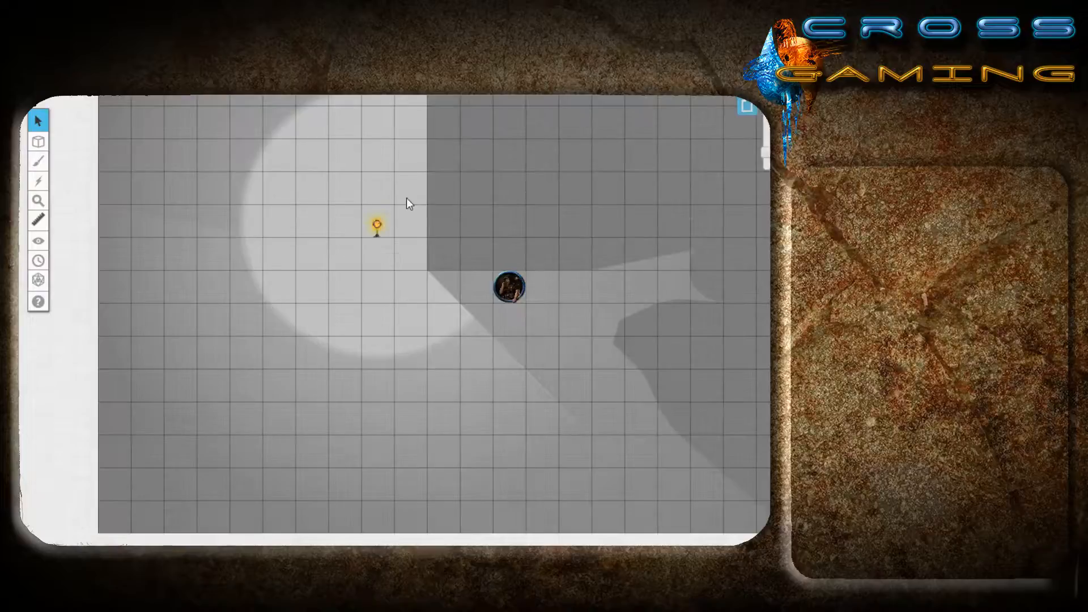
mouse_move(395, 316)
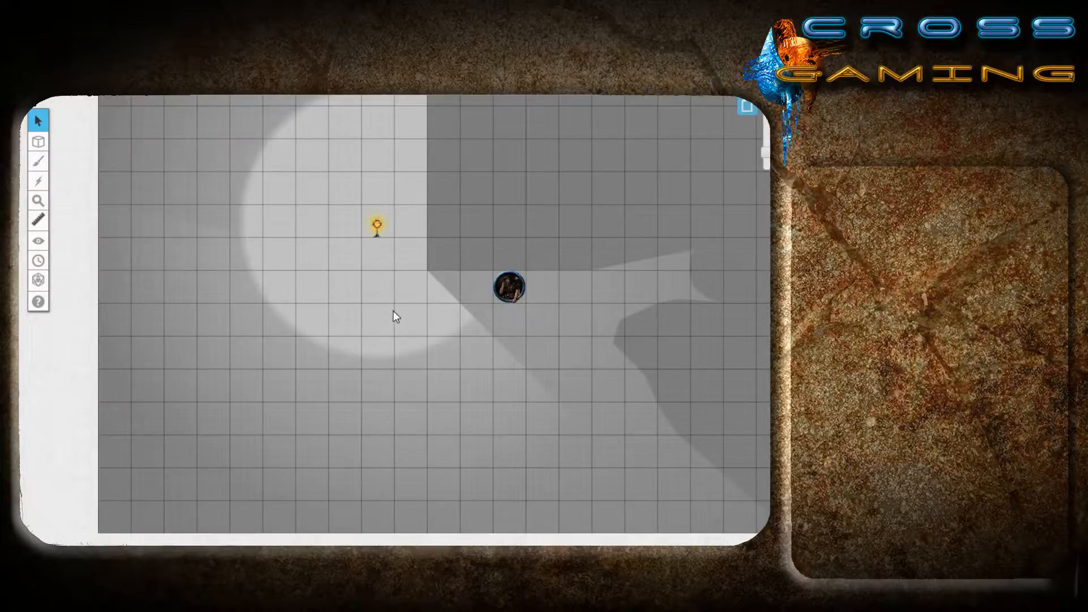
mouse_move(469, 271)
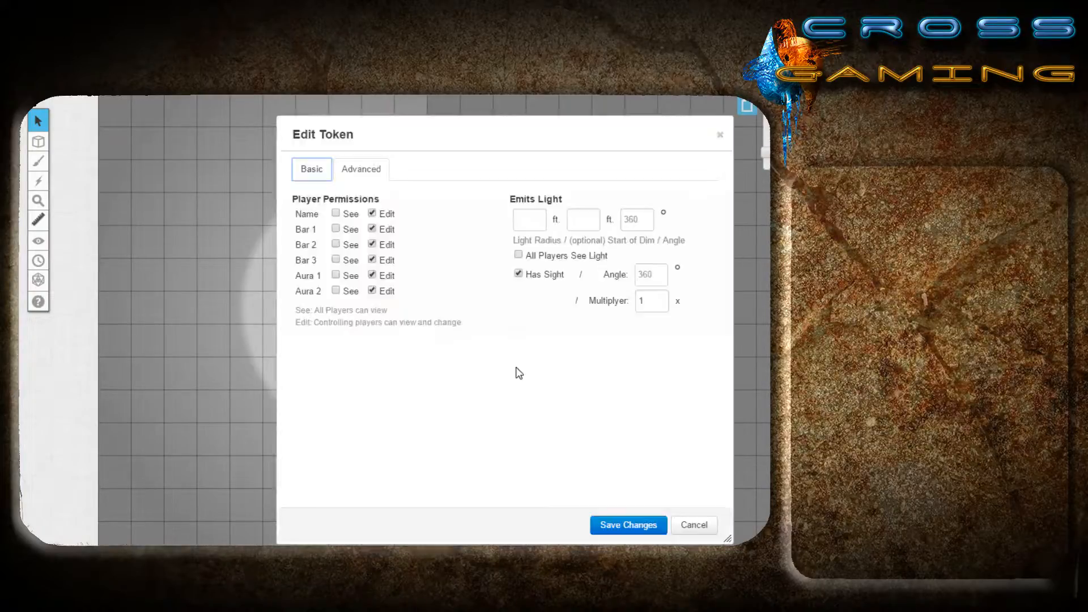
Give the second token 60 ft of emitted light dimming from -5 ft and save it.
left_click(627, 524)
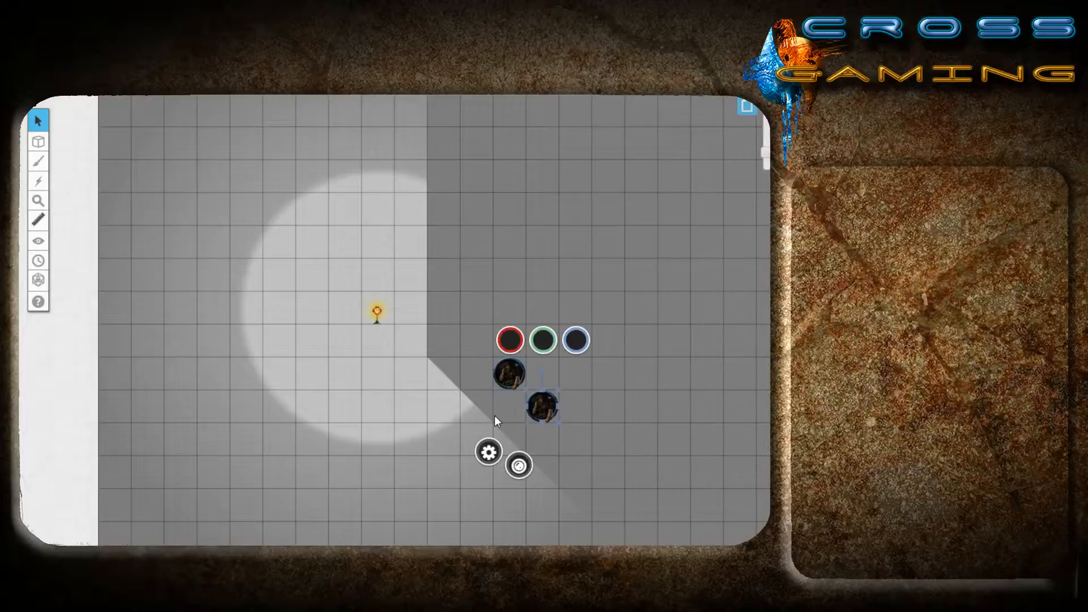
left_click(487, 452)
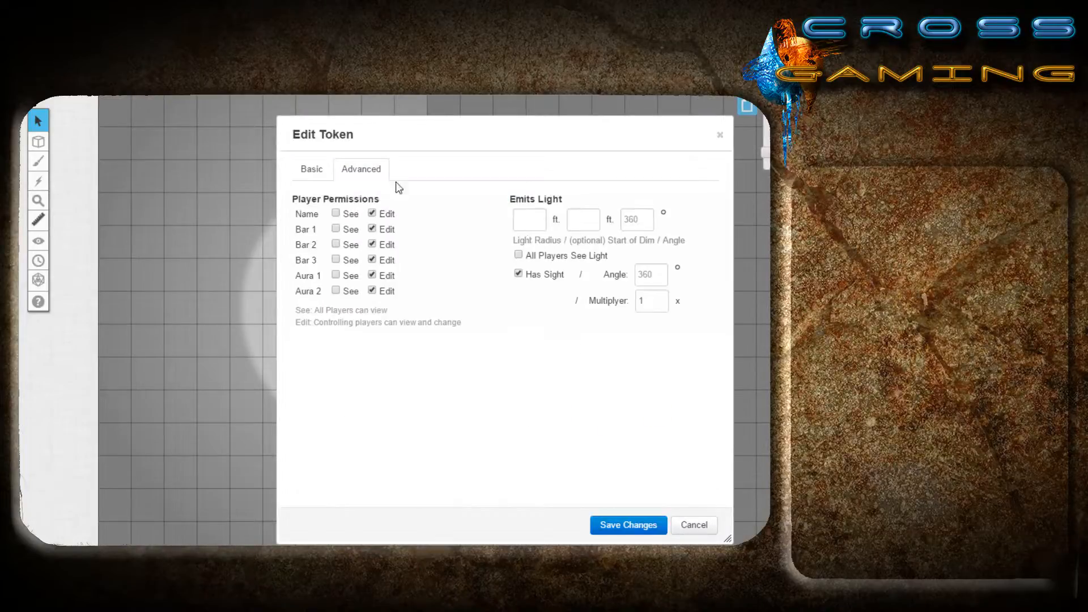
type("60")
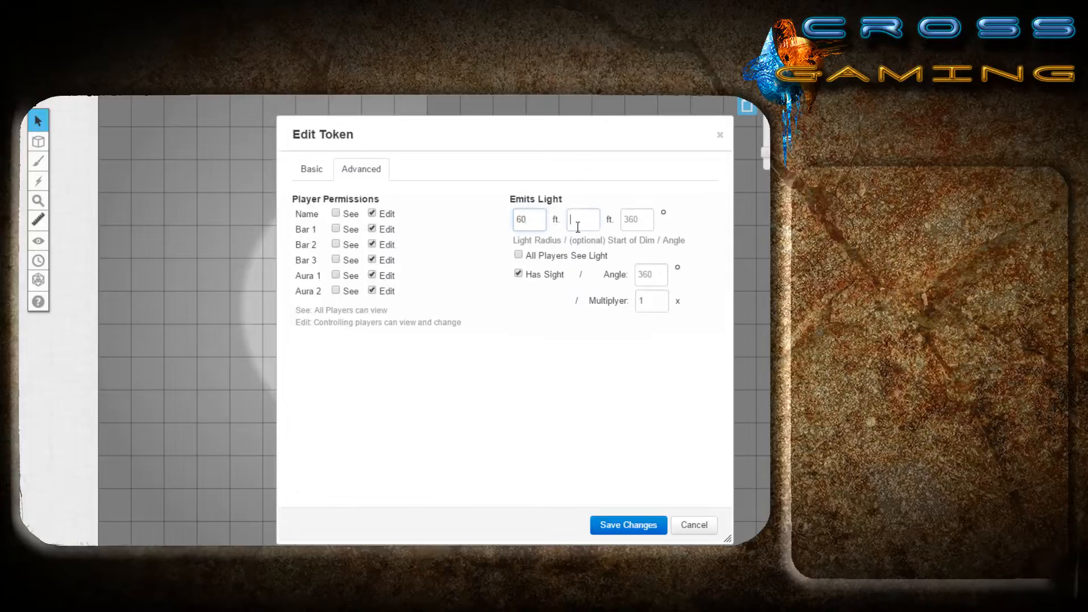
type("-5")
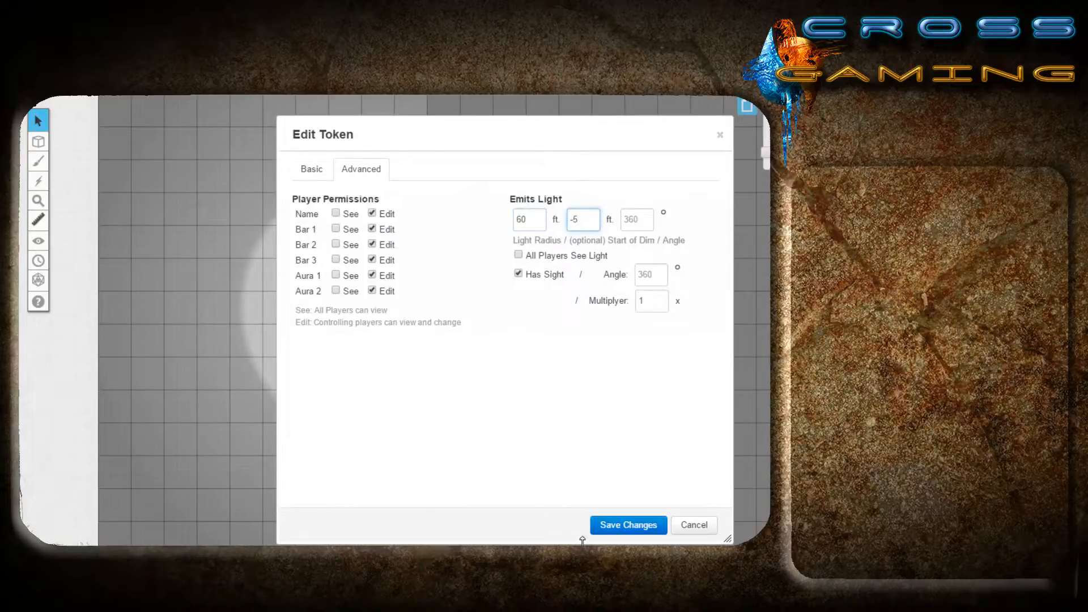
left_click(626, 524)
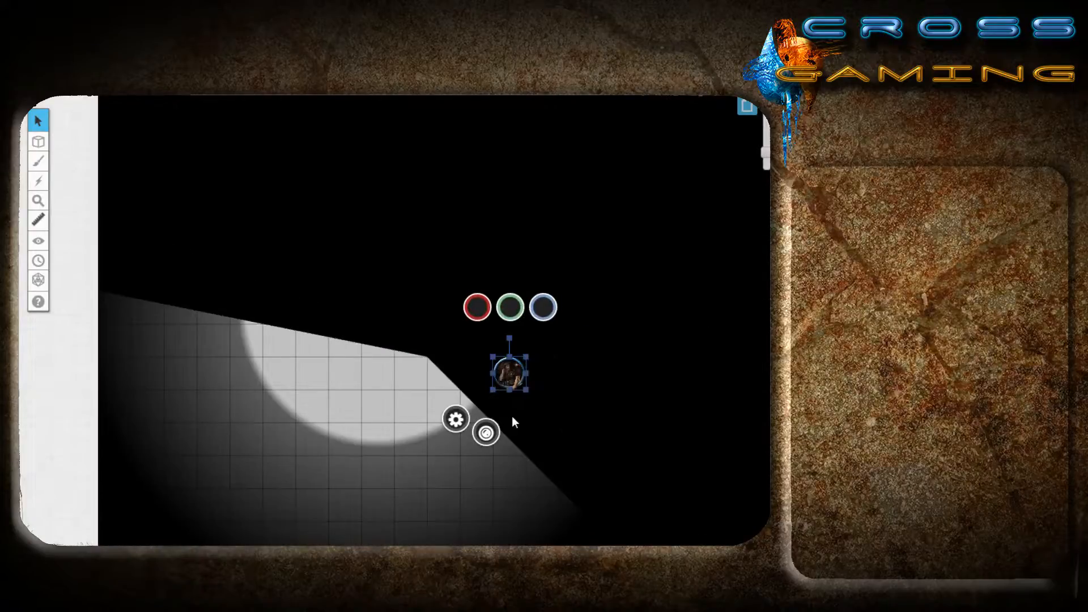
mouse_move(562, 465)
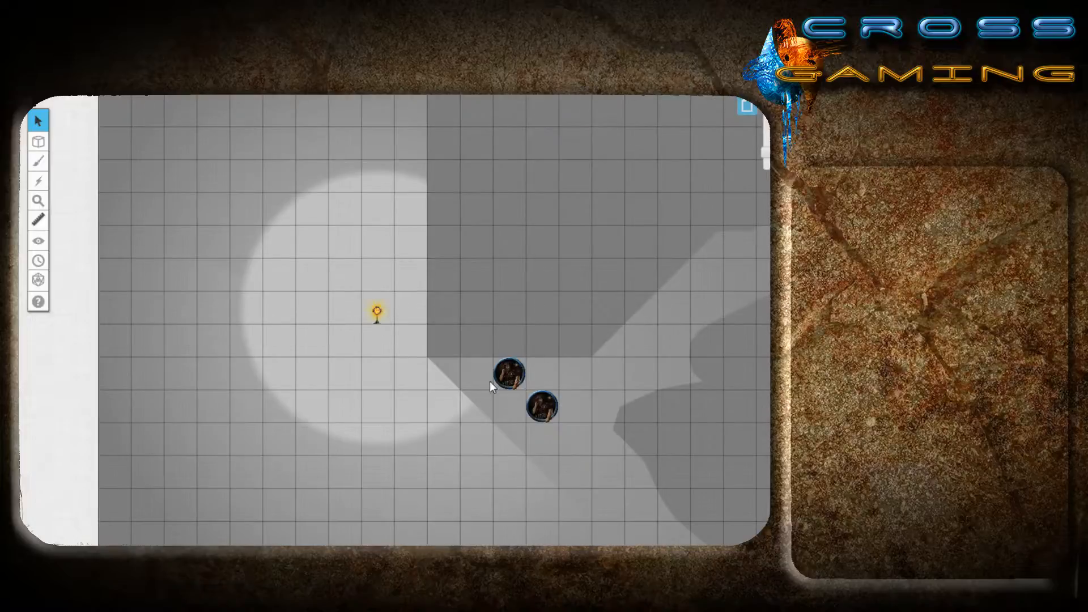
mouse_move(451, 401)
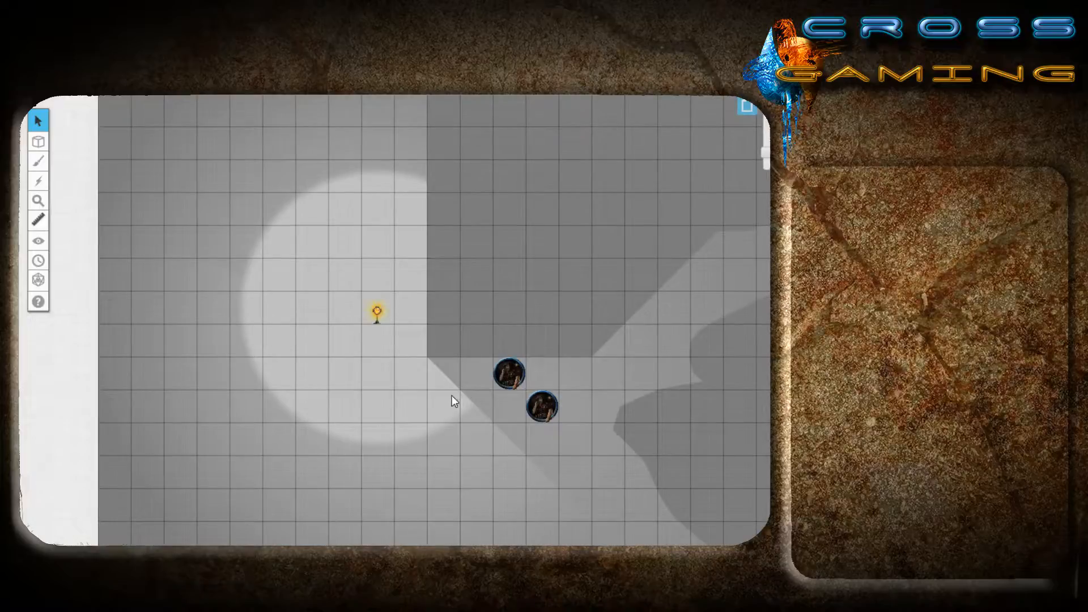
mouse_move(298, 403)
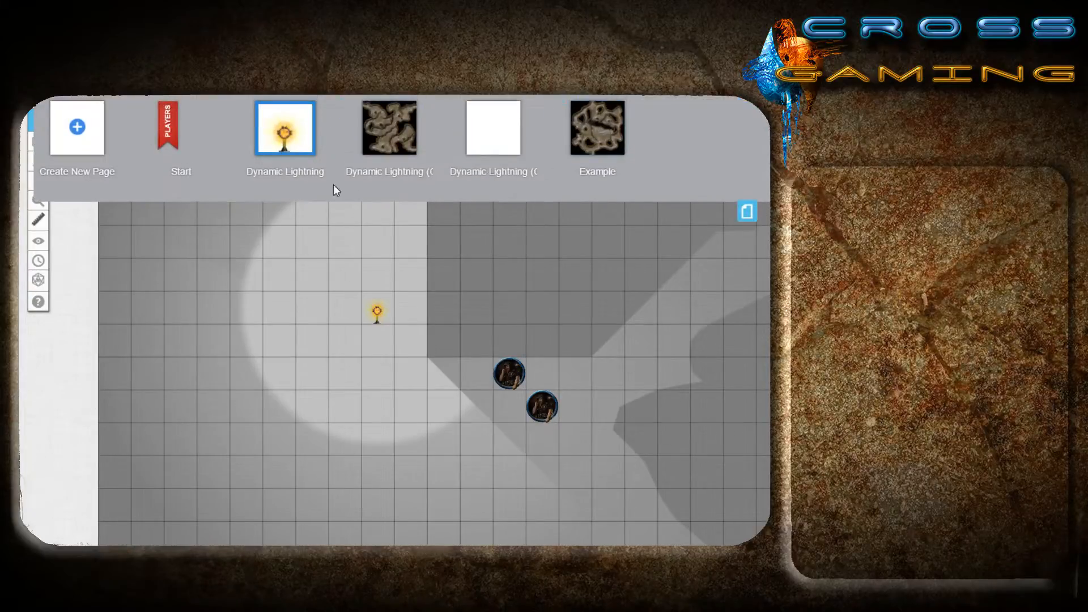
mouse_move(597, 146)
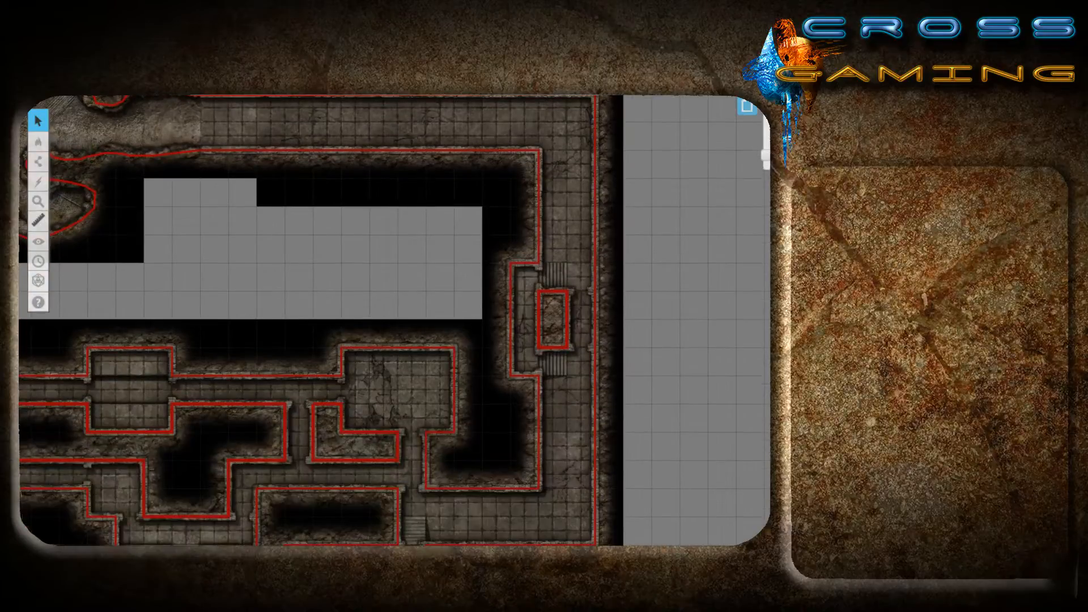
mouse_move(265, 474)
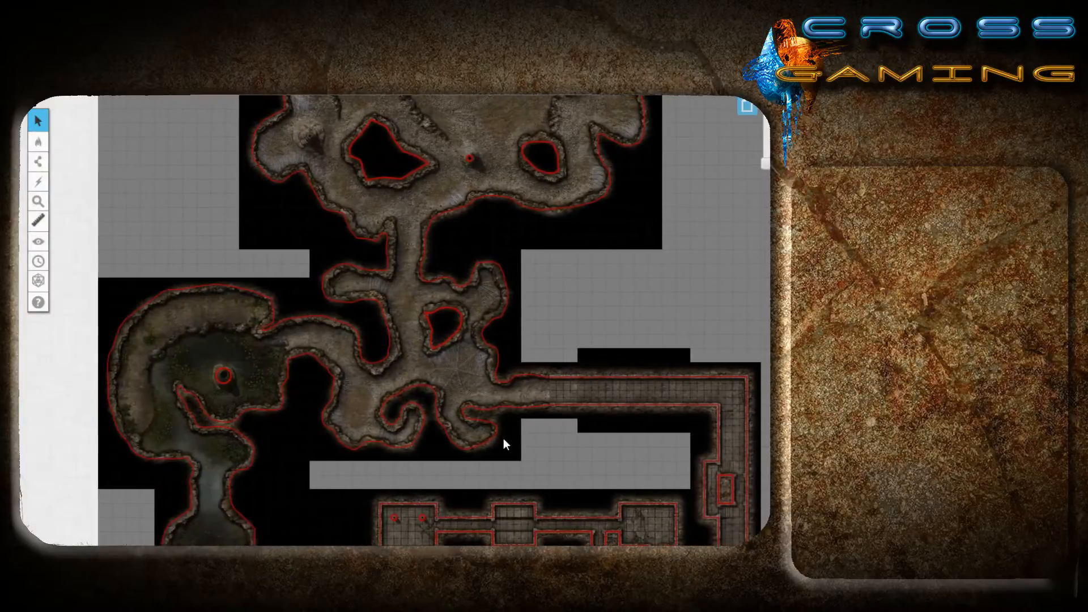
mouse_move(548, 264)
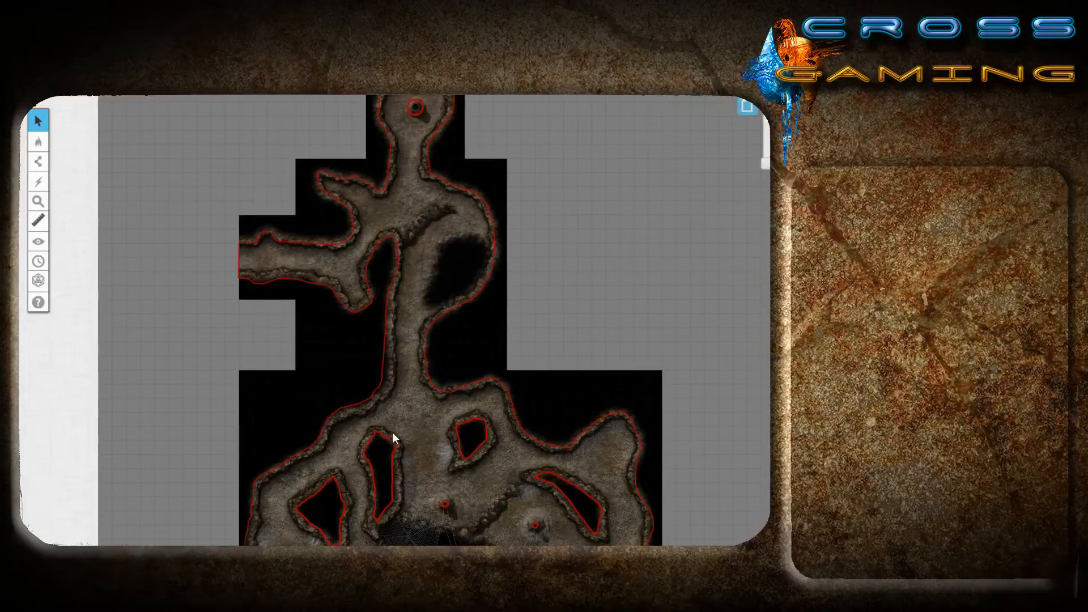
Scroll across the cave map page to look over its walls and dark areas.
scroll("down", 3)
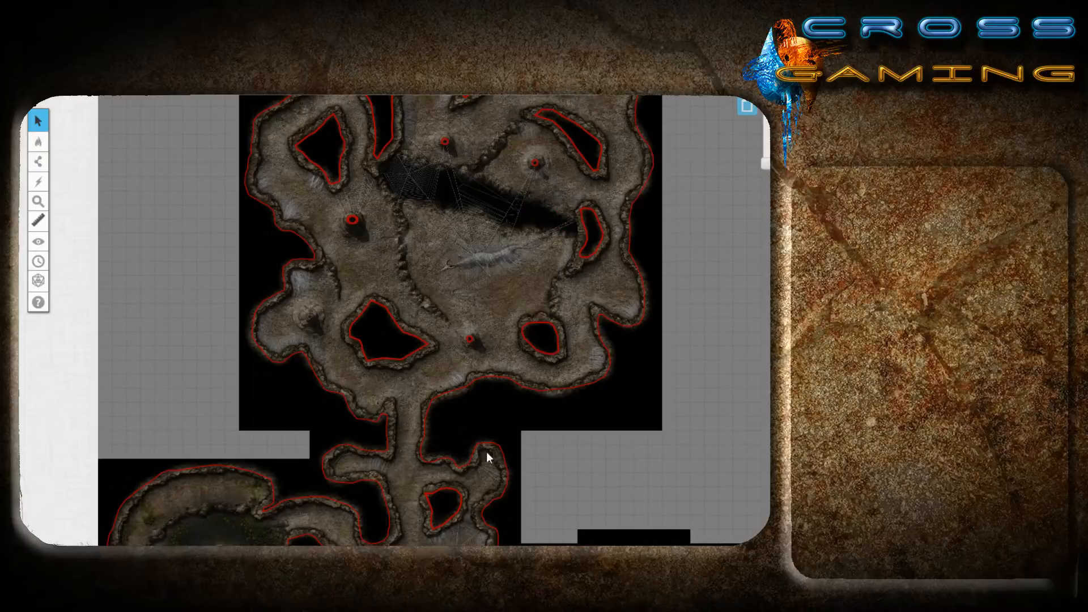